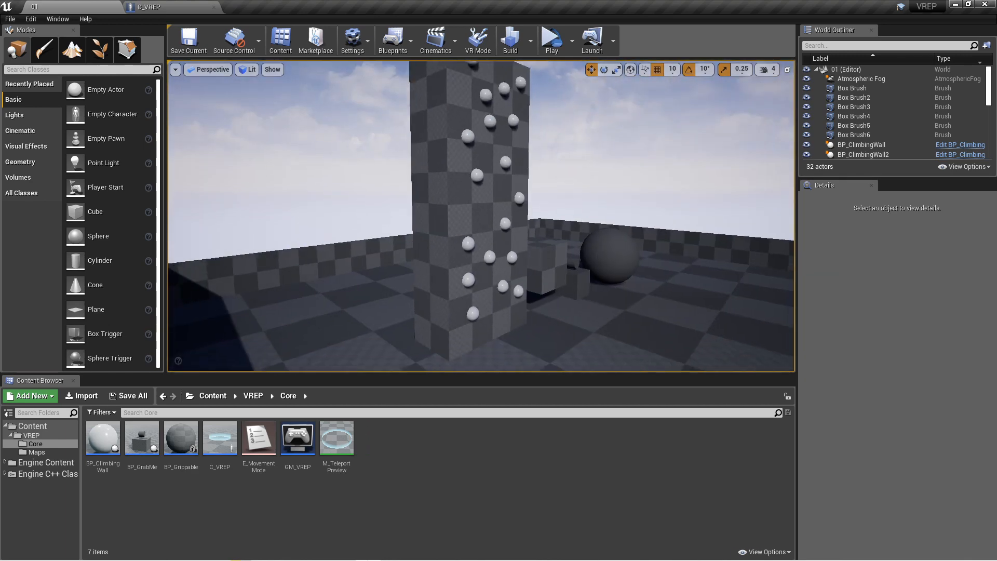
# Browse the Add New menu toward a Blueprint class and dismiss the parent class picker.
pyautogui.click(20, 162)
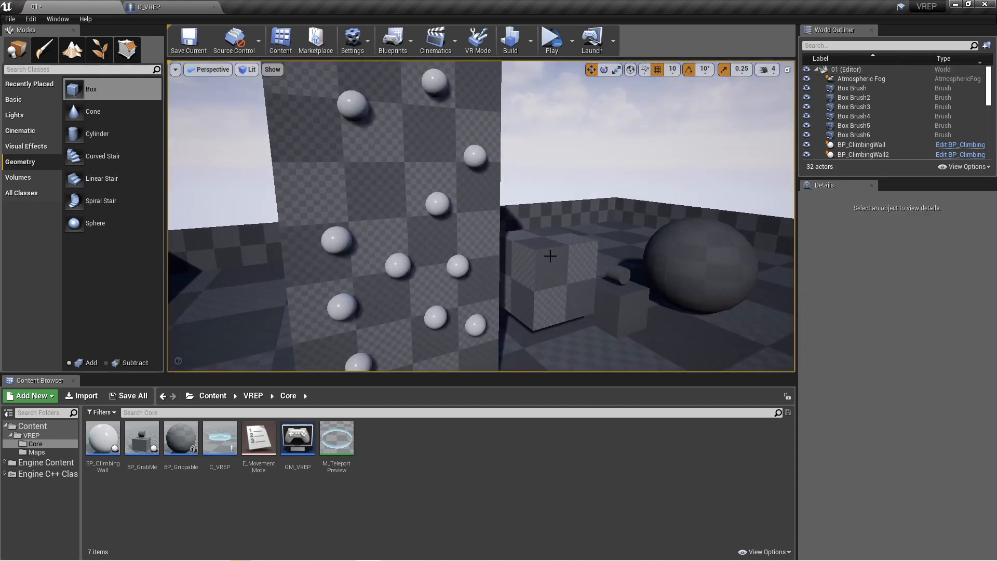
pyautogui.click(29, 395)
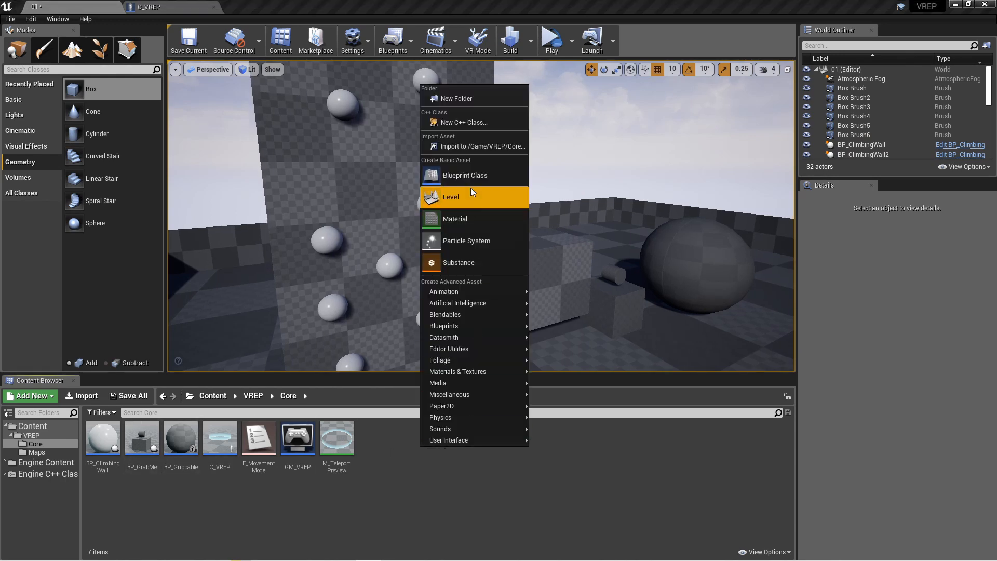
pyautogui.click(464, 174)
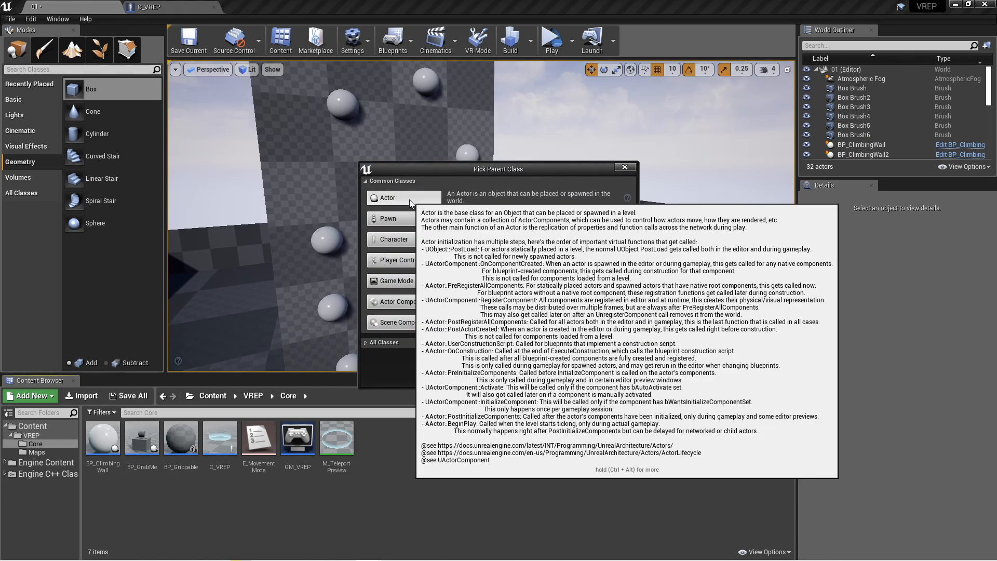
pyautogui.click(625, 166)
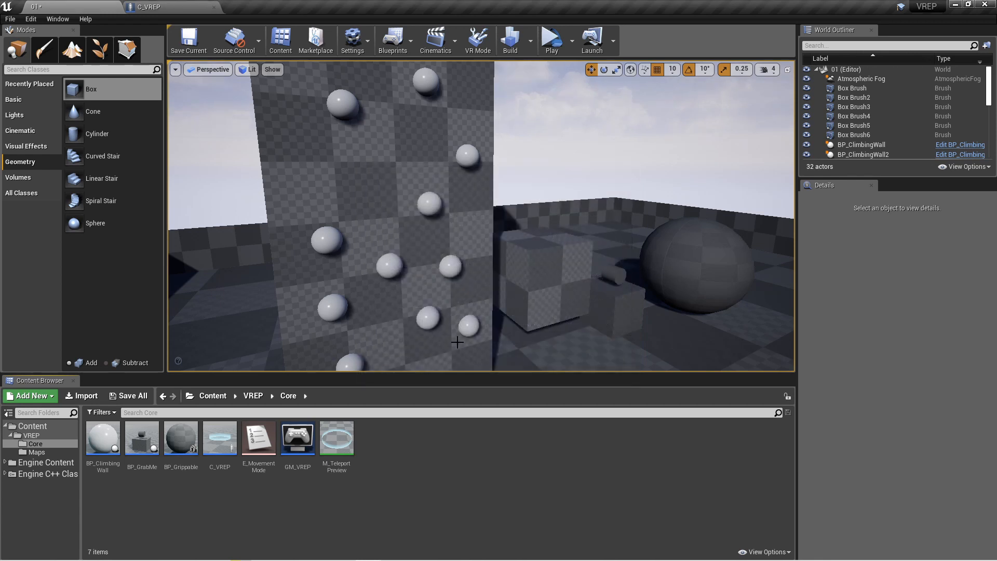
# Open BP_ClimbingWall, show its Viewport and bring the Mesh component's Collision settings into view.
pyautogui.click(103, 438)
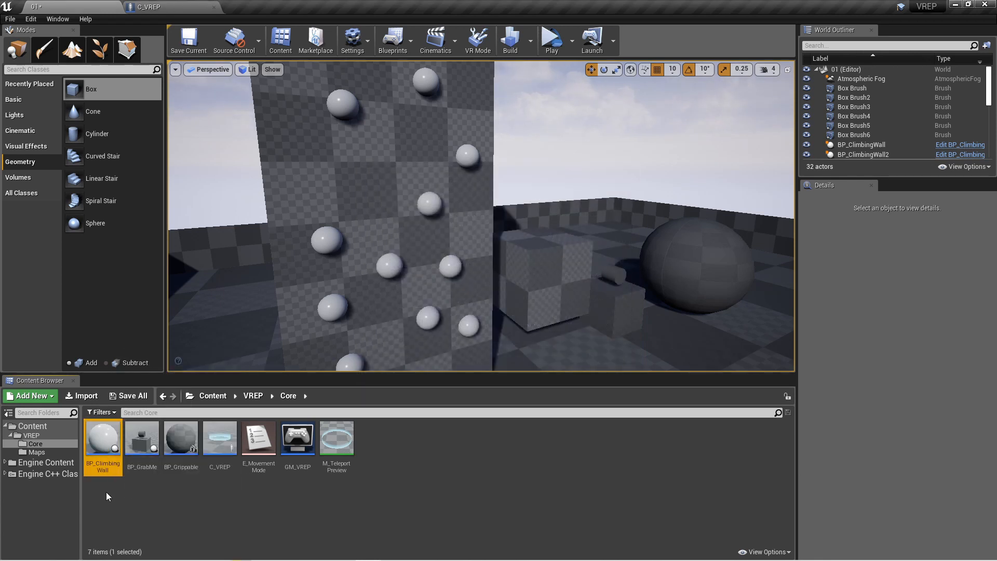
pyautogui.doubleClick(103, 437)
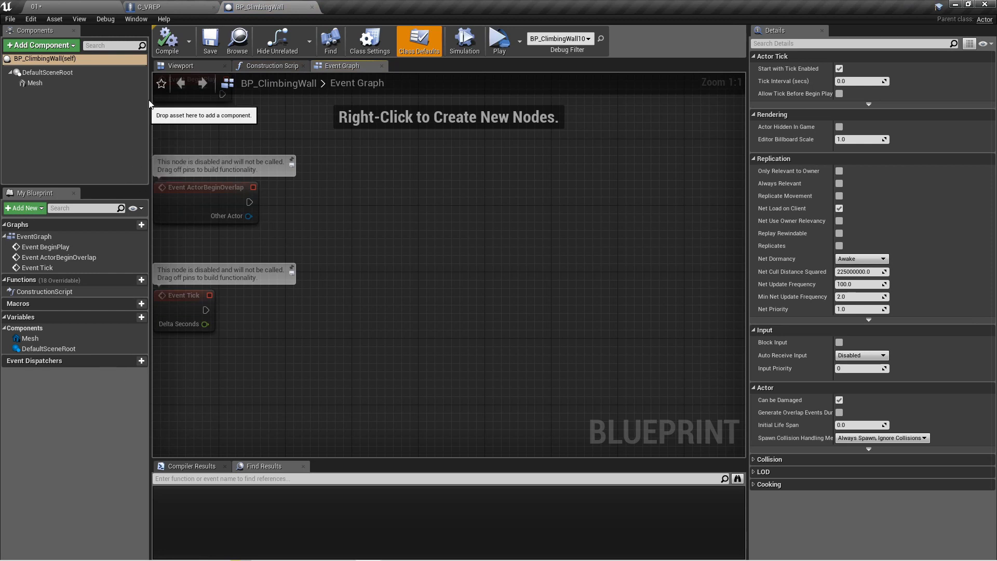
pyautogui.click(181, 66)
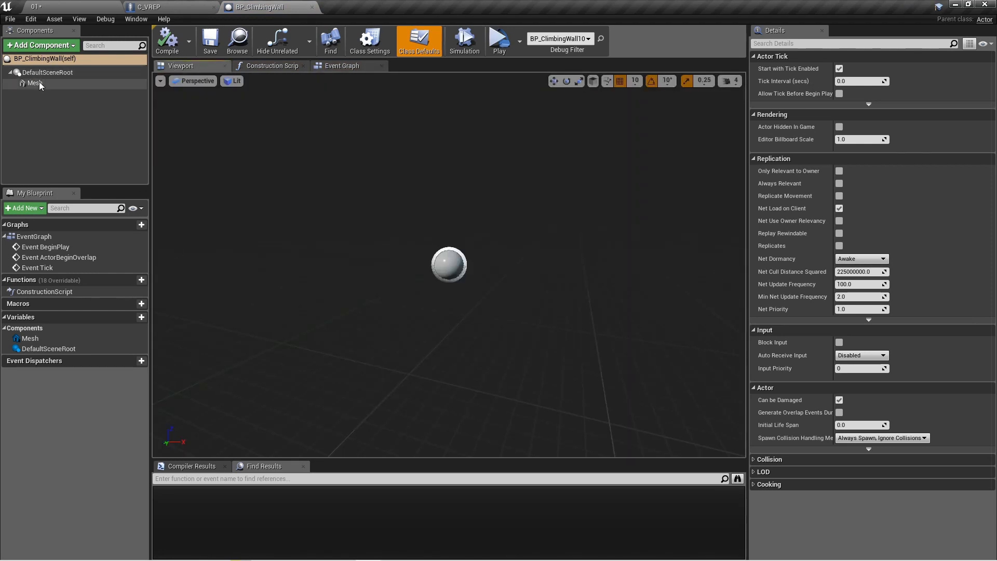
pyautogui.click(35, 83)
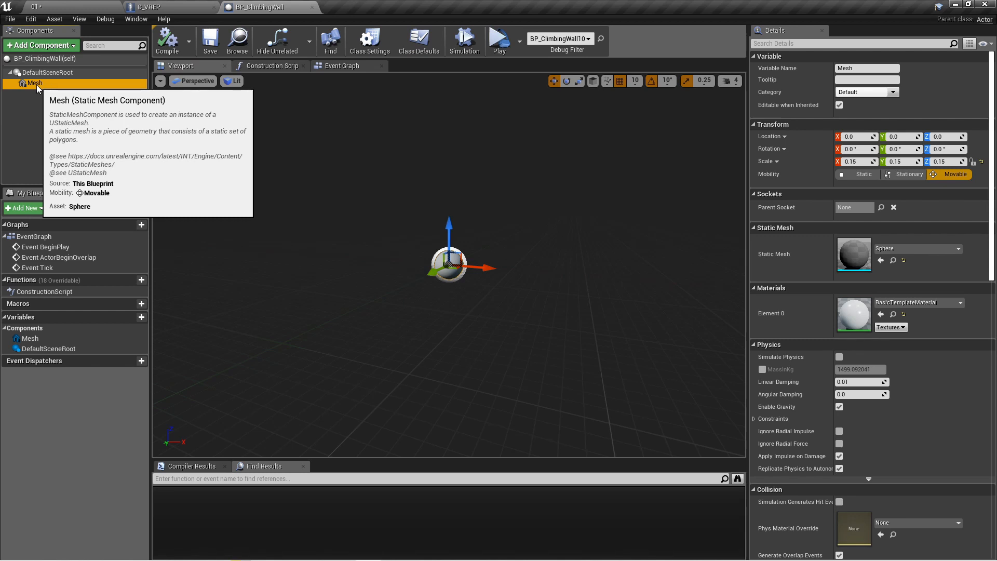
pyautogui.moveTo(492, 114)
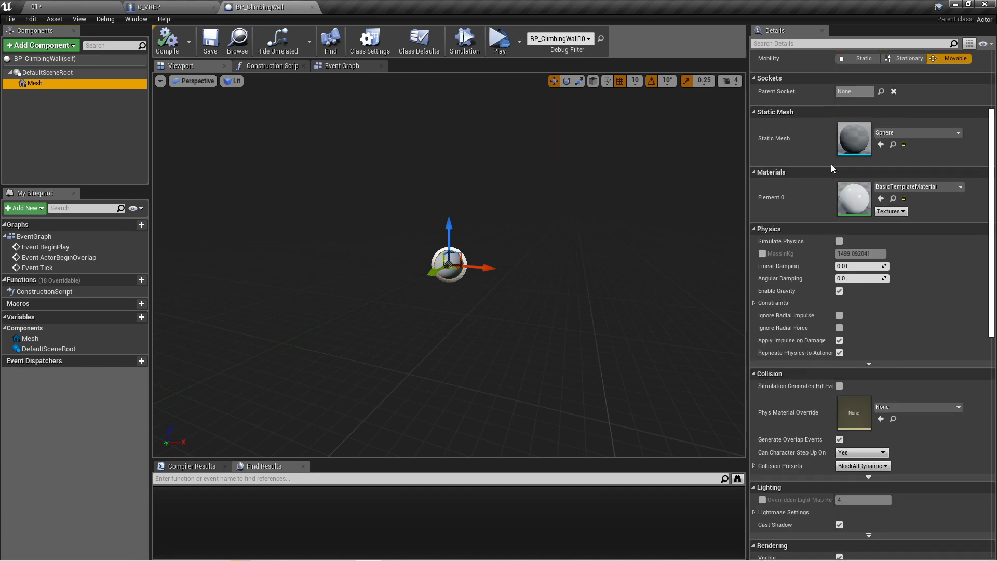
pyautogui.scroll(-3)
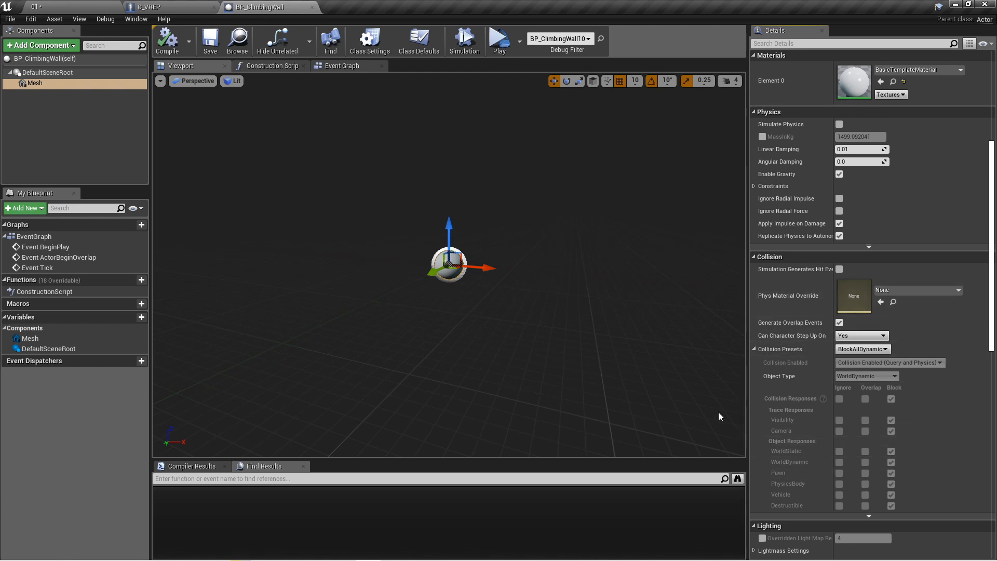
pyautogui.moveTo(765, 414)
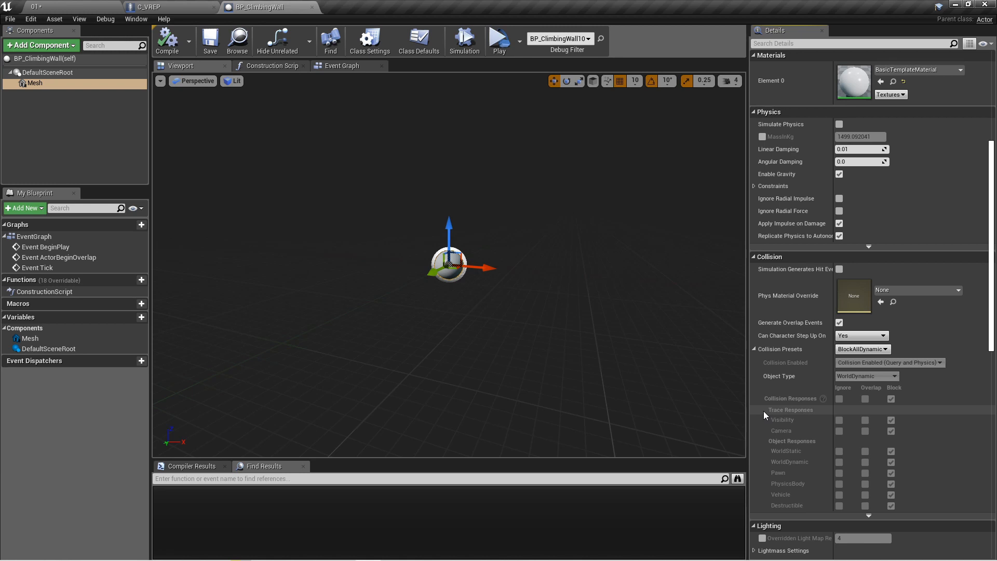
pyautogui.moveTo(719, 387)
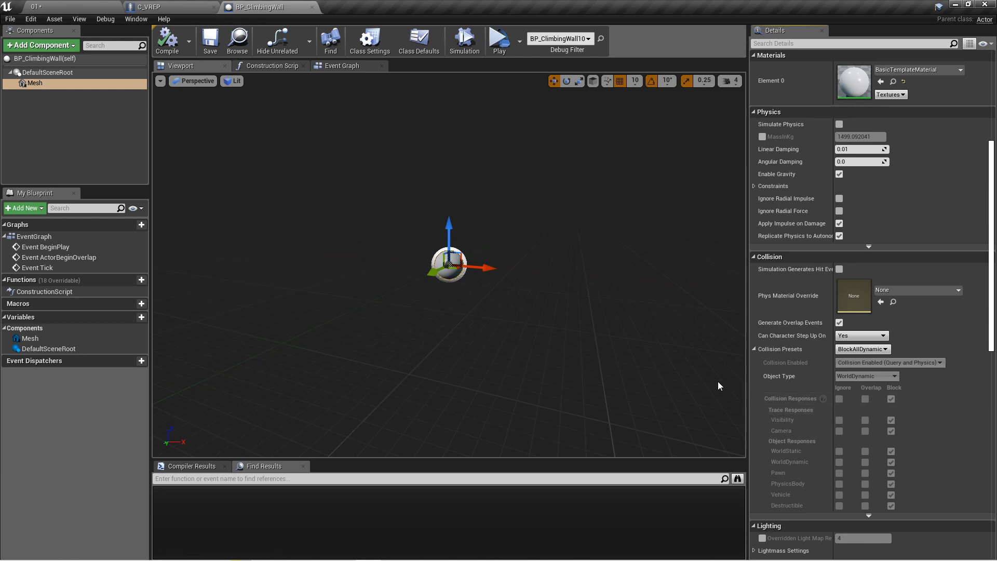
pyautogui.moveTo(691, 370)
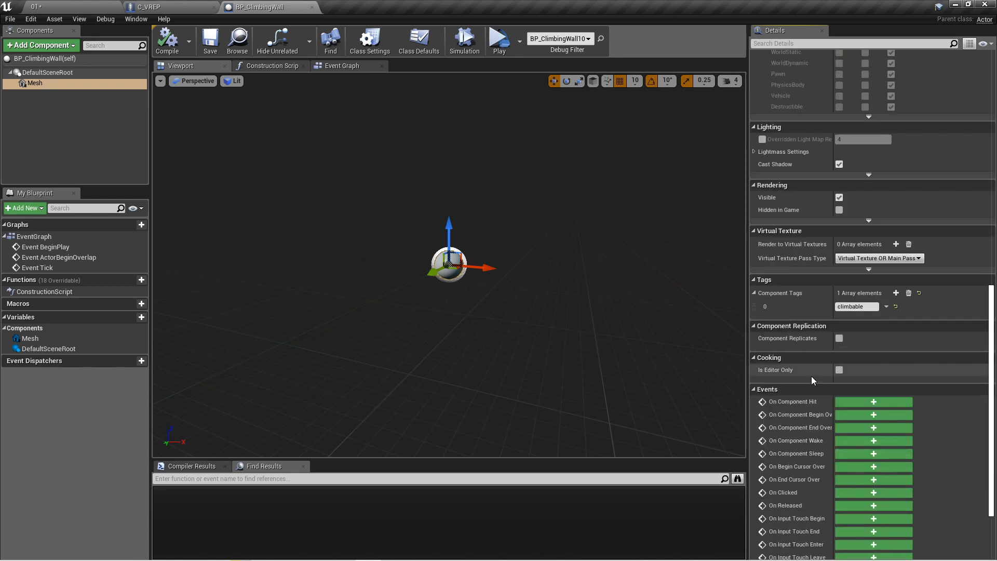
pyautogui.moveTo(808, 316)
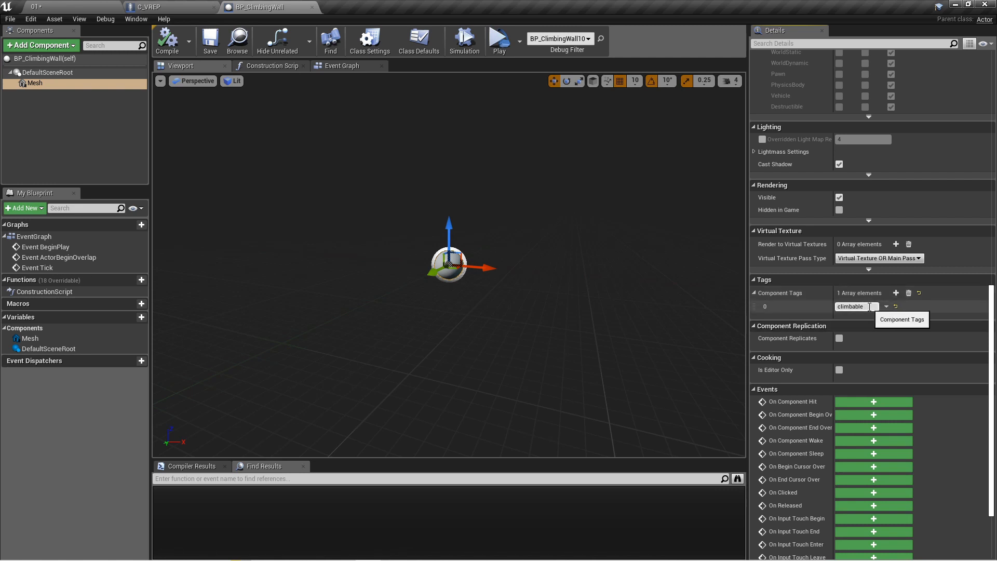
pyautogui.doubleClick(851, 306)
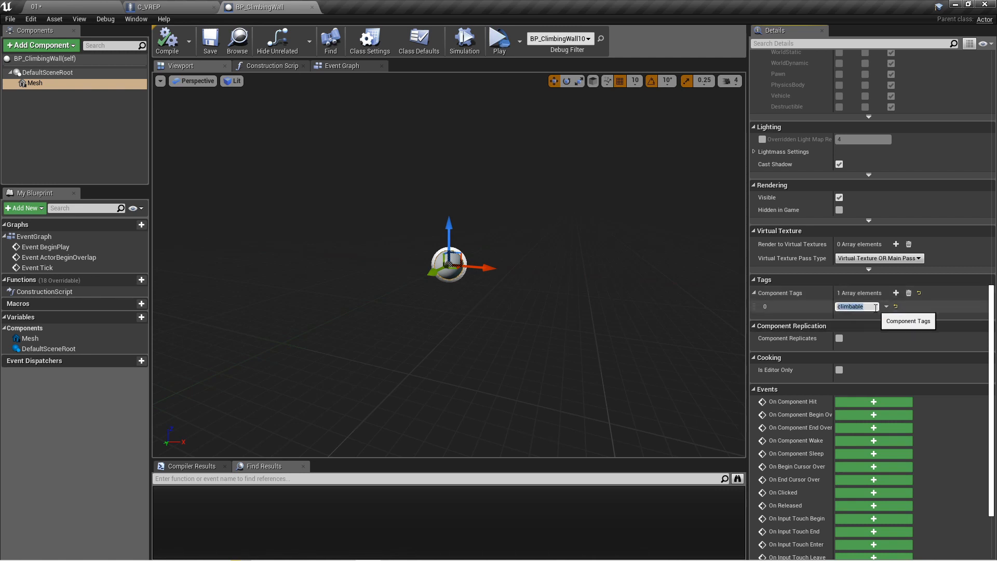
pyautogui.click(852, 305)
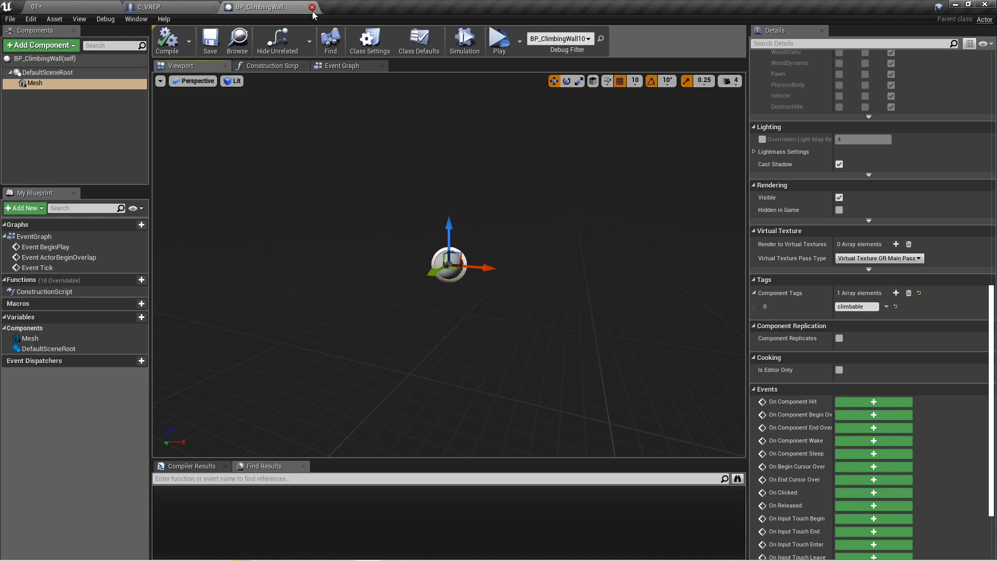
# Close the BP_ClimbingWall editor and focus the climbing wall level viewport.
pyautogui.click(313, 7)
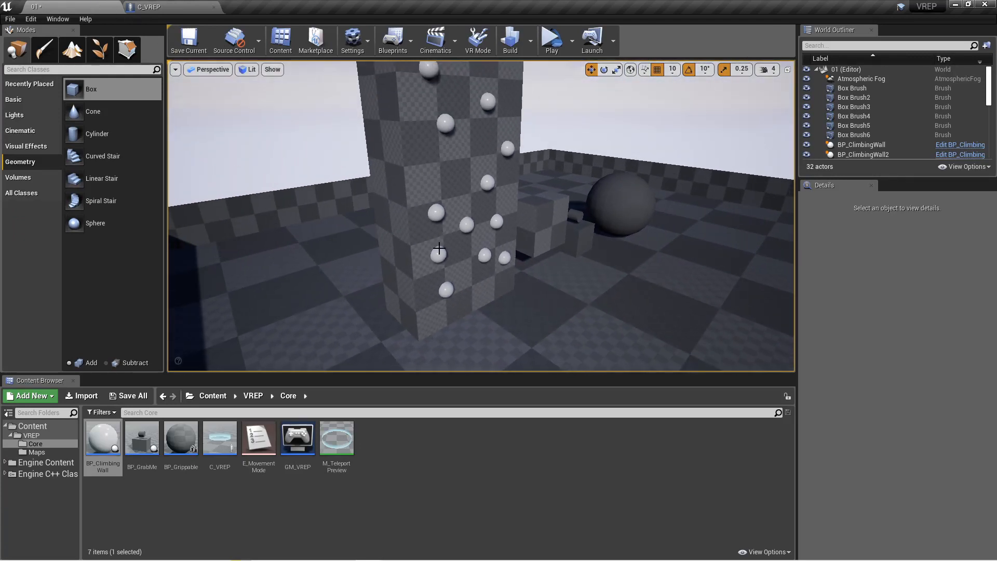
pyautogui.click(861, 145)
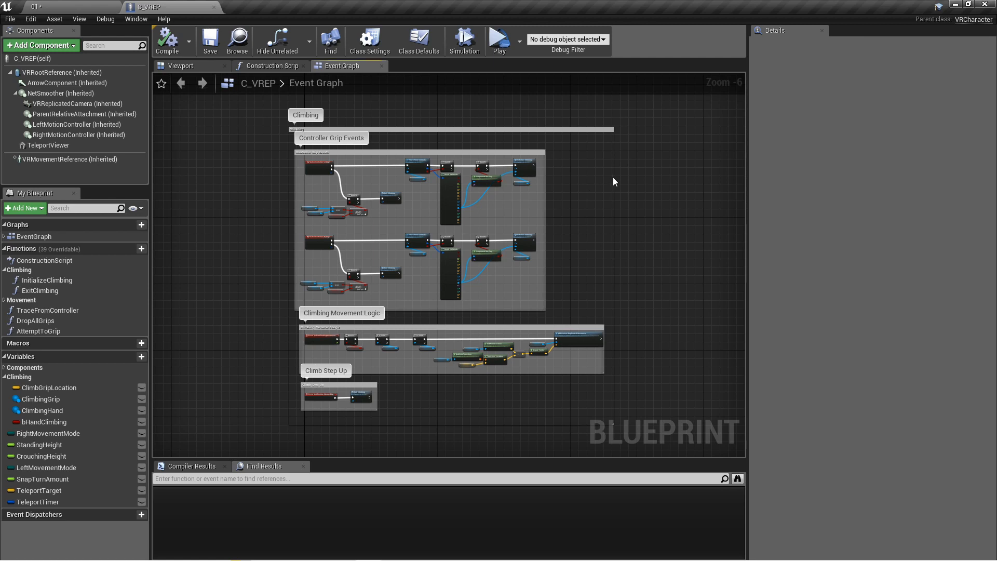
pyautogui.moveTo(656, 285)
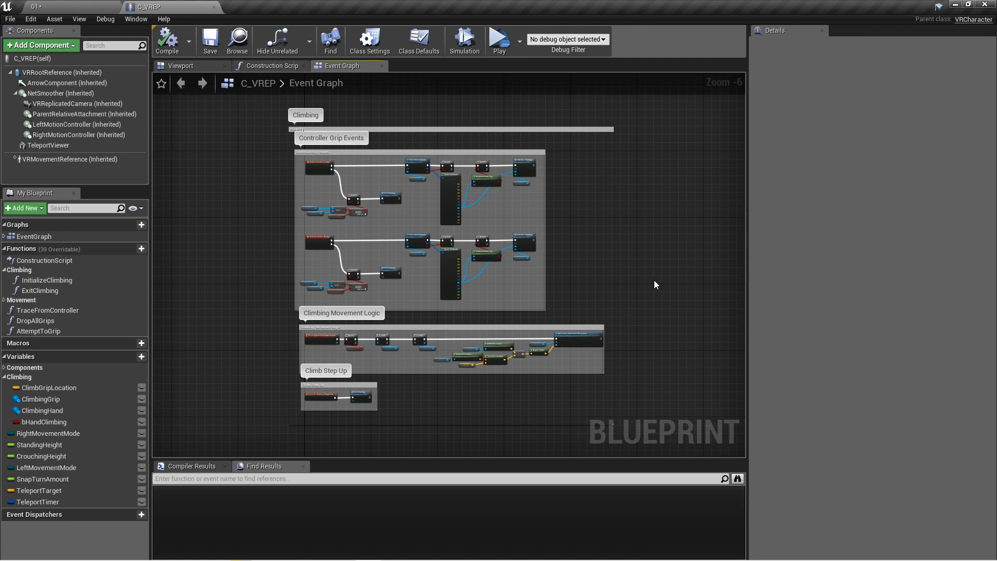
pyautogui.moveTo(634, 269)
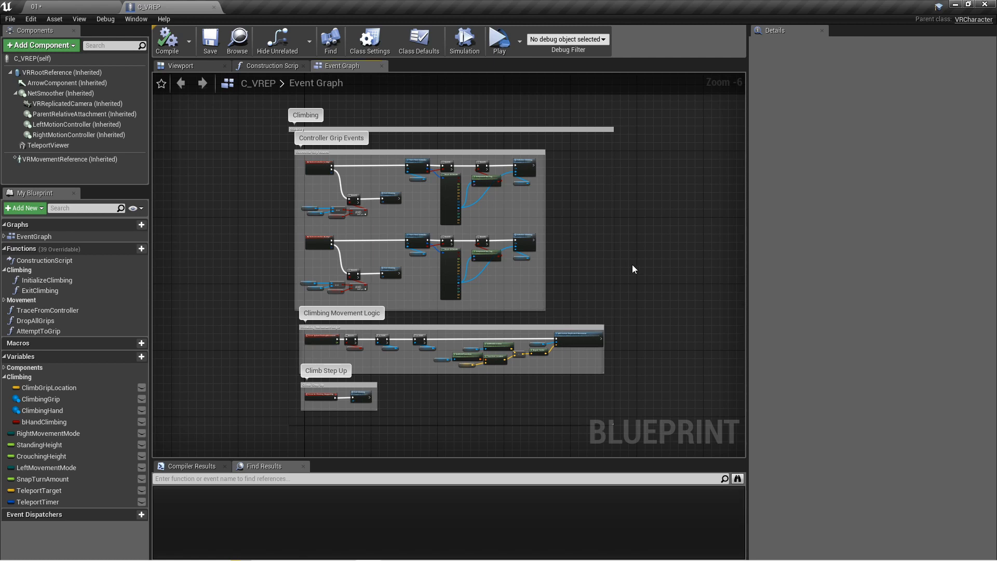
pyautogui.moveTo(273, 169)
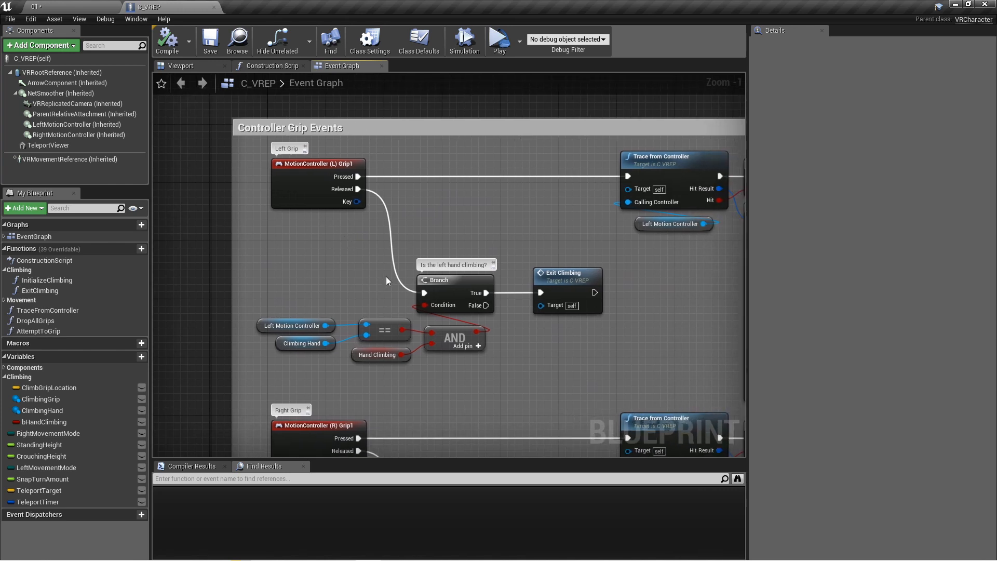
# Zoom the Event Graph onto the Left Grip nodes in Controller Grip Events.
pyautogui.scroll(-3)
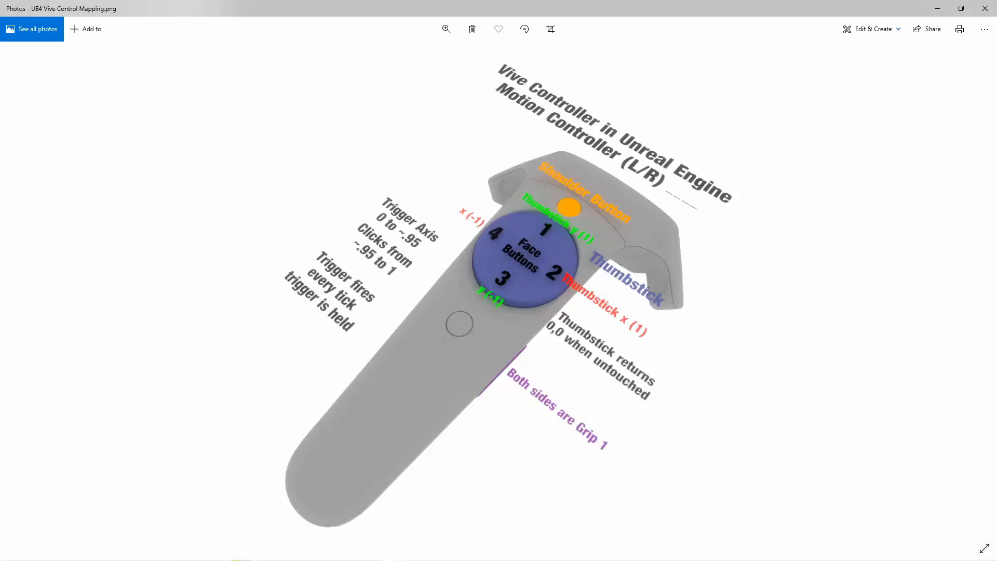
pyautogui.moveTo(532, 410)
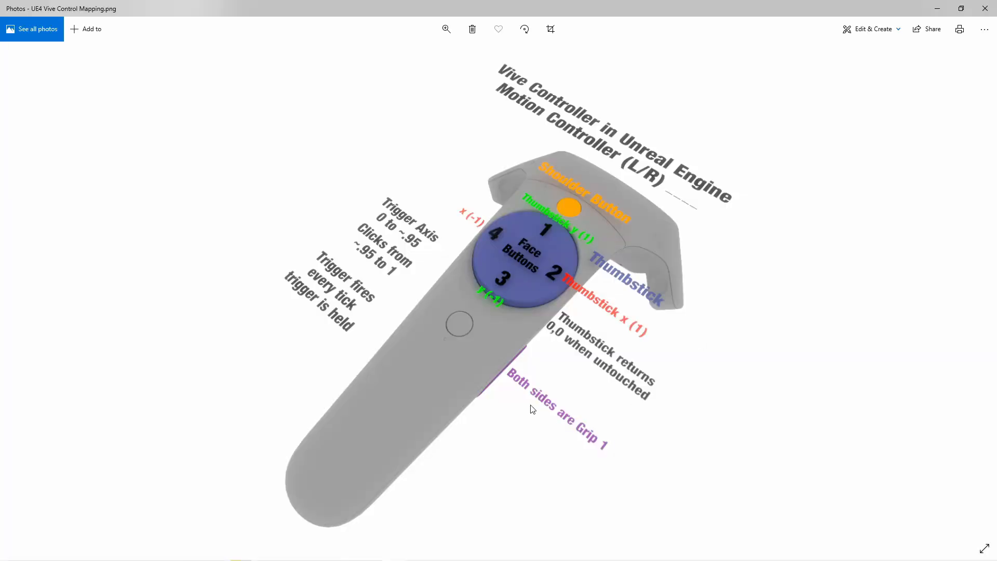
pyautogui.moveTo(613, 440)
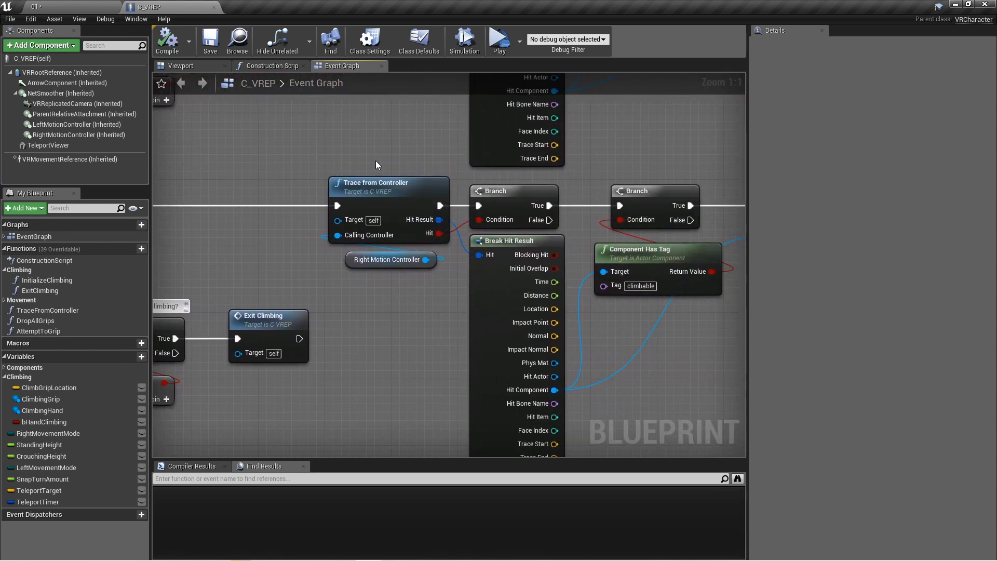
pyautogui.moveTo(304, 207)
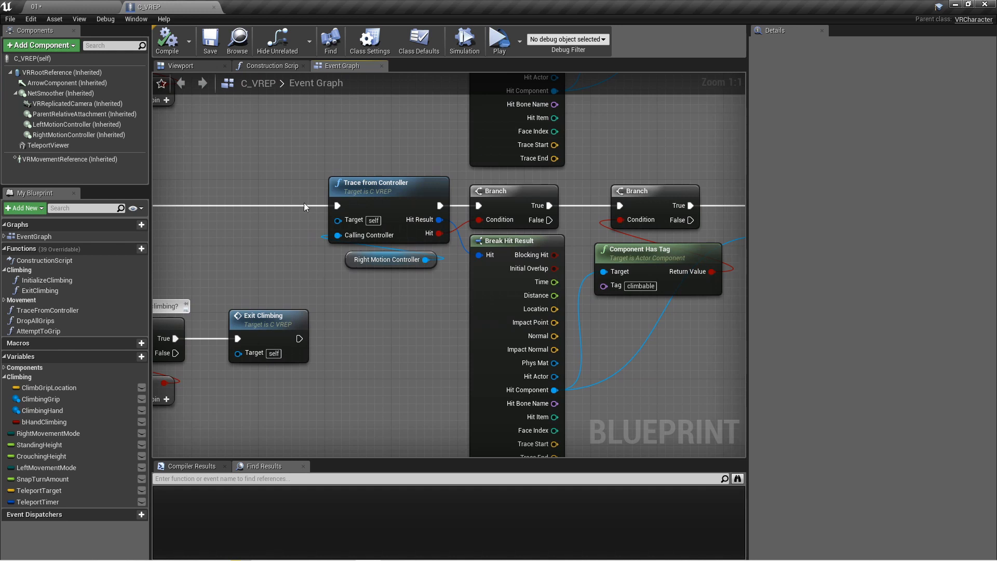
pyautogui.moveTo(323, 253)
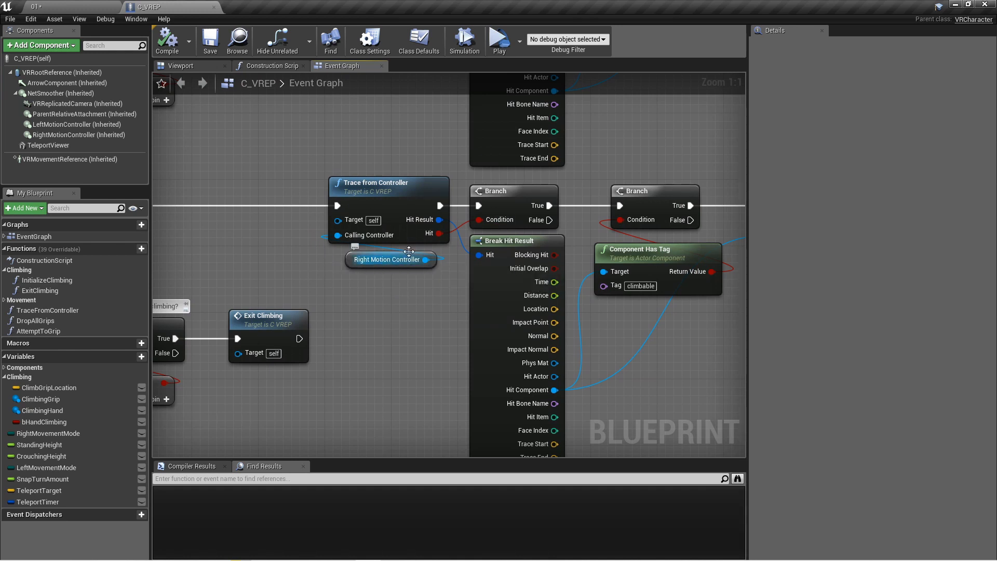
# Select the Right Motion Controller node and open the Trace from Controller function.
pyautogui.click(388, 259)
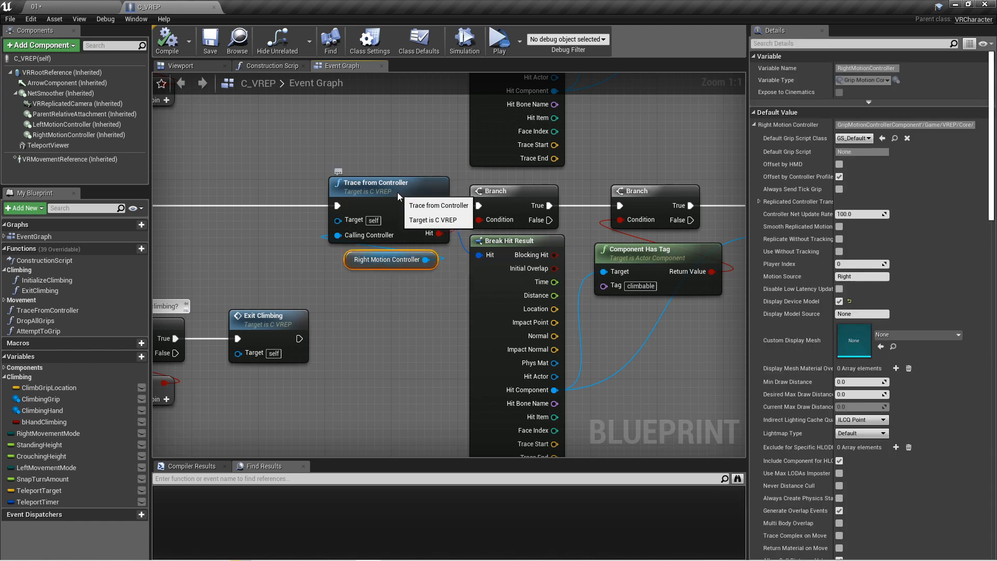
pyautogui.doubleClick(376, 182)
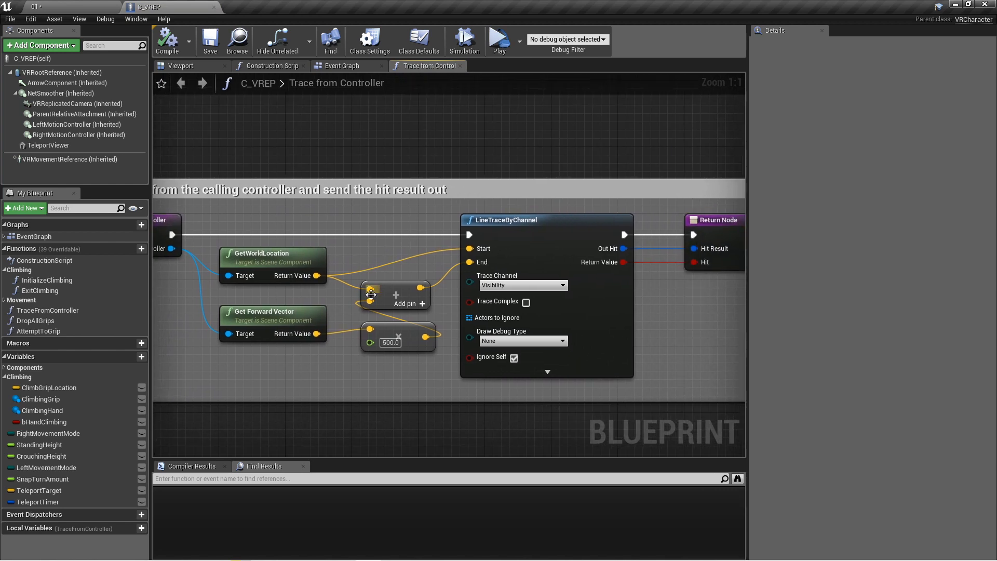
pyautogui.moveTo(506, 231)
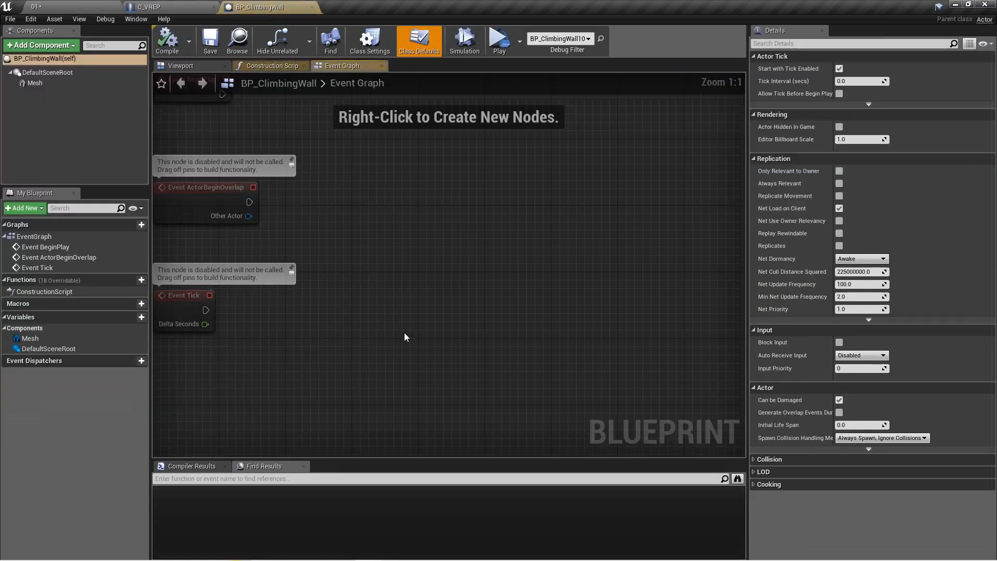
# Review the Mesh component's collision properties in the Details panel.
pyautogui.click(35, 83)
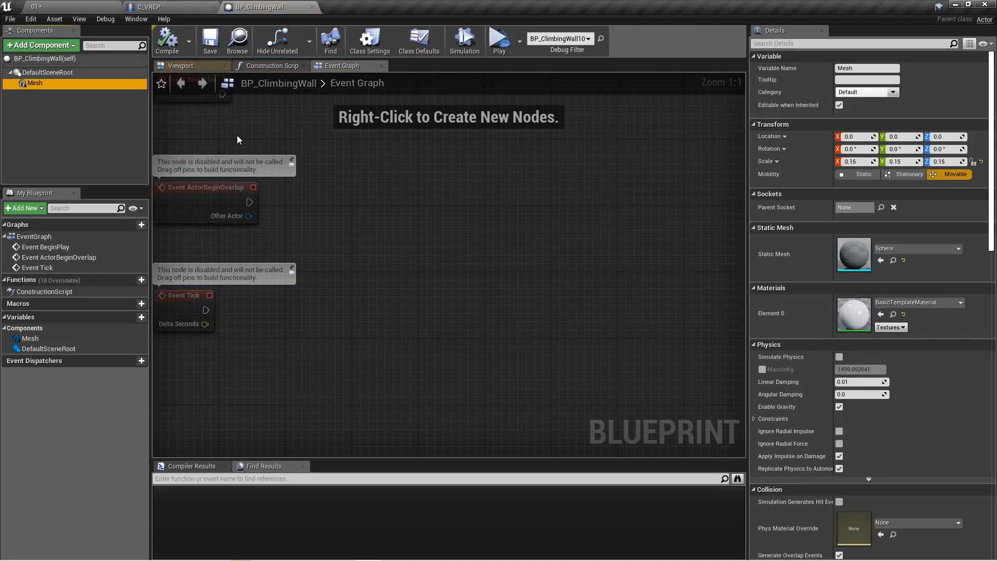
pyautogui.scroll(-3)
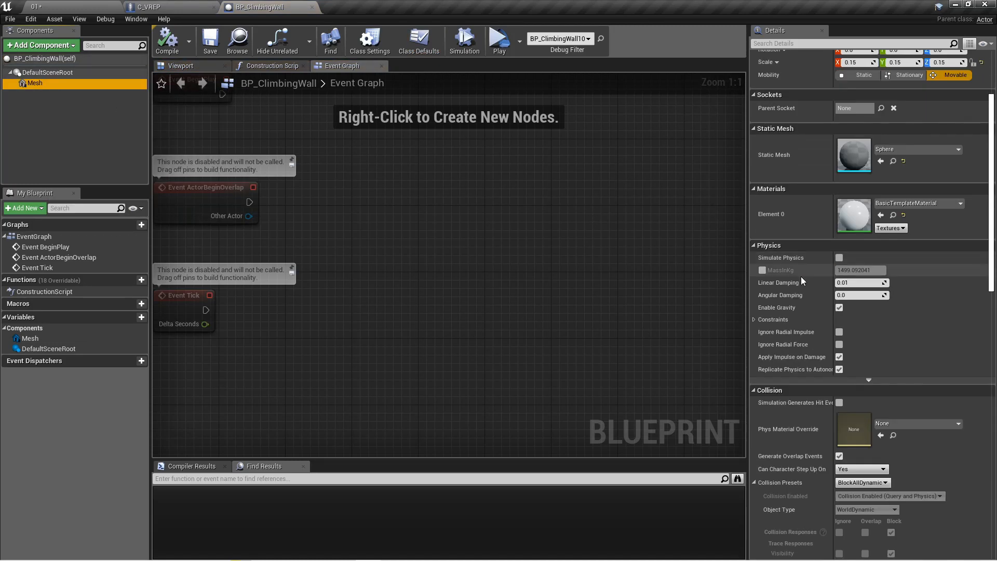
pyautogui.scroll(-3)
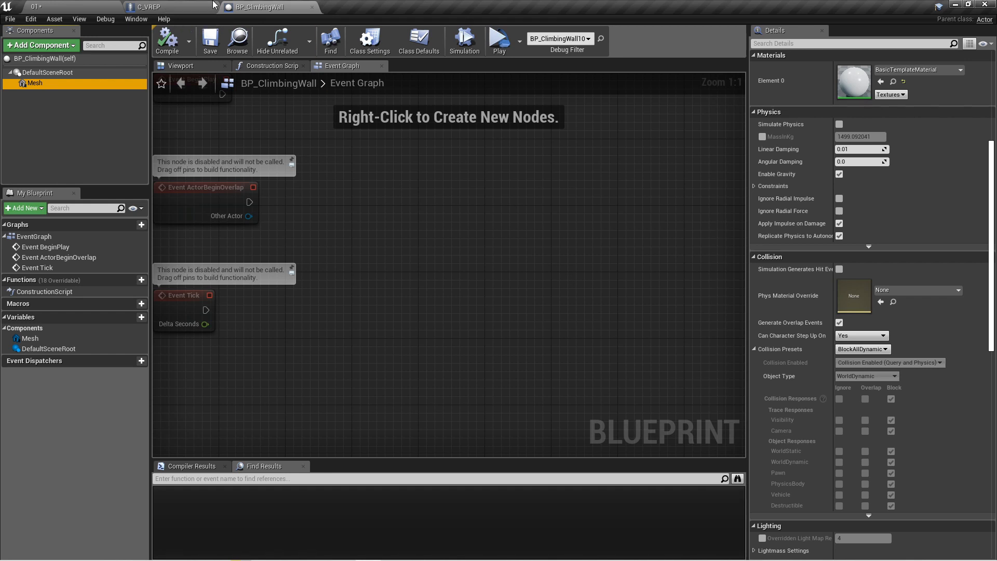
# Switch to the C_VREP blueprint and return to its Event Graph.
pyautogui.click(170, 8)
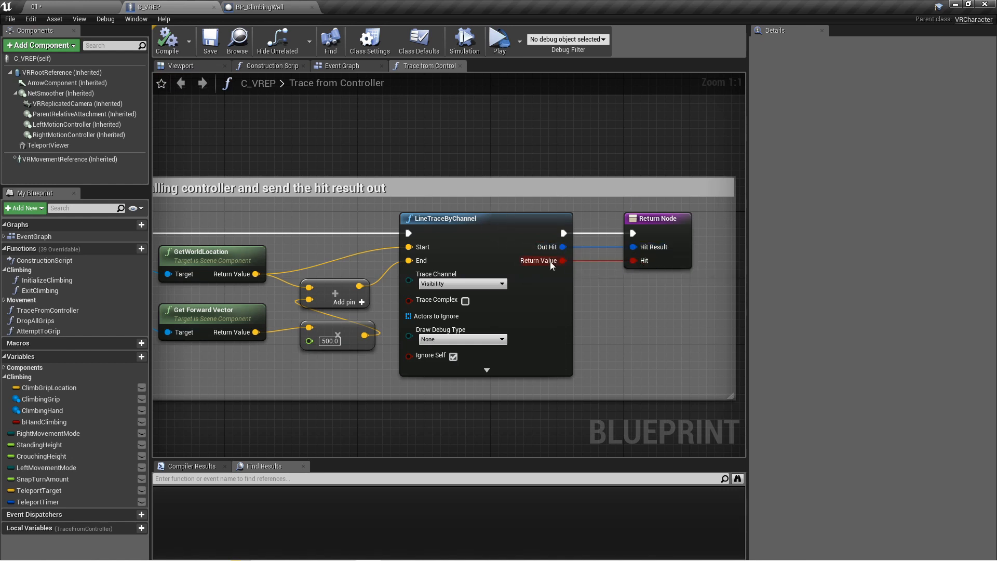
pyautogui.moveTo(638, 255)
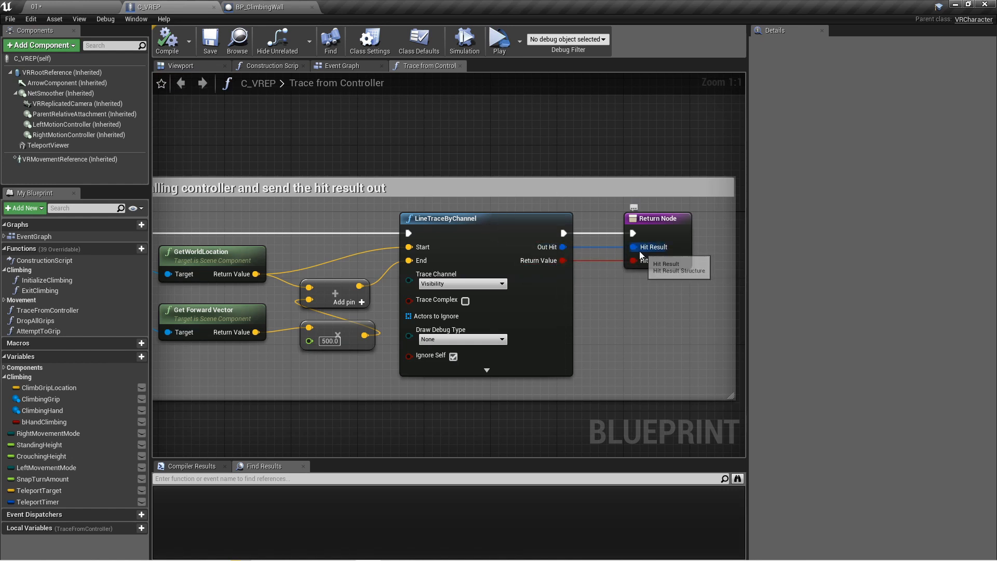
pyautogui.click(342, 65)
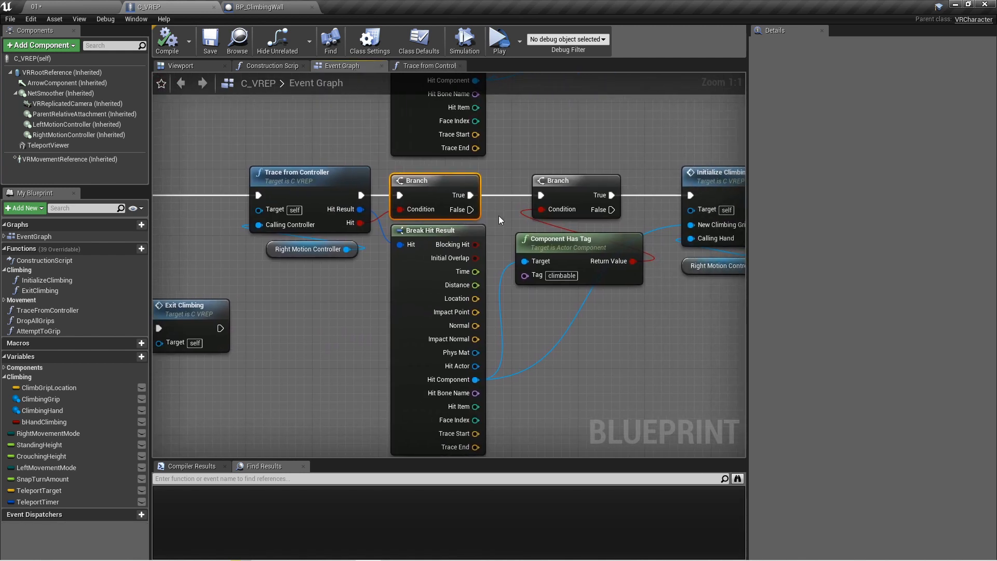
pyautogui.moveTo(469, 208)
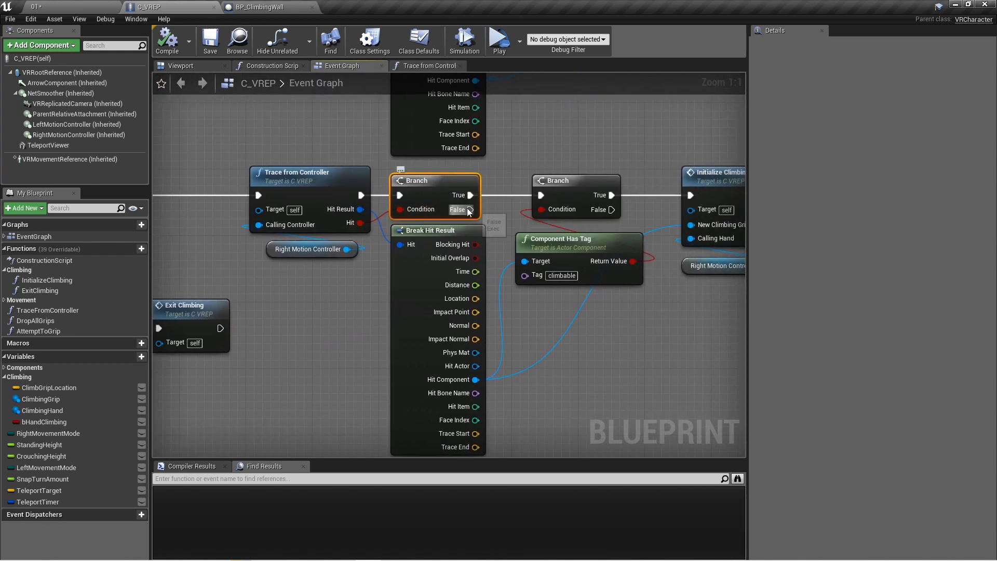
pyautogui.moveTo(506, 219)
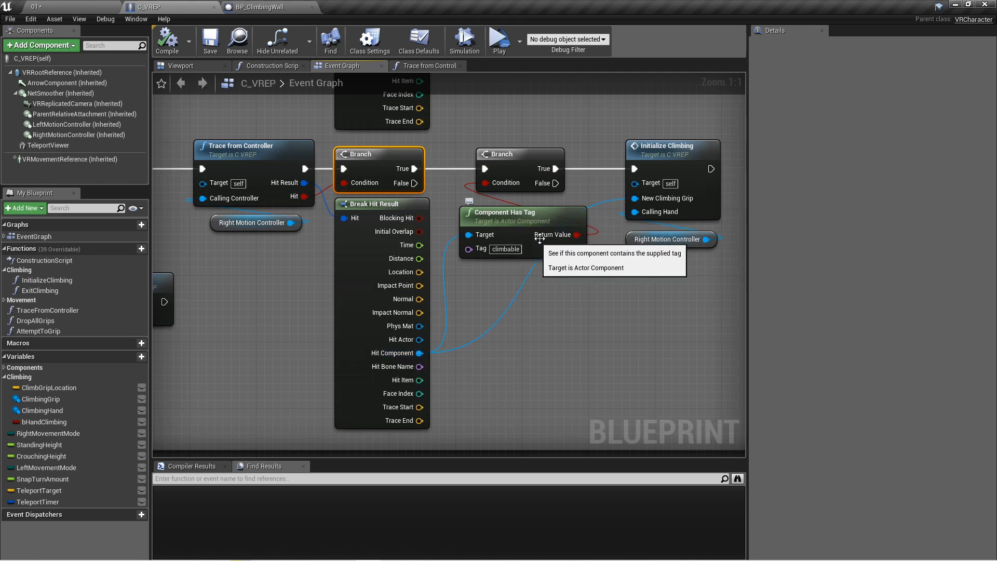
pyautogui.moveTo(503, 266)
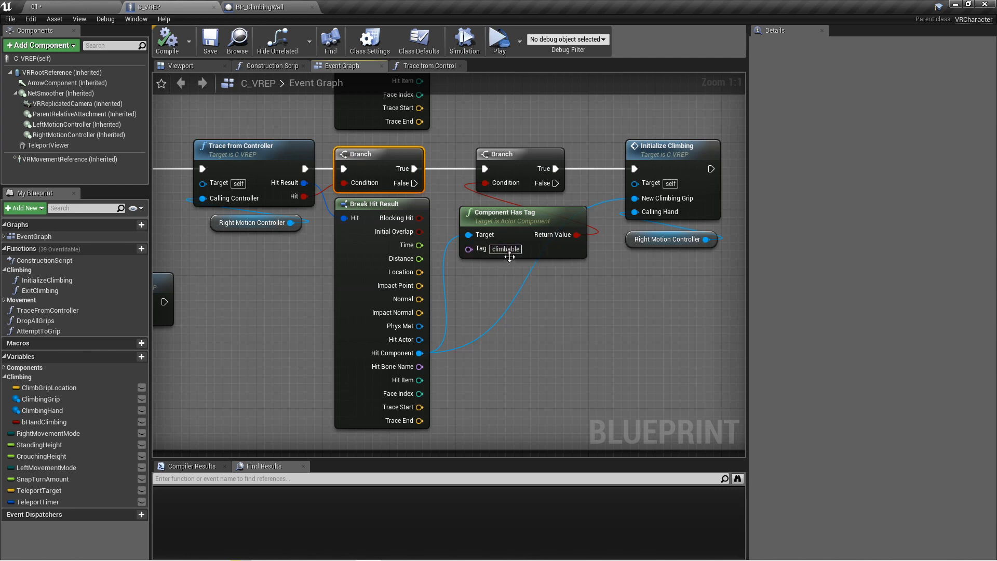
pyautogui.doubleClick(505, 248)
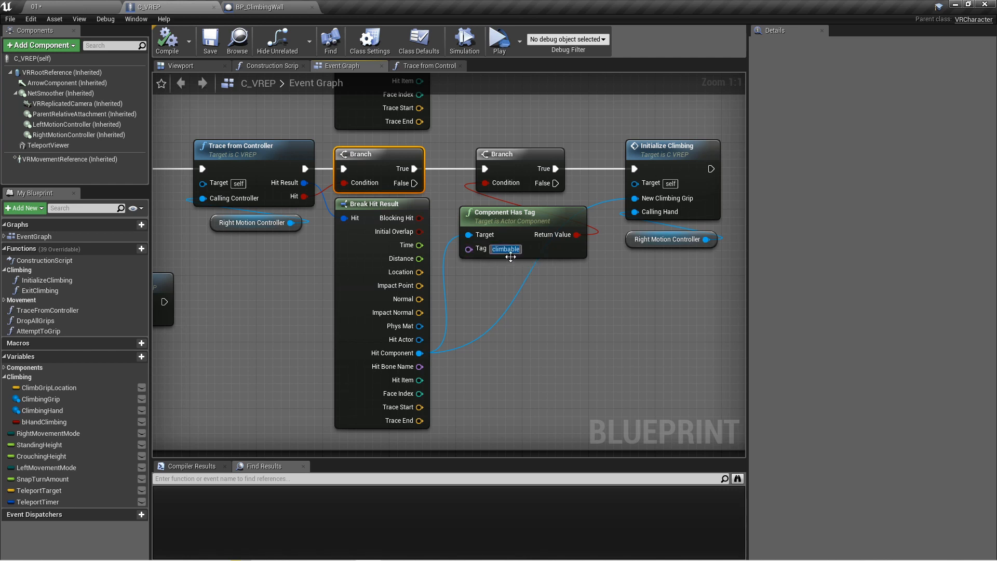
pyautogui.moveTo(531, 257)
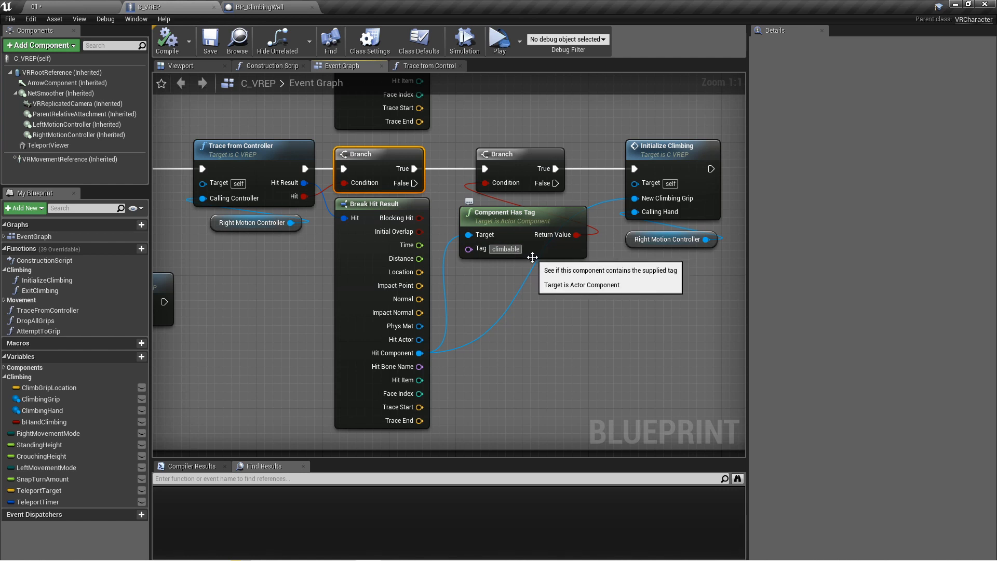
pyautogui.moveTo(563, 285)
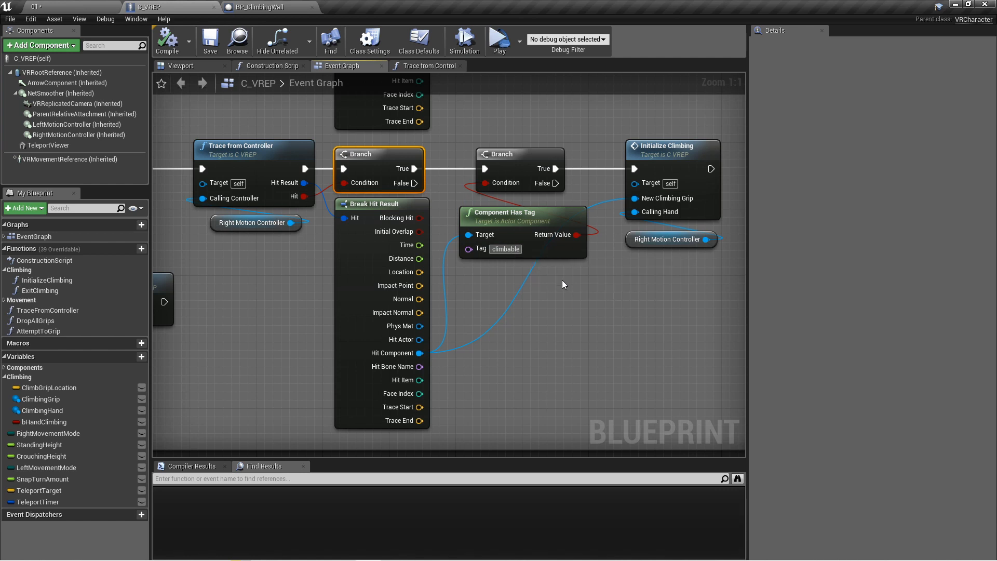
pyautogui.moveTo(522, 253)
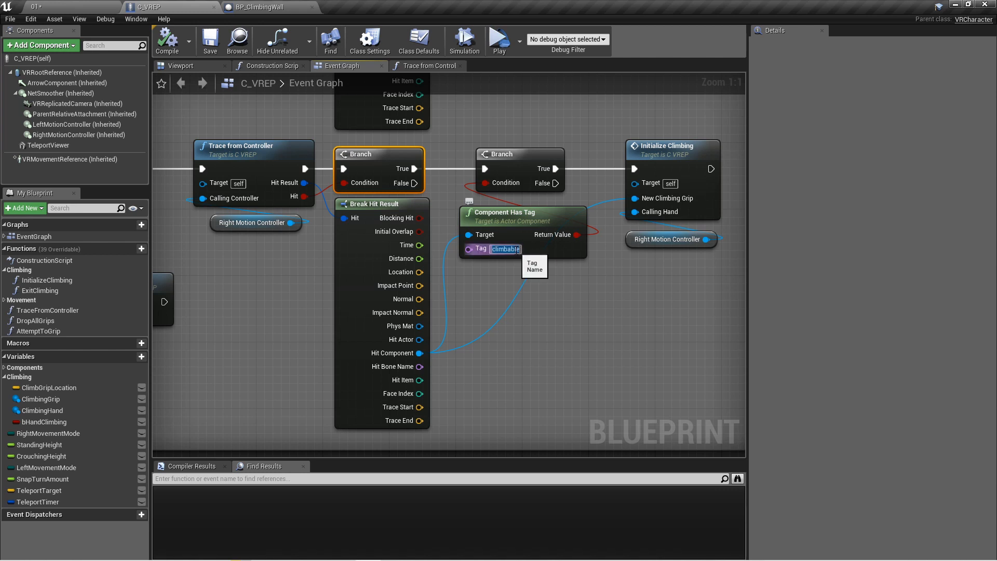
pyautogui.click(256, 7)
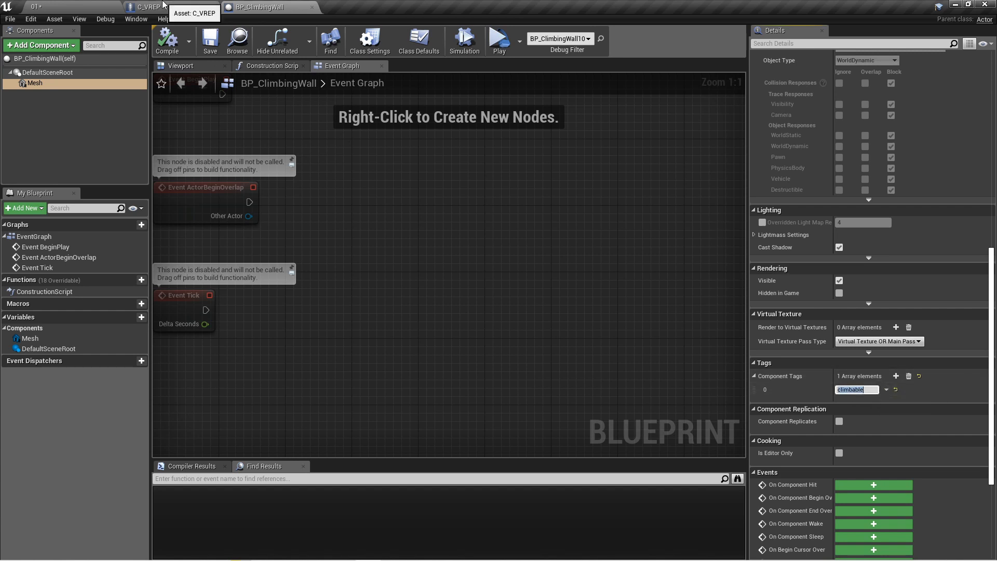
pyautogui.click(159, 7)
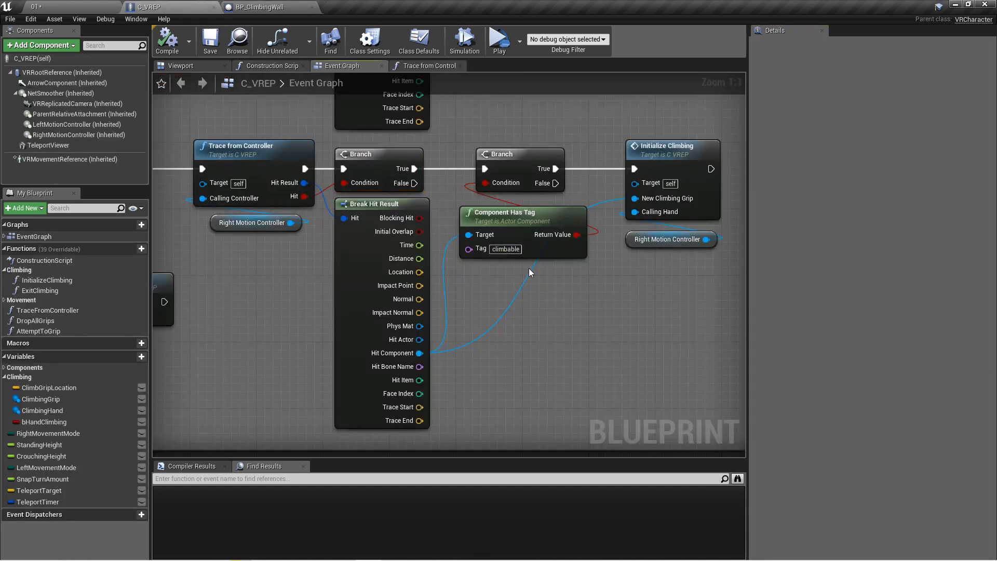
pyautogui.moveTo(585, 290)
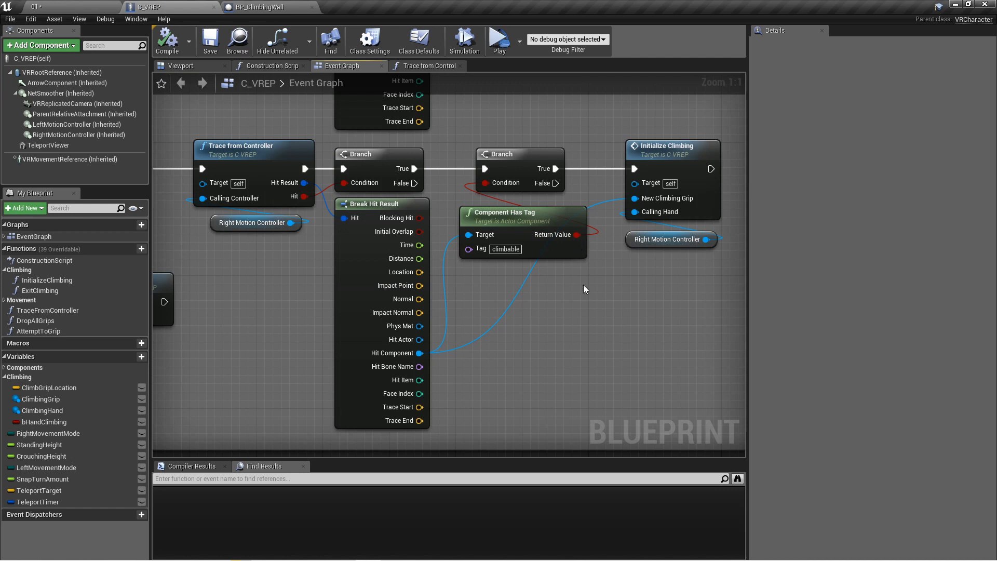
pyautogui.click(521, 212)
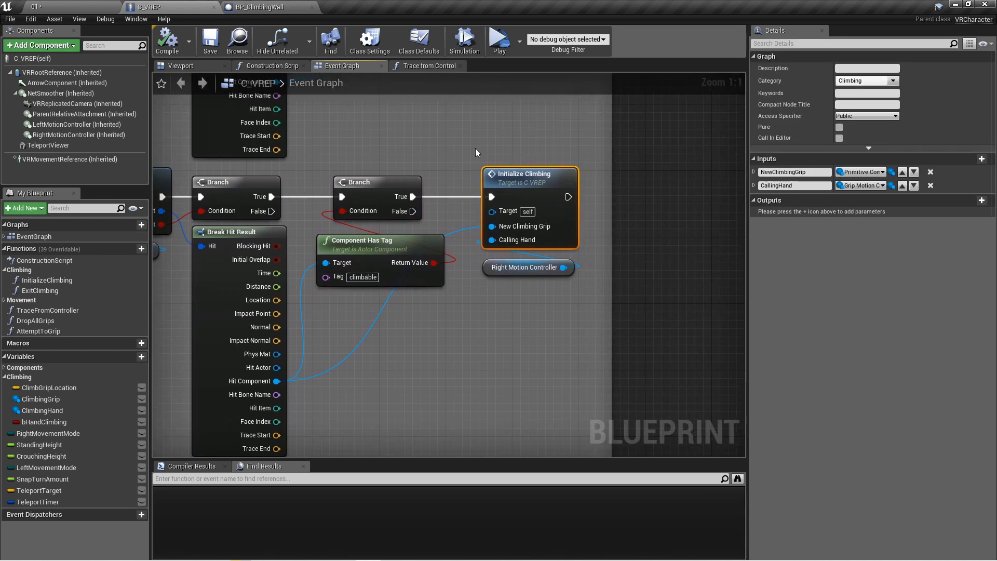
pyautogui.moveTo(626, 206)
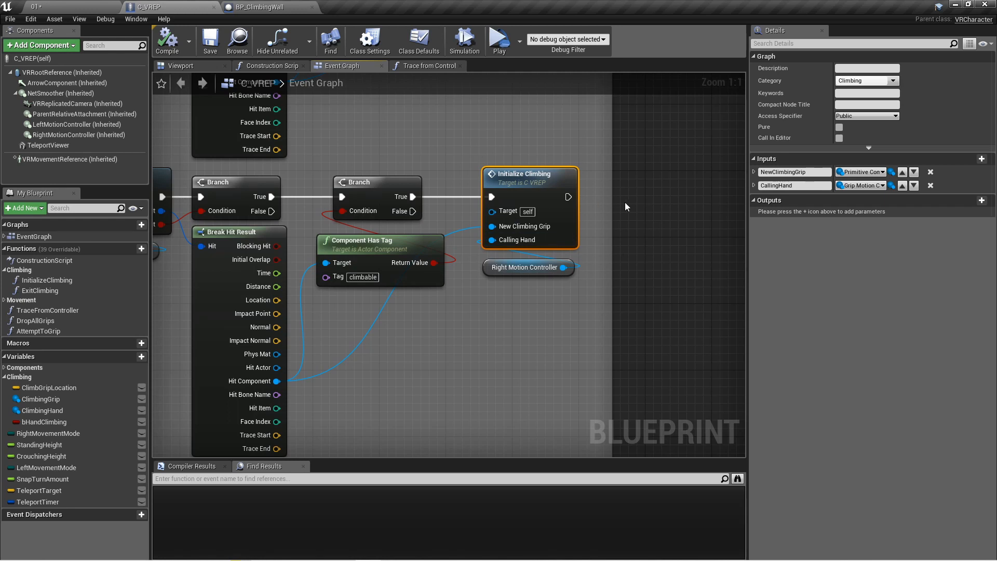
pyautogui.moveTo(522, 291)
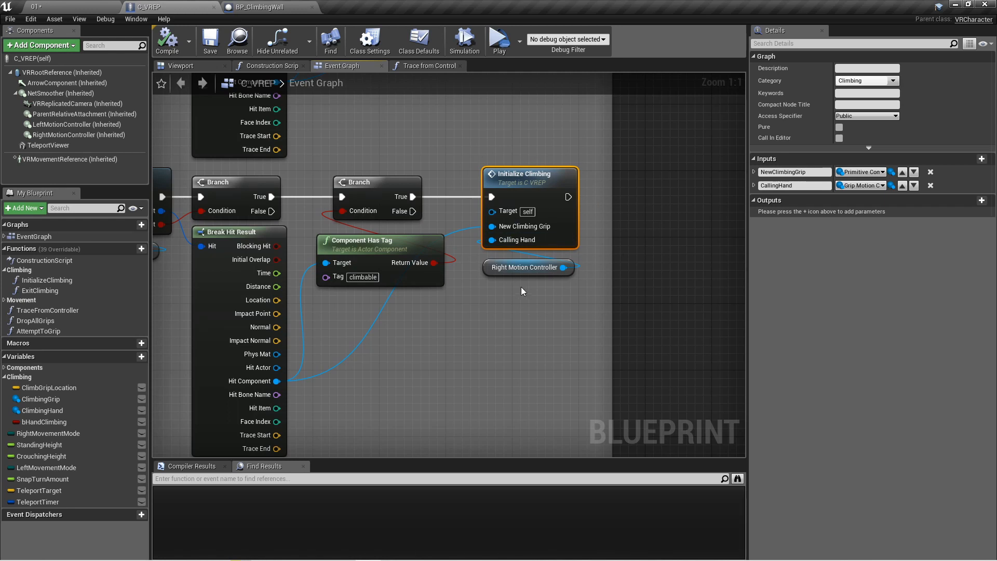
pyautogui.click(525, 267)
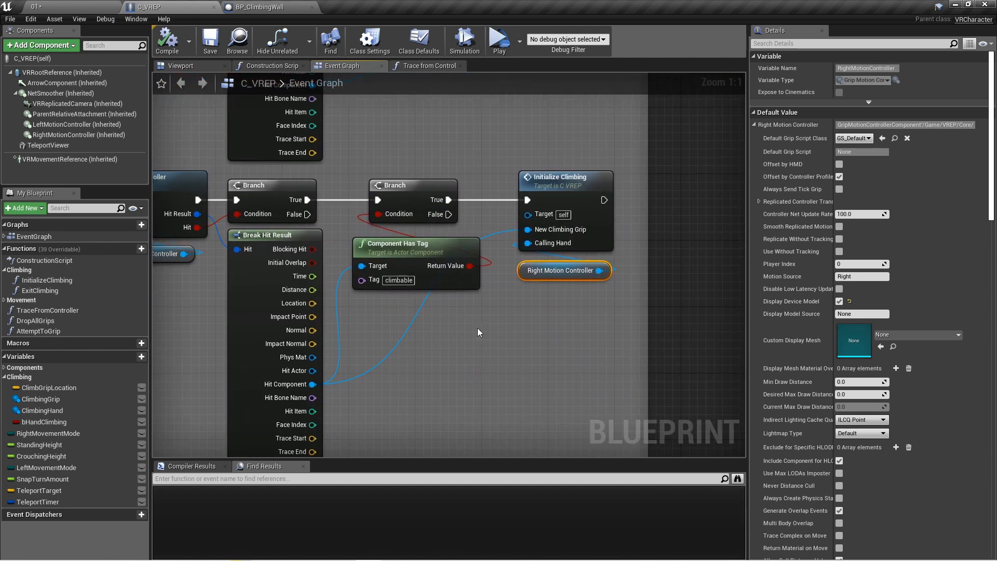
pyautogui.moveTo(570, 279)
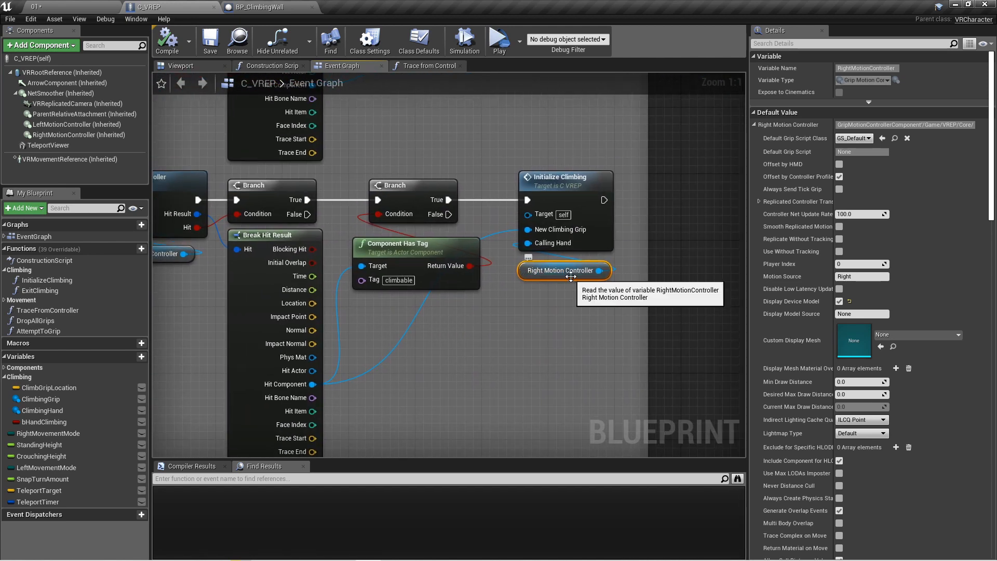
pyautogui.moveTo(172, 201)
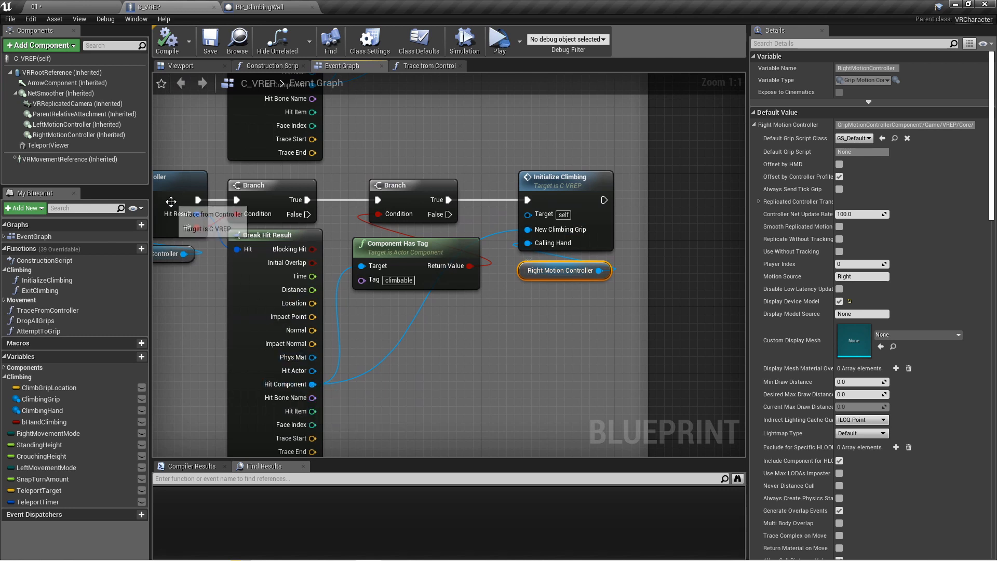
# Open Initialize Climbing and select its Climb Grip Location setter.
pyautogui.click(565, 177)
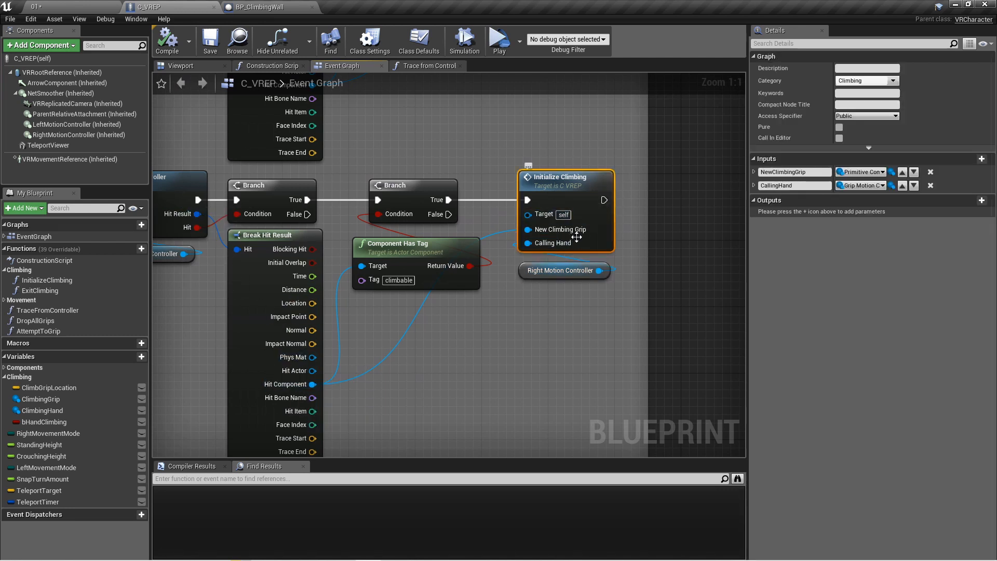
pyautogui.moveTo(529, 229)
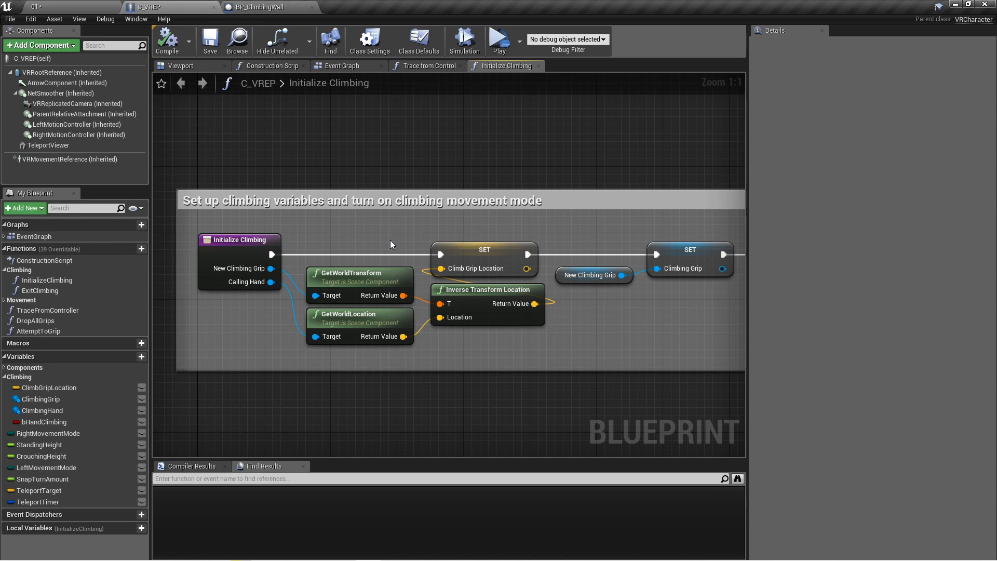
pyautogui.moveTo(244, 261)
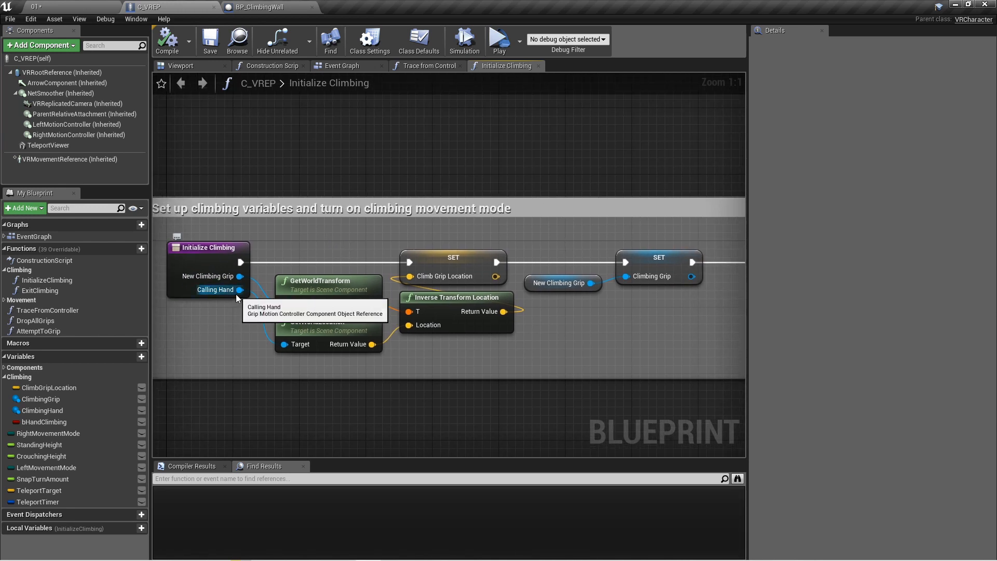
pyautogui.click(452, 256)
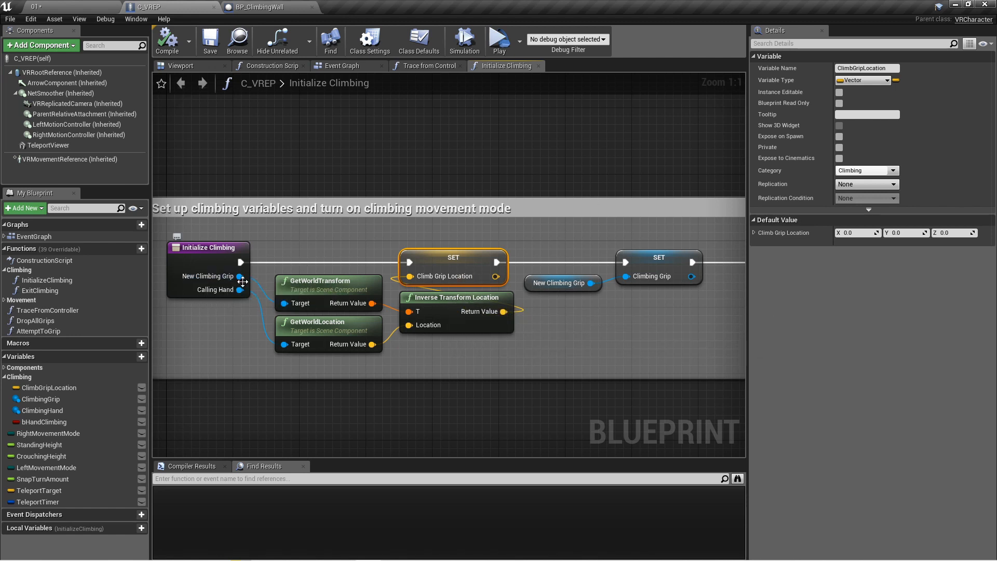
pyautogui.moveTo(442, 367)
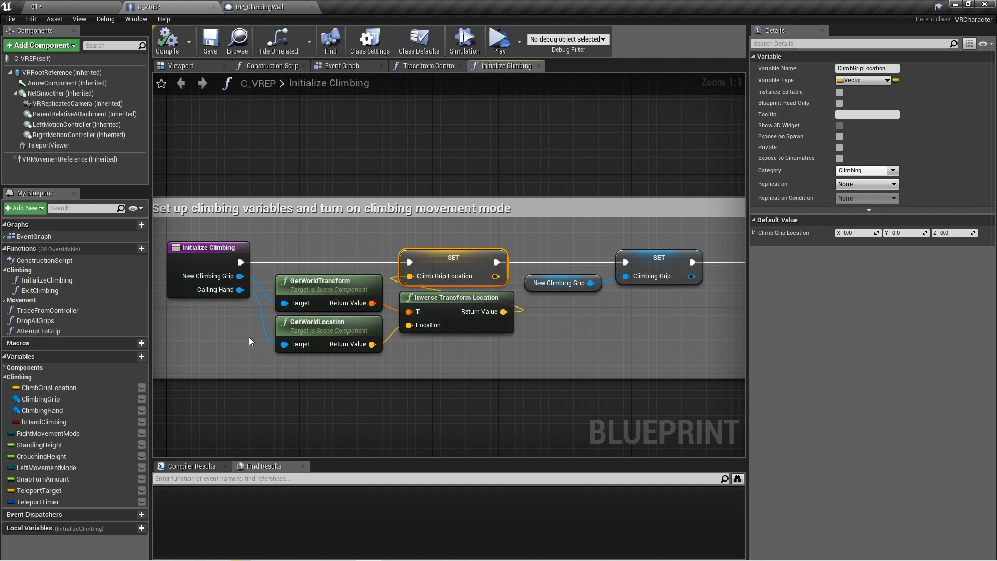
pyautogui.moveTo(305, 337)
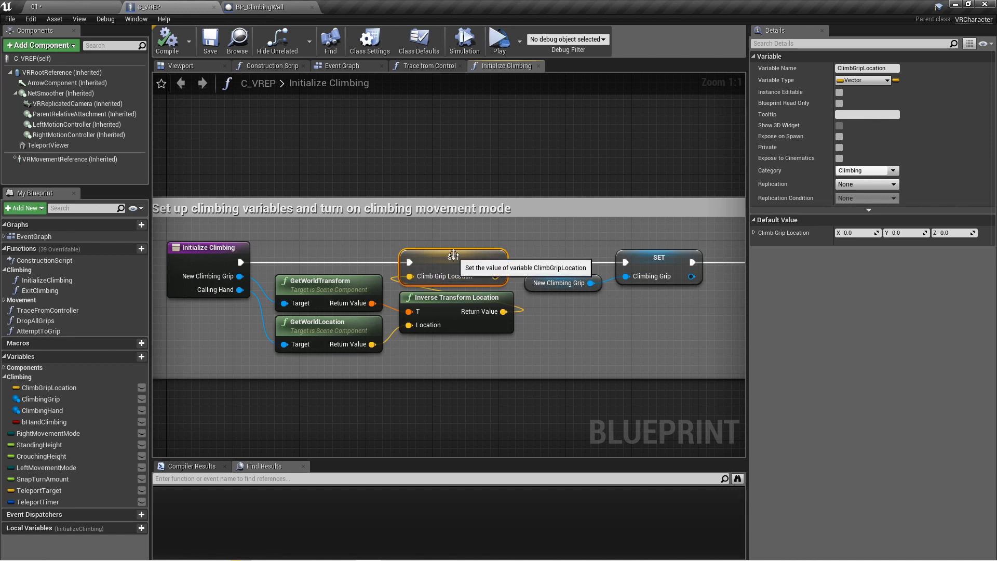
pyautogui.moveTo(461, 282)
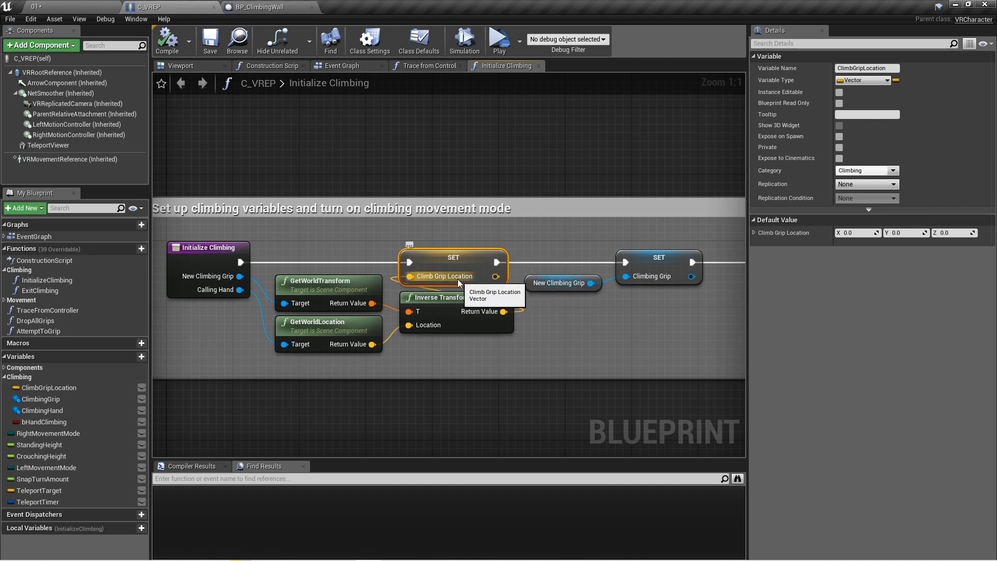
pyautogui.moveTo(604, 249)
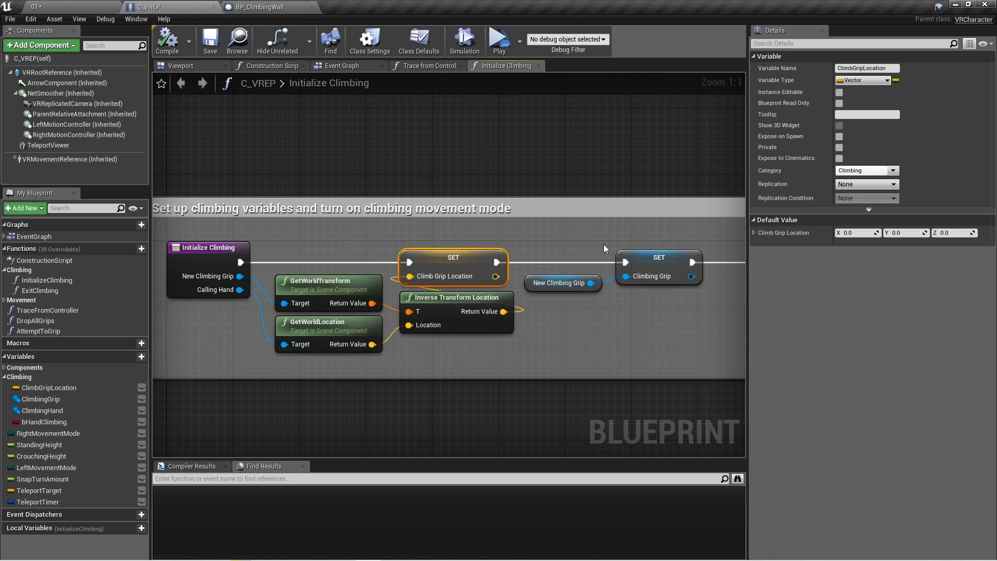
pyautogui.moveTo(605, 248); pyautogui.dragTo(420, 259)
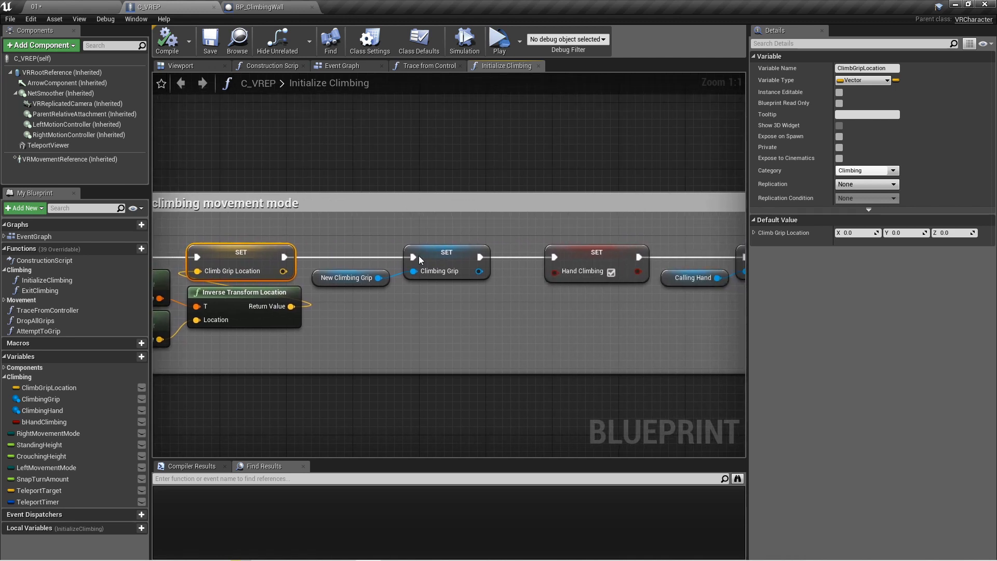
pyautogui.moveTo(303, 291)
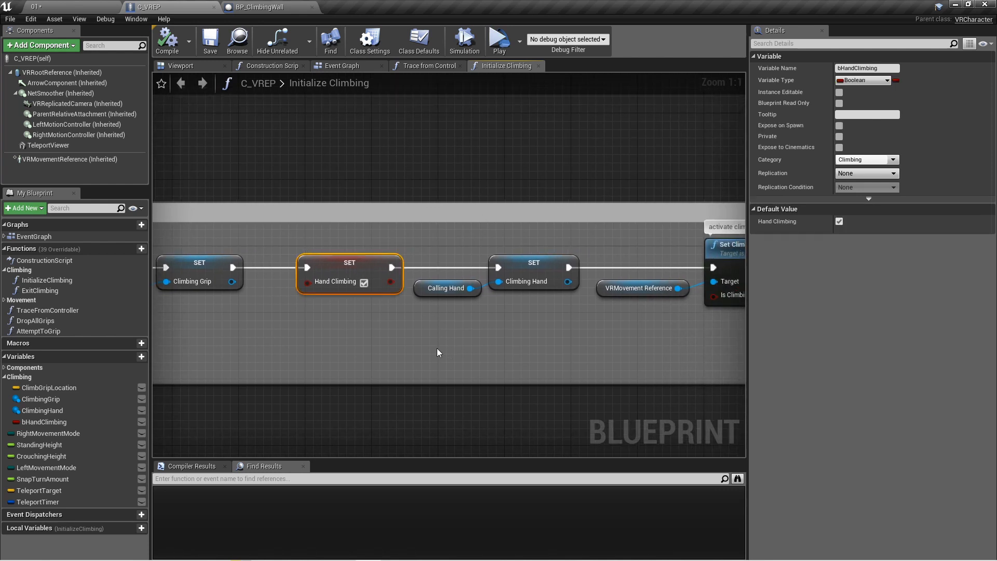
pyautogui.moveTo(349, 342)
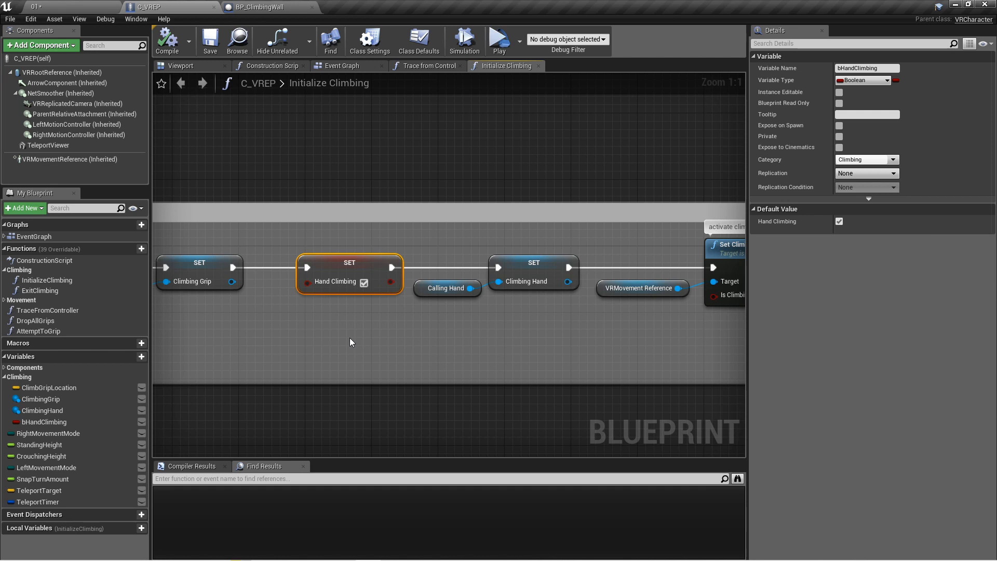
pyautogui.moveTo(412, 337)
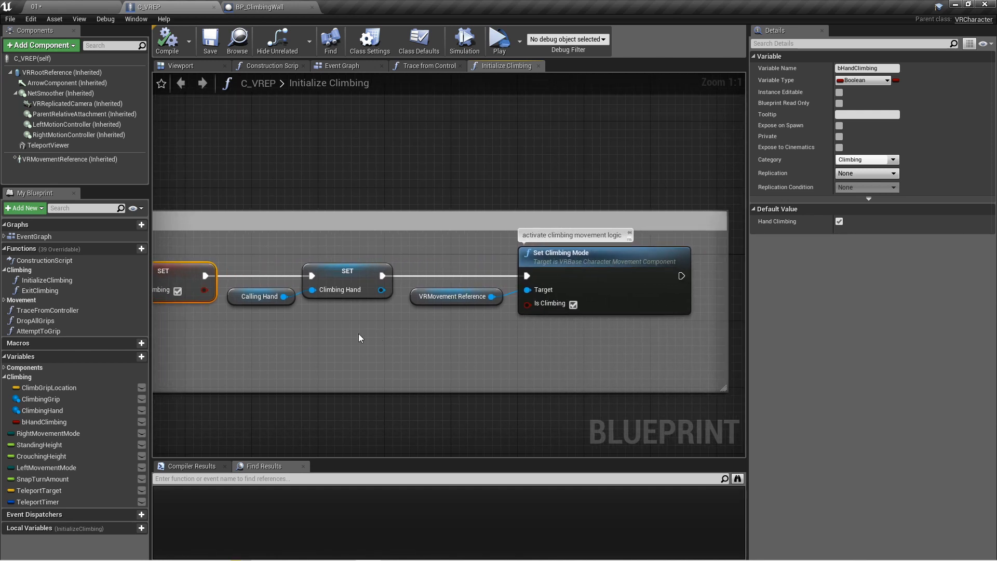
pyautogui.click(260, 296)
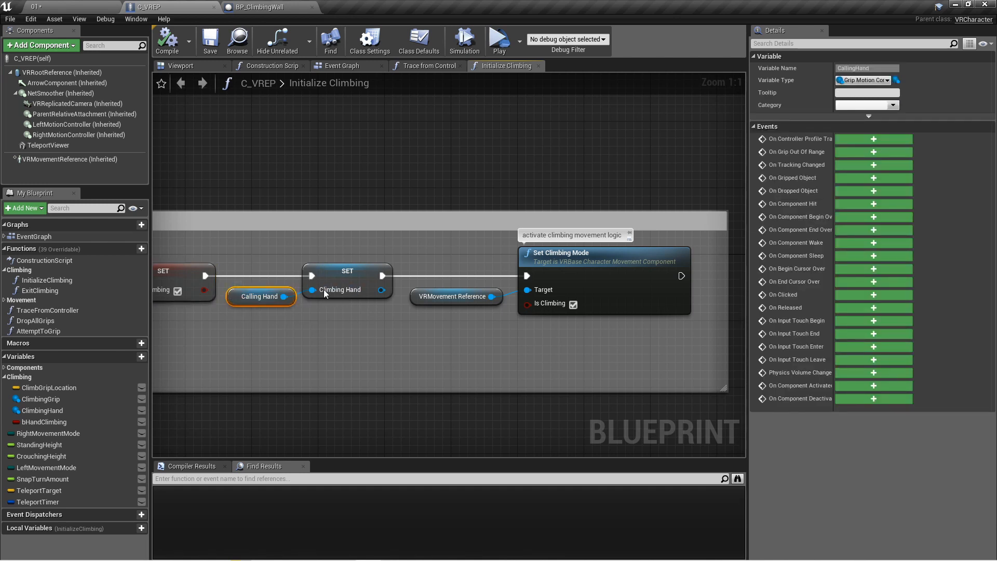
pyautogui.moveTo(347, 306)
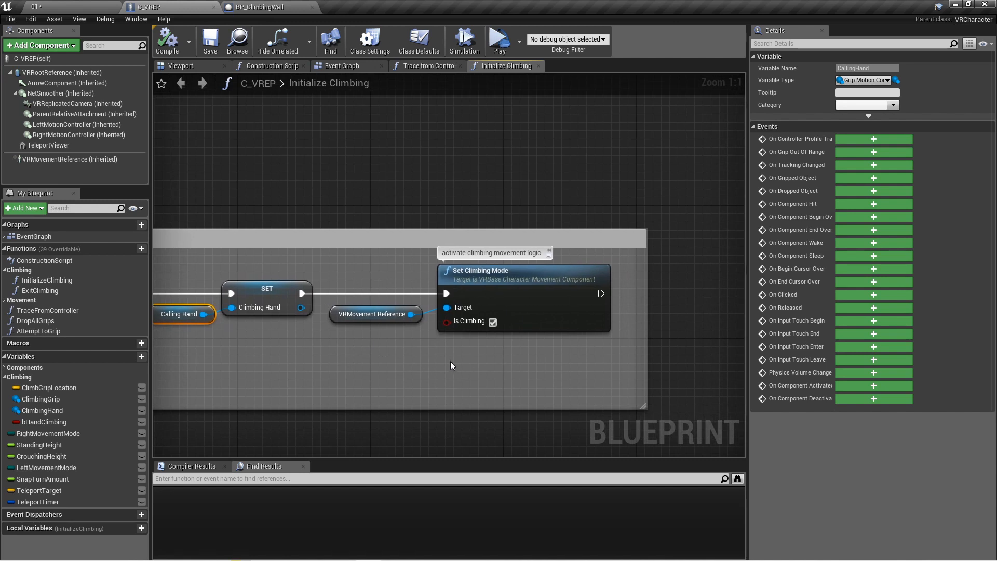
pyautogui.click(509, 270)
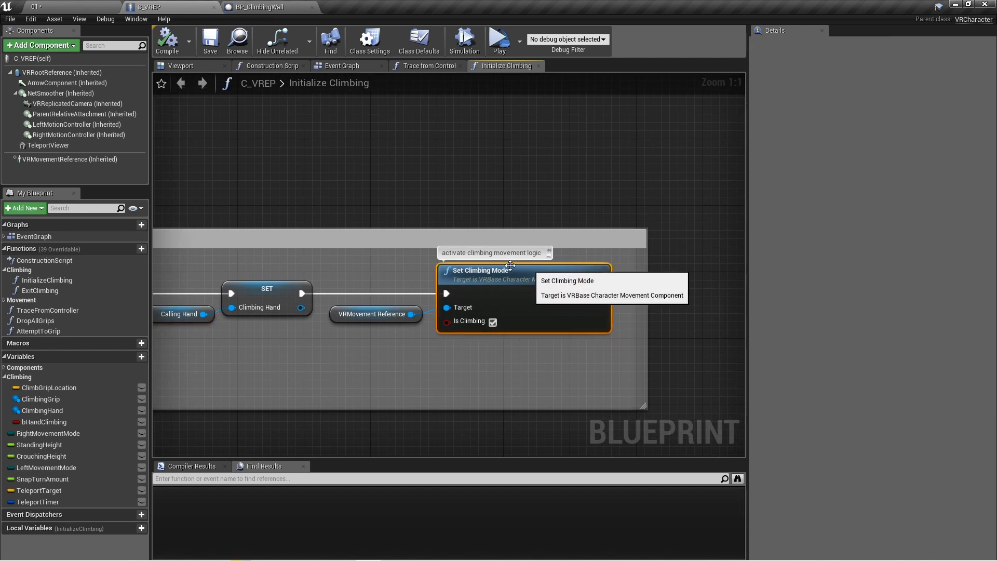
pyautogui.moveTo(629, 322)
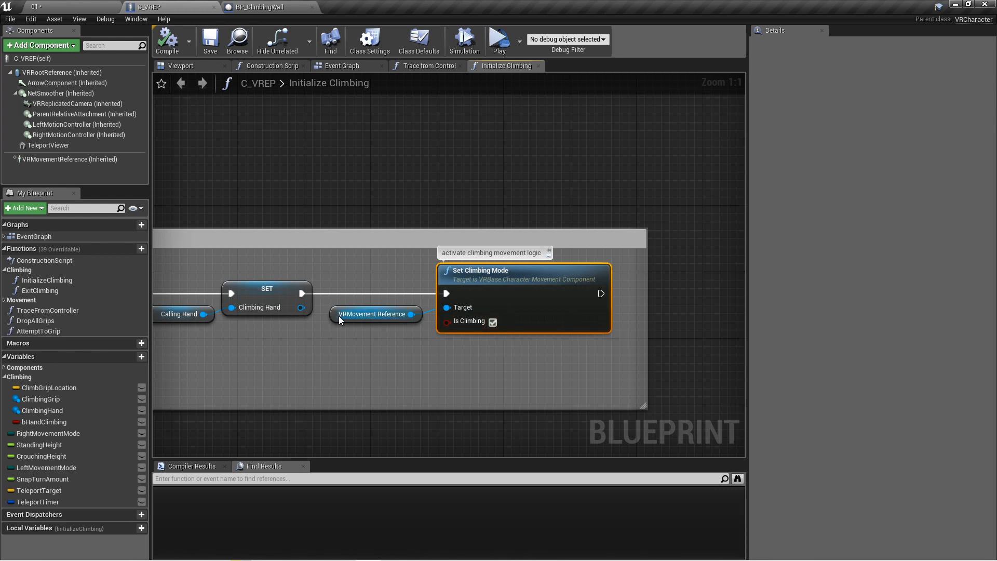
pyautogui.moveTo(545, 354)
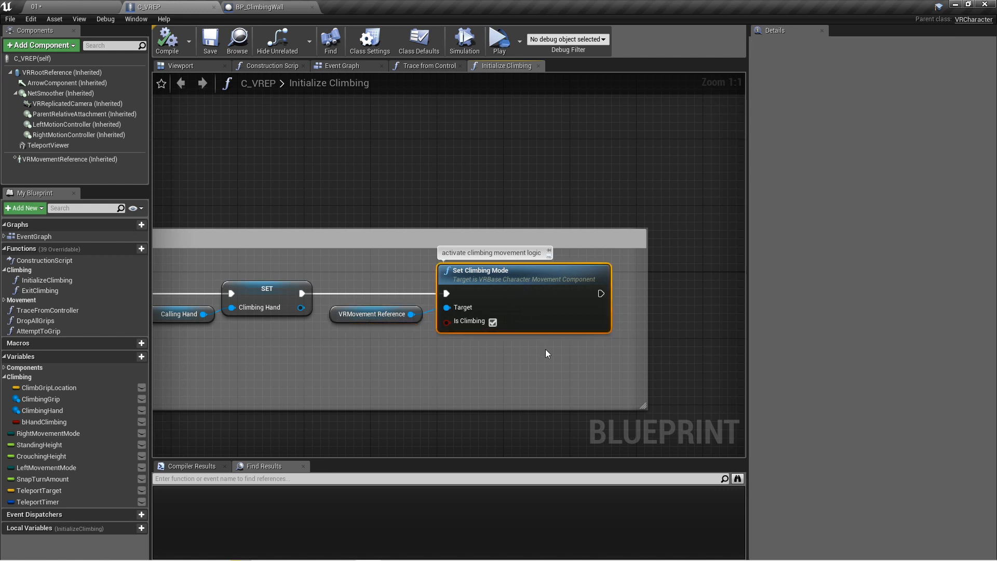
pyautogui.moveTo(487, 270)
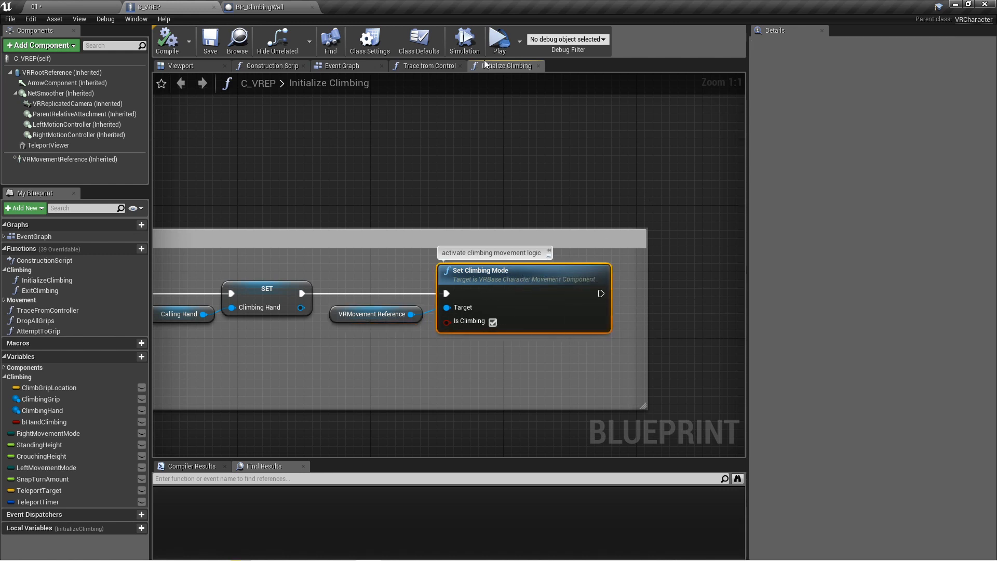
pyautogui.moveTo(342, 65)
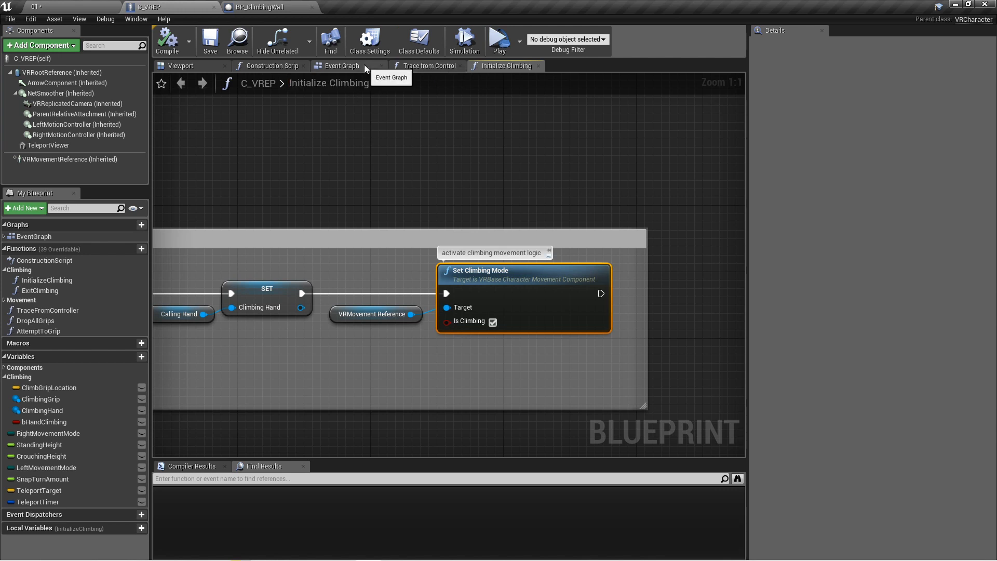
# Zoom out on the Event Graph to the Climbing Movement Logic group around UpdateClimbingMovement.
pyautogui.click(341, 65)
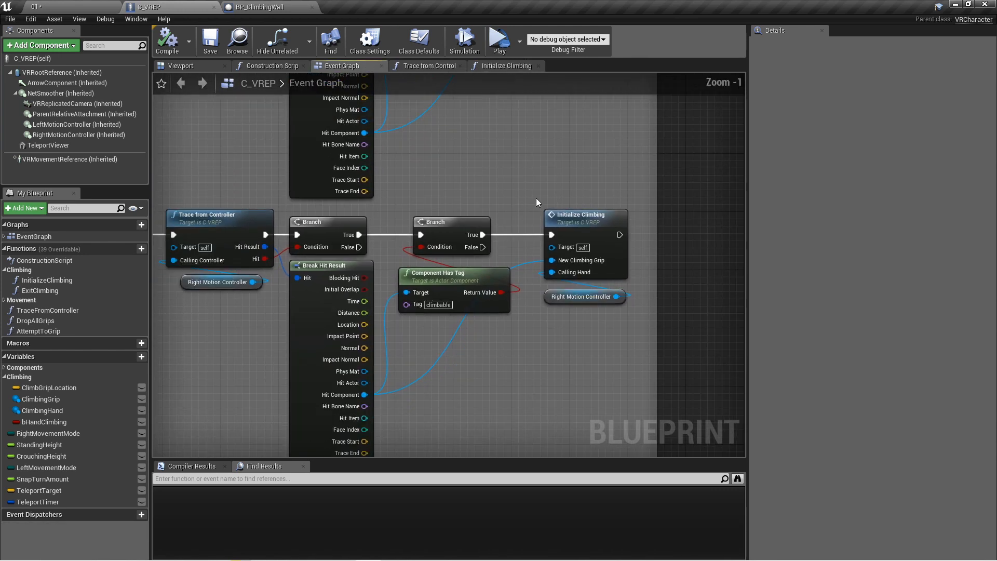
pyautogui.scroll(-3)
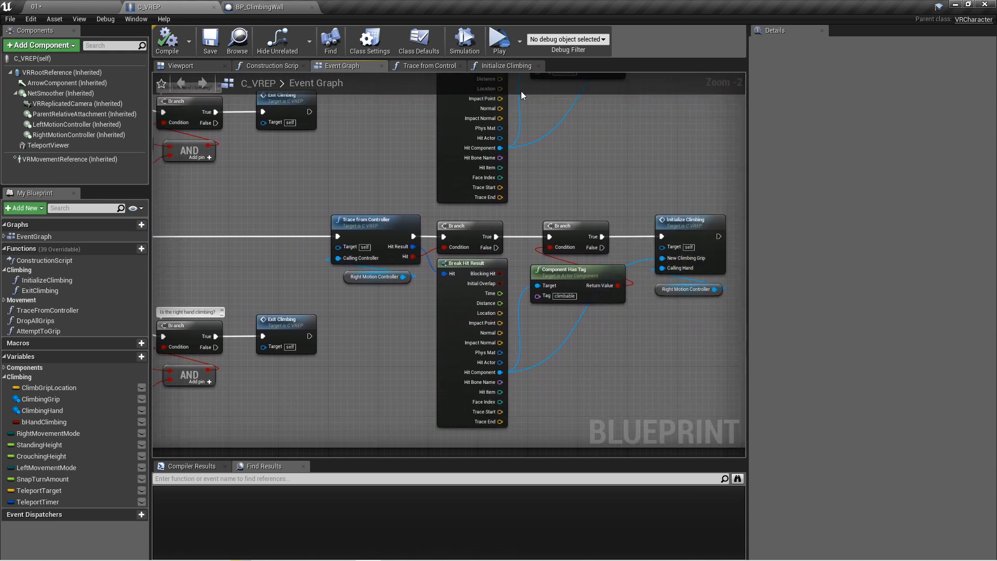
pyautogui.click(505, 65)
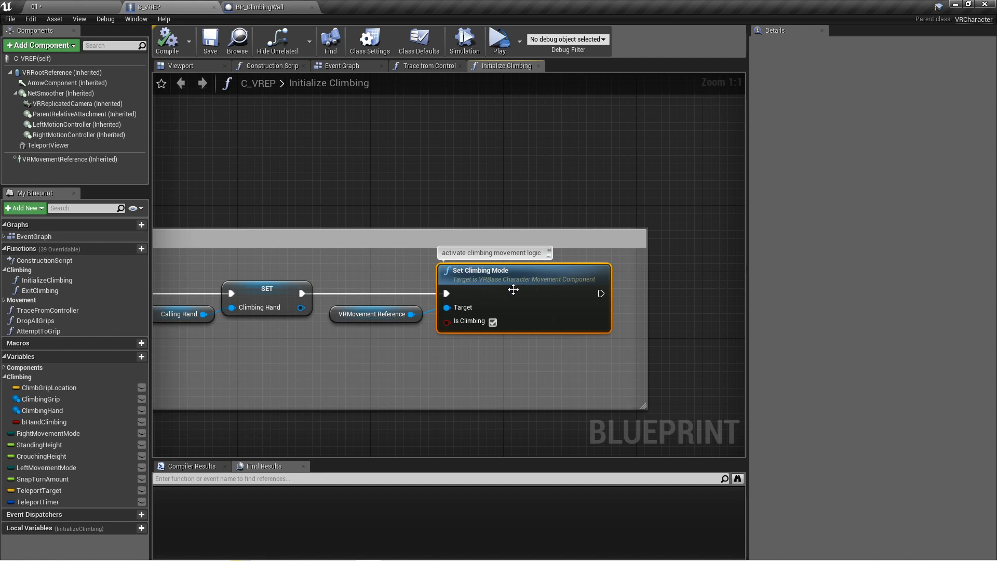
pyautogui.click(342, 66)
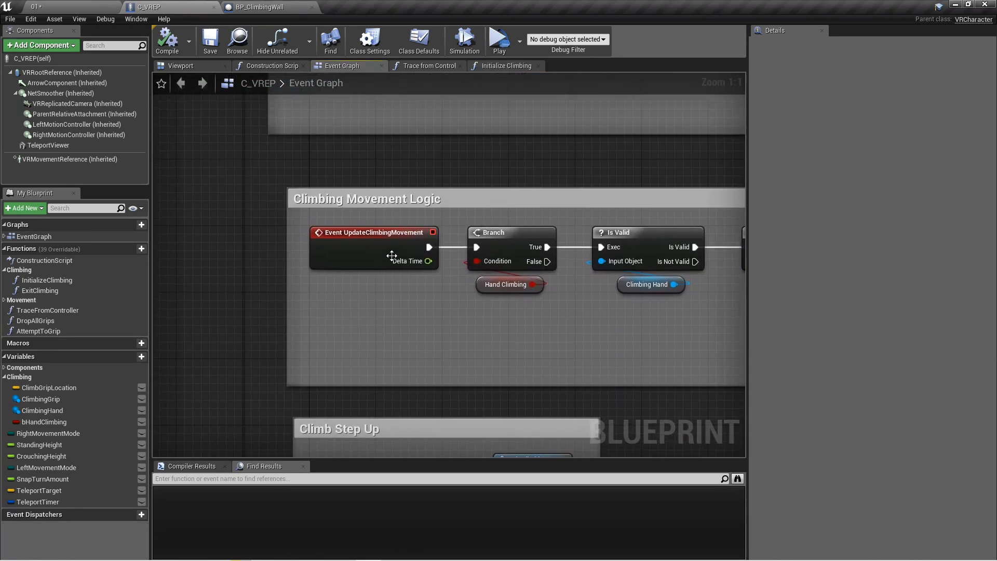
pyautogui.click(373, 231)
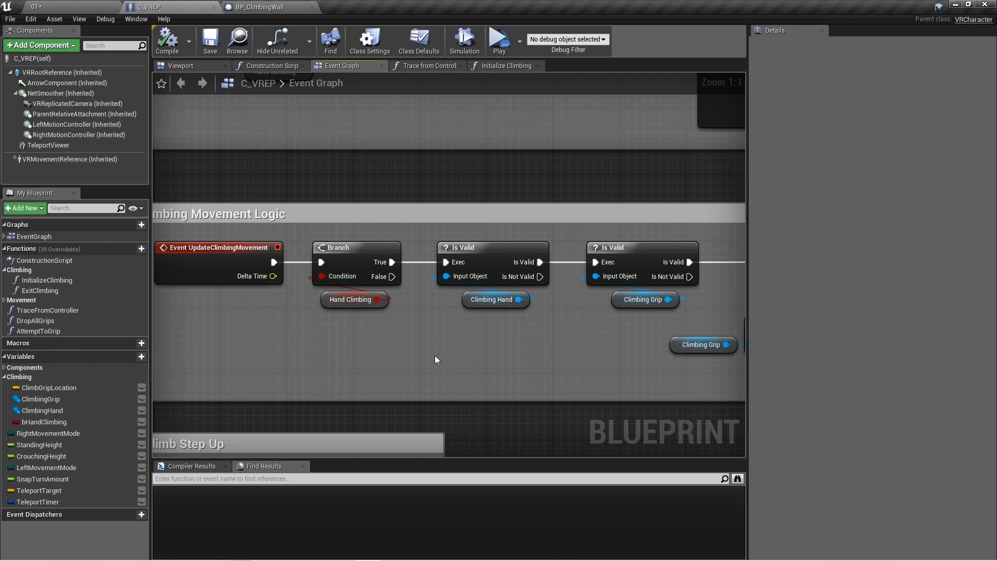
pyautogui.click(350, 300)
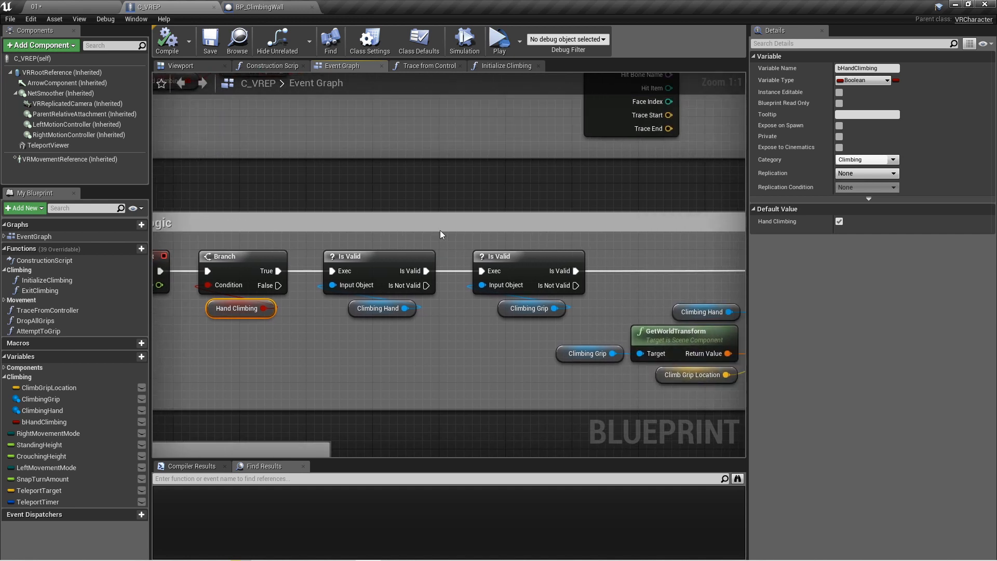
pyautogui.click(381, 308)
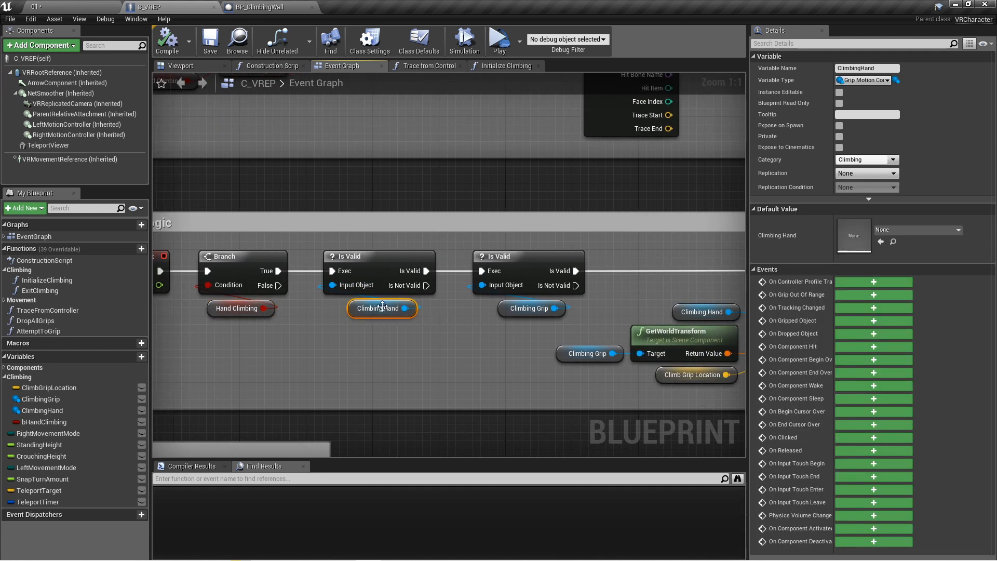
pyautogui.moveTo(478, 367)
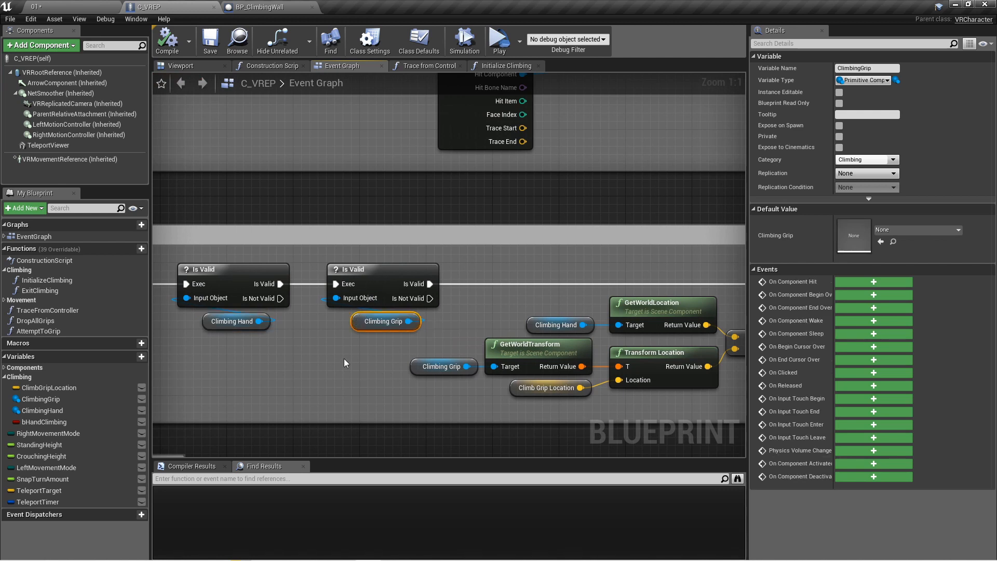
pyautogui.moveTo(359, 366)
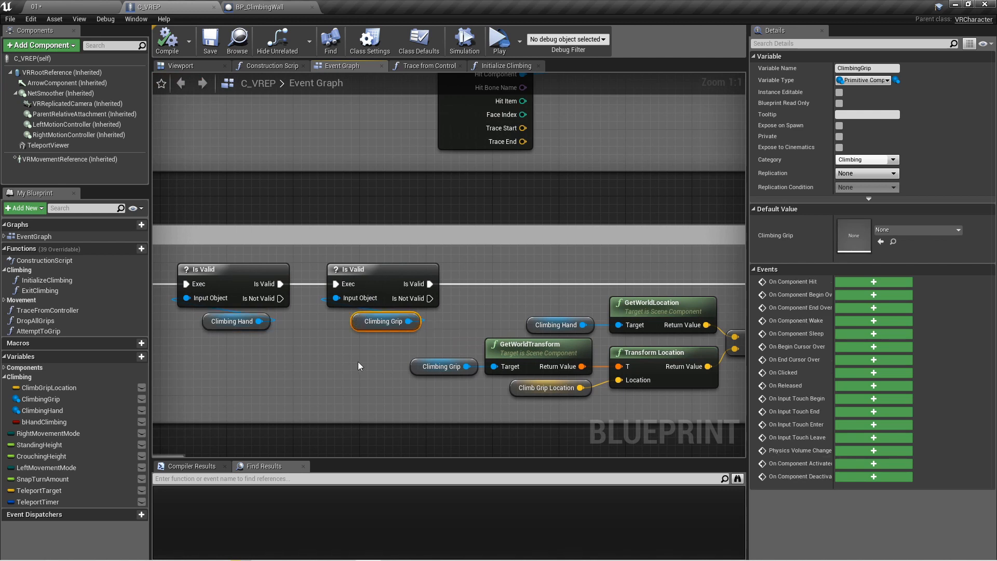
pyautogui.moveTo(487, 313)
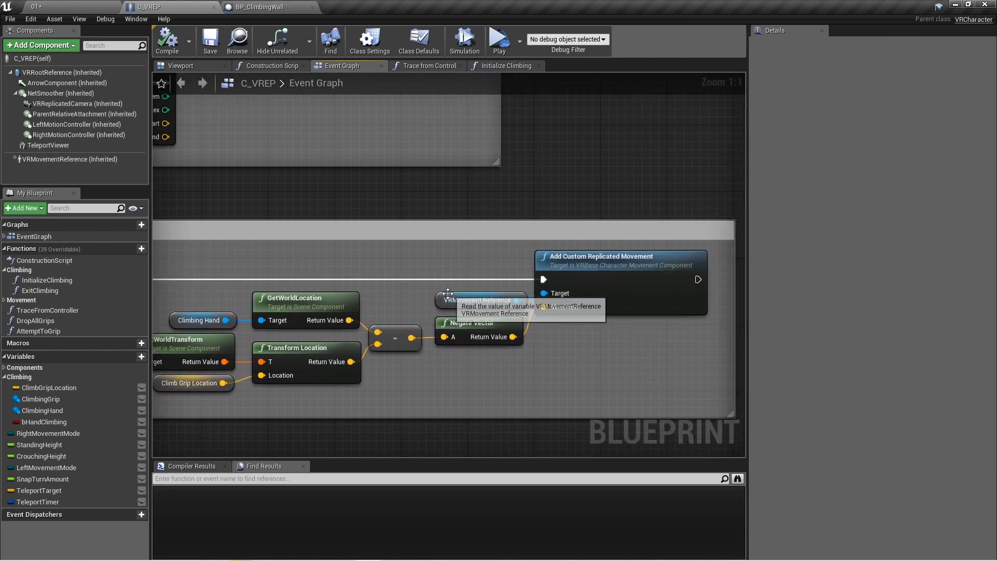
pyautogui.click(481, 299)
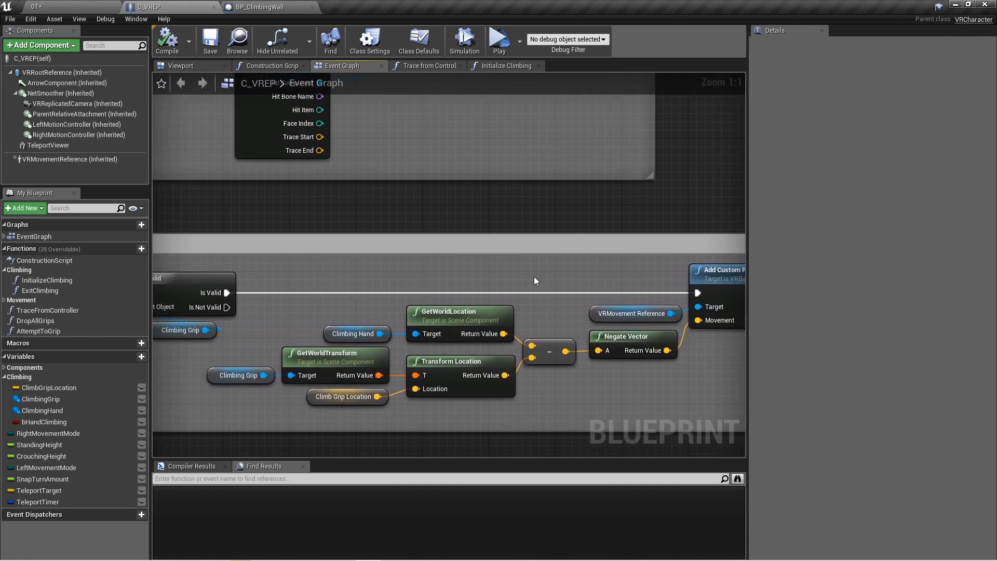
pyautogui.click(240, 375)
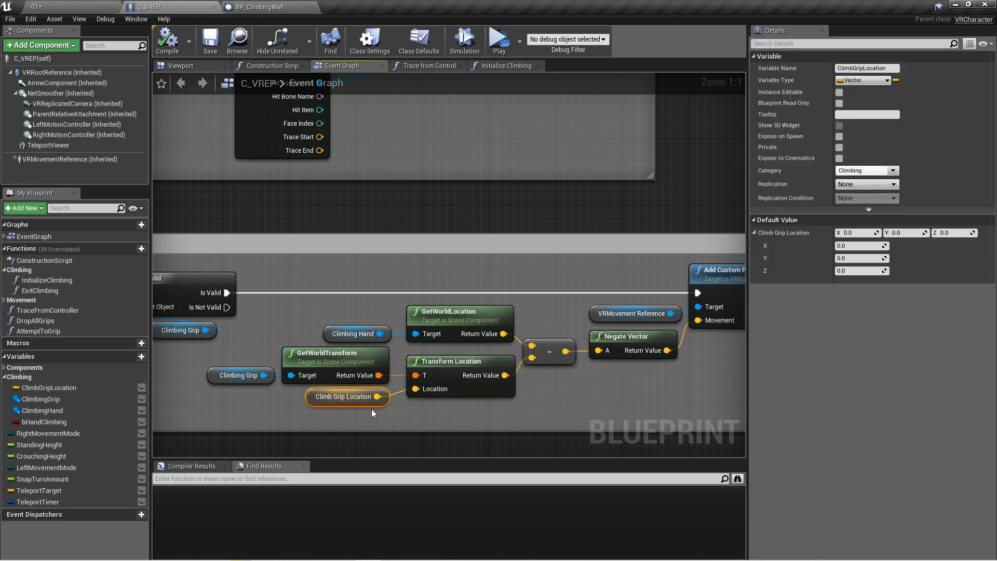
pyautogui.moveTo(508, 65)
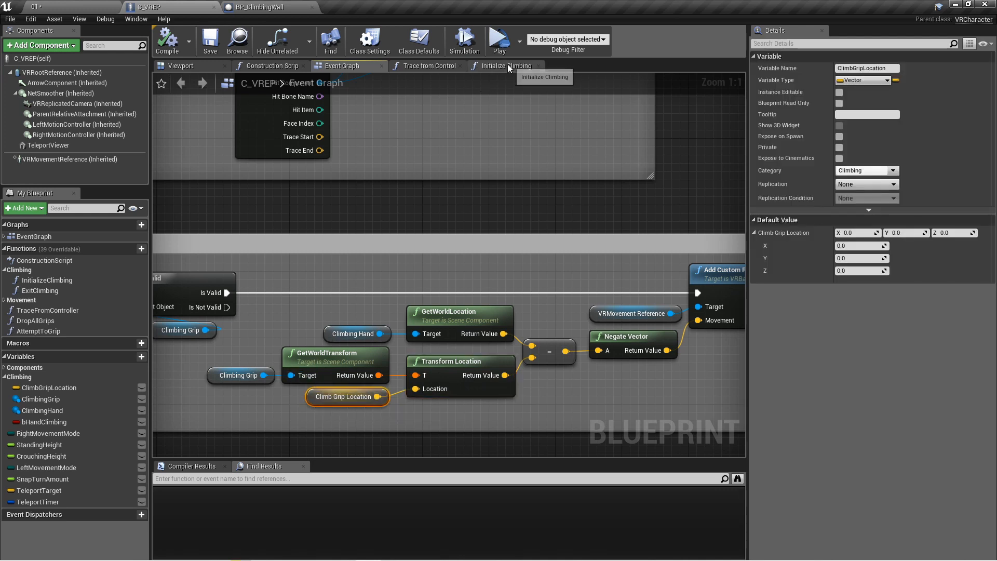
pyautogui.click(504, 65)
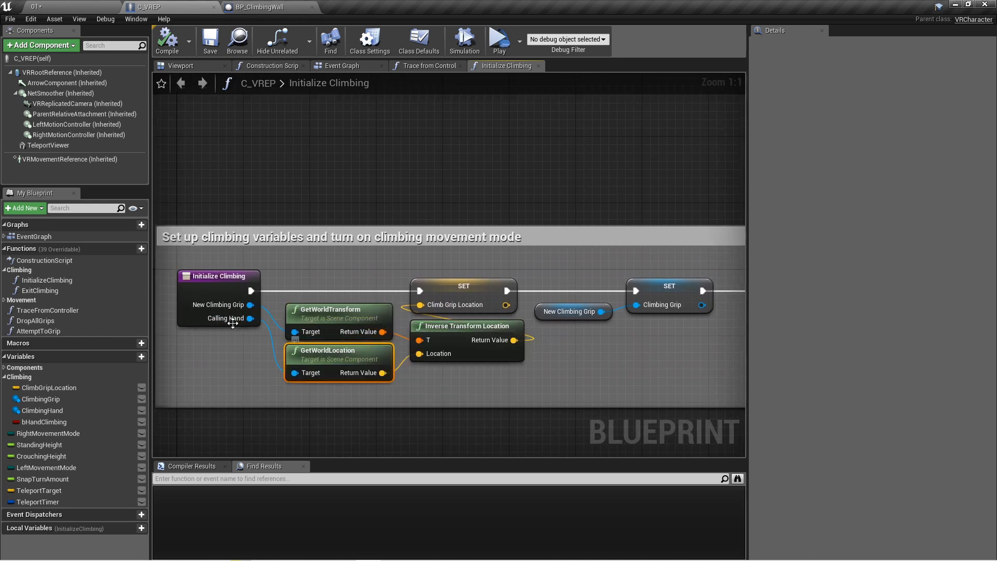
pyautogui.moveTo(467, 341)
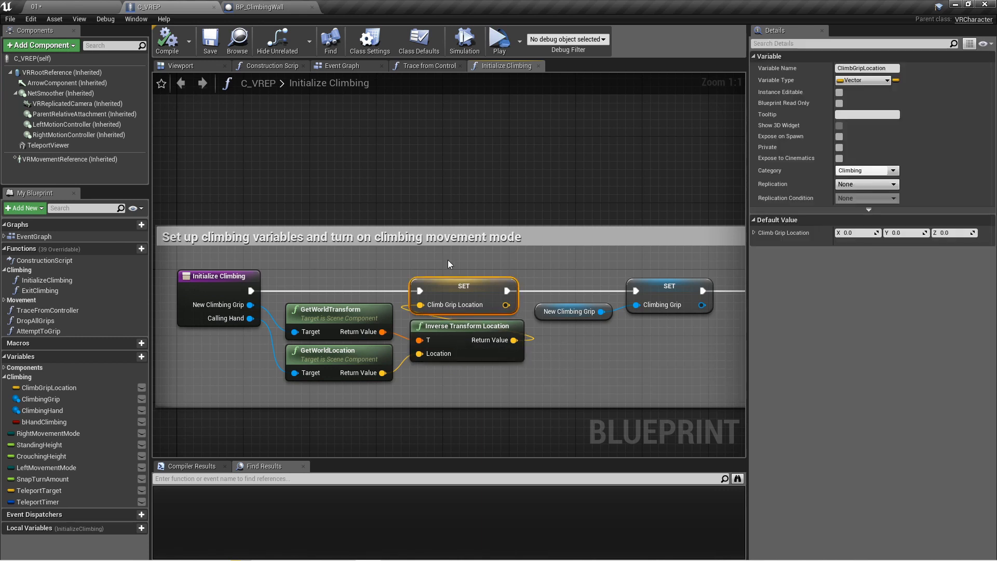
pyautogui.click(342, 66)
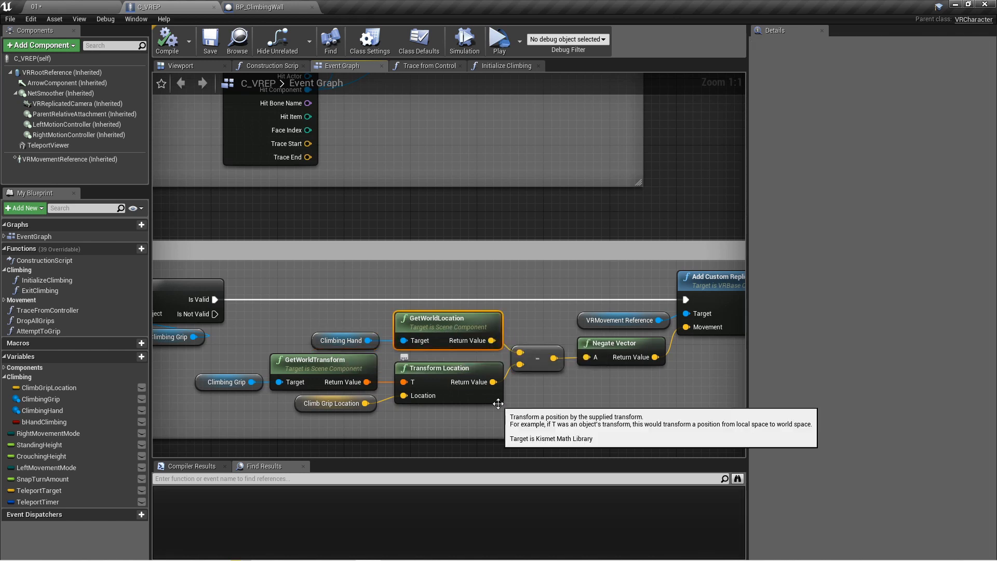
pyautogui.moveTo(548, 327)
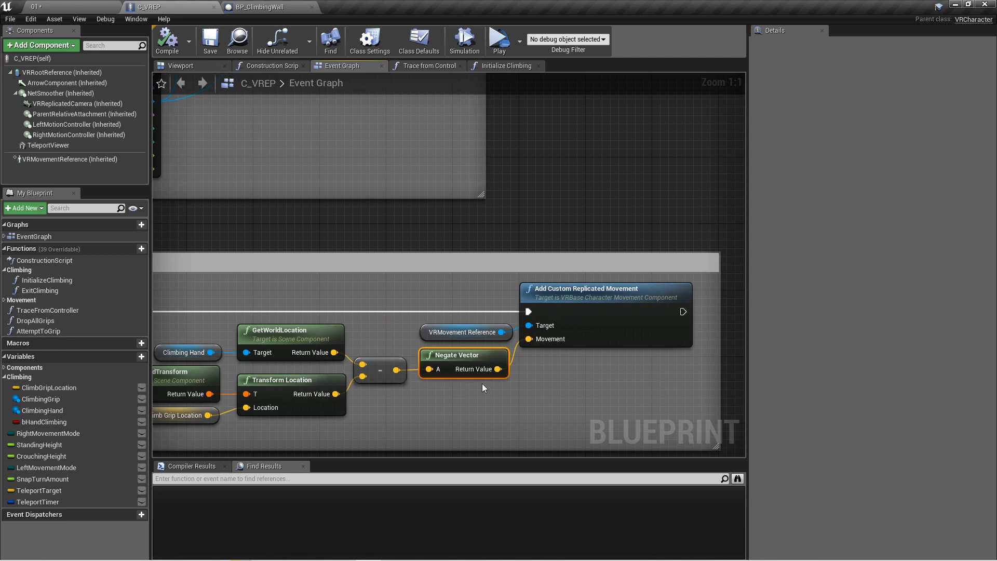
pyautogui.click(601, 288)
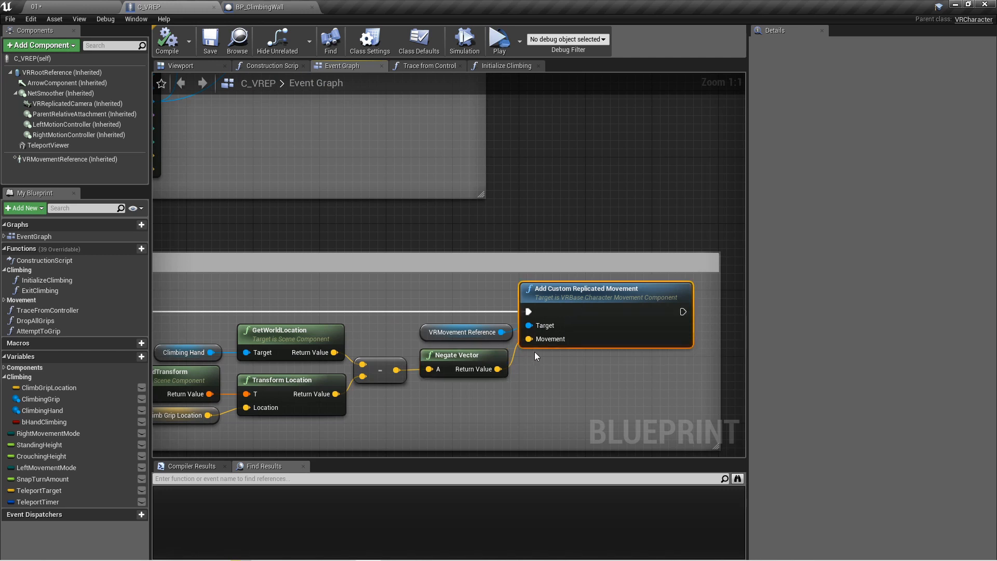
pyautogui.moveTo(569, 296)
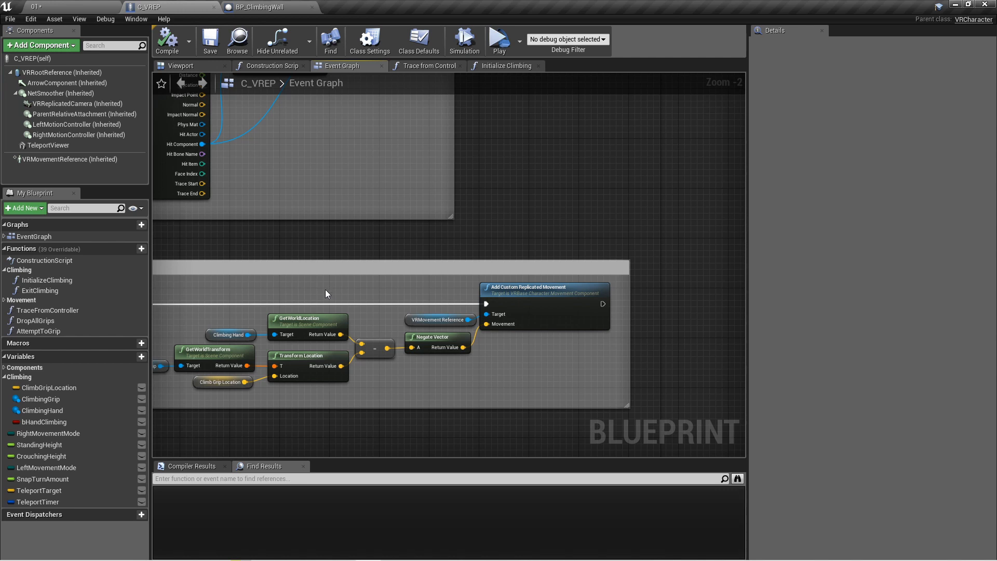
pyautogui.moveTo(320, 293)
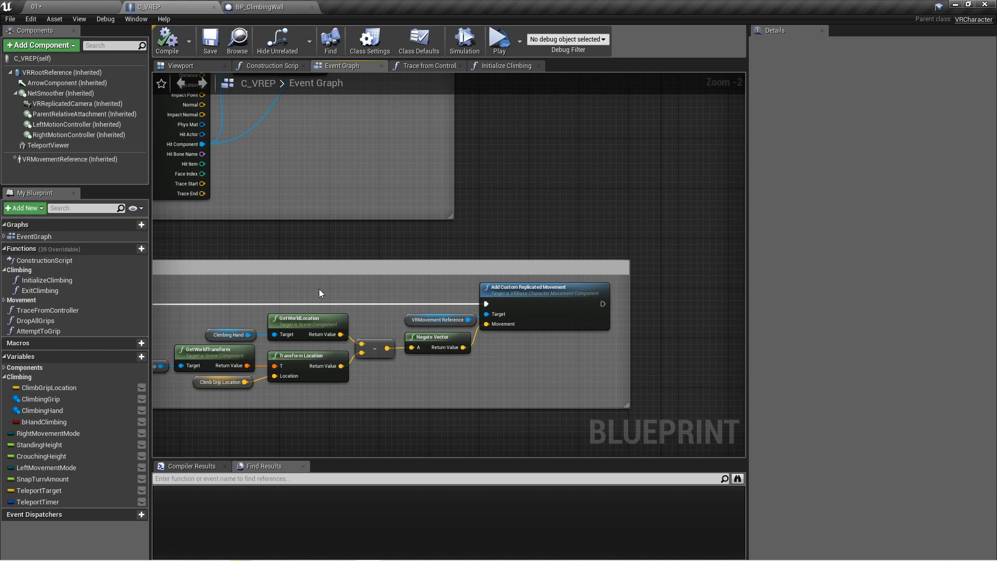
pyautogui.scroll(-3)
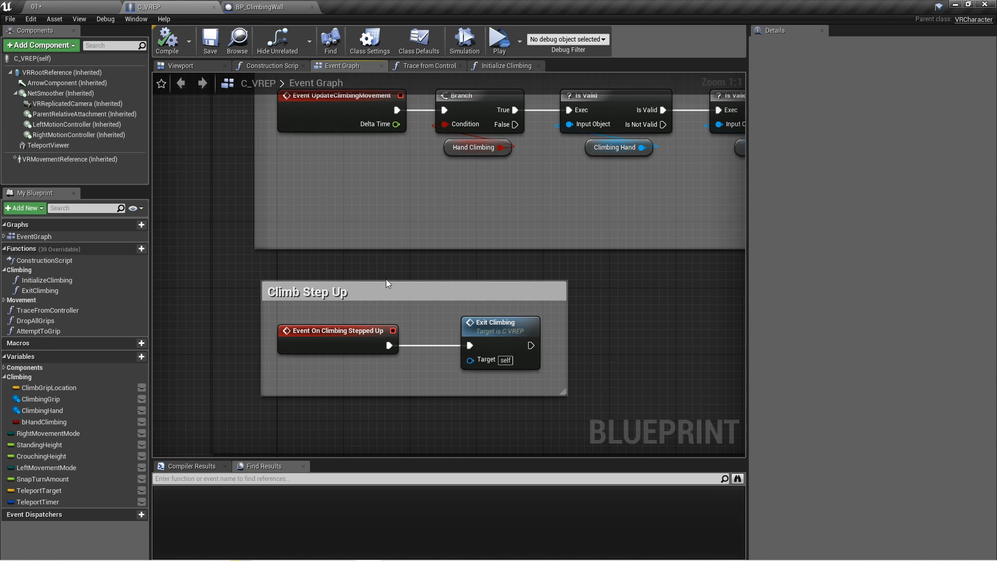
pyautogui.moveTo(316, 326)
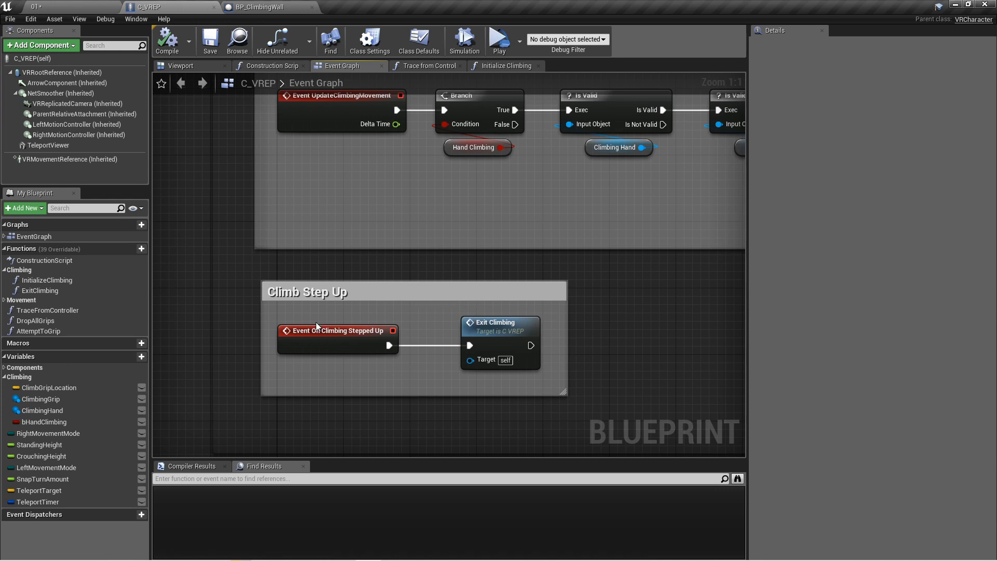
pyautogui.click(337, 330)
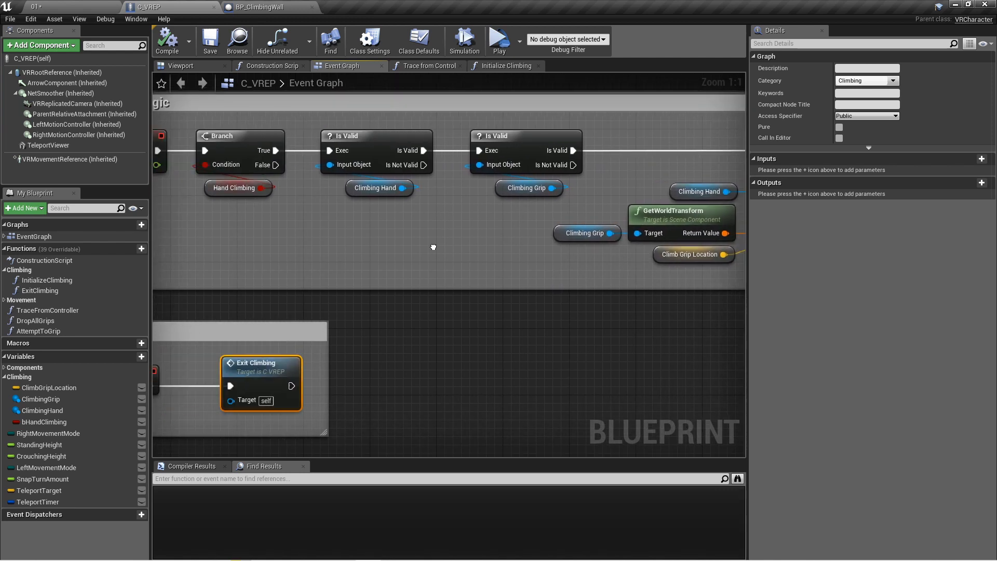
pyautogui.scroll(-3)
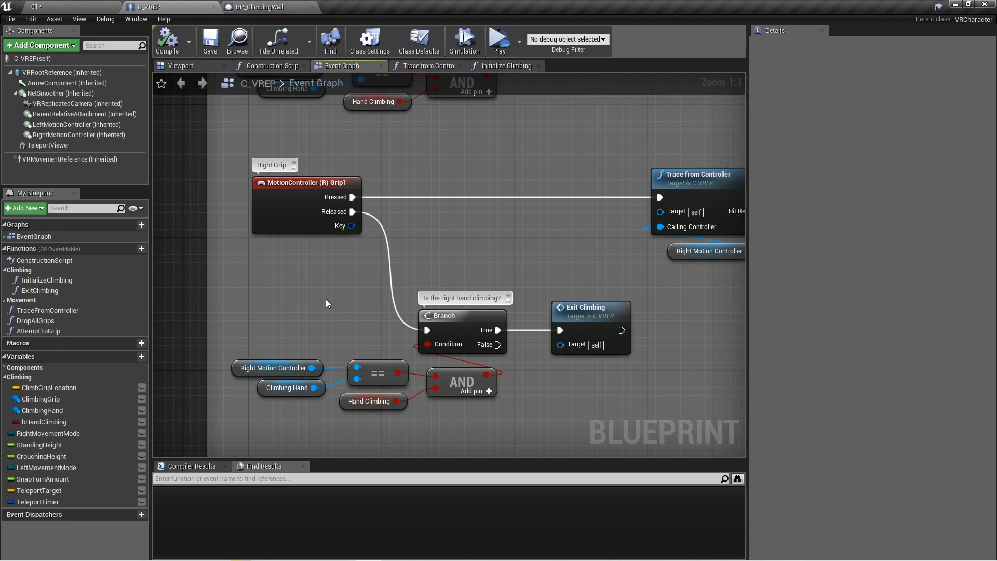
# Review the Right Grip release check on Hand Climbing and open the Exit Climbing function.
pyautogui.click(306, 183)
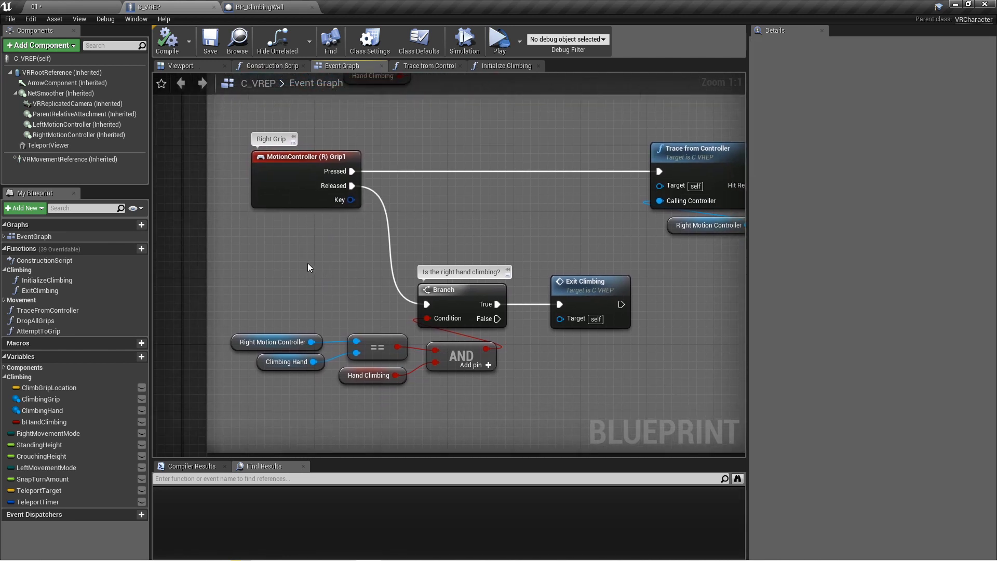
pyautogui.moveTo(449, 312)
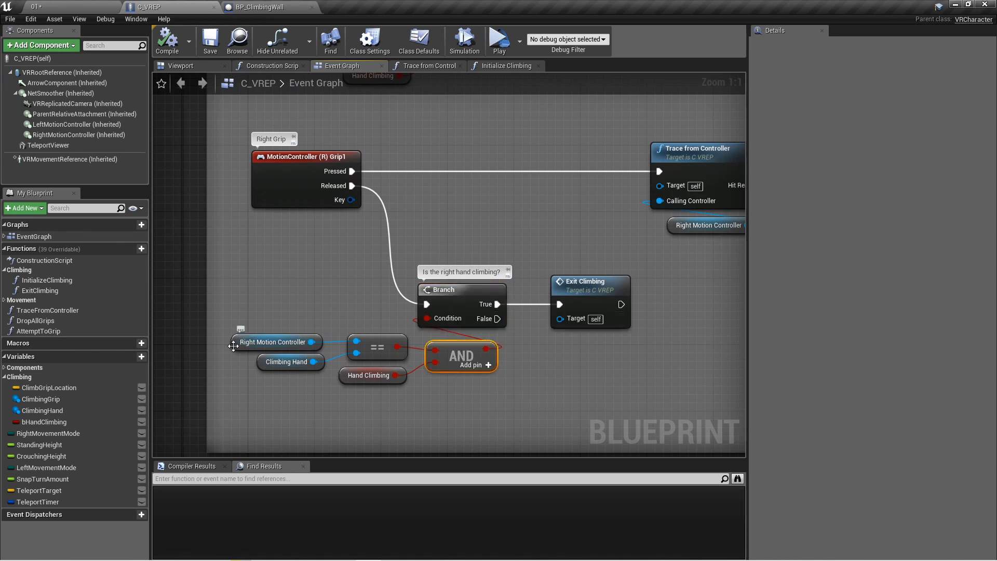
pyautogui.click(276, 342)
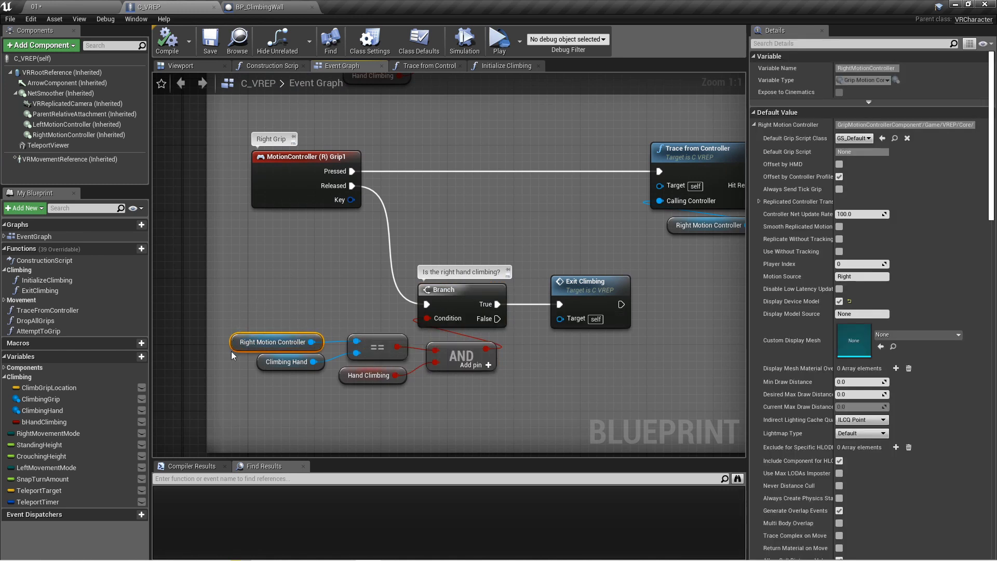
pyautogui.click(290, 361)
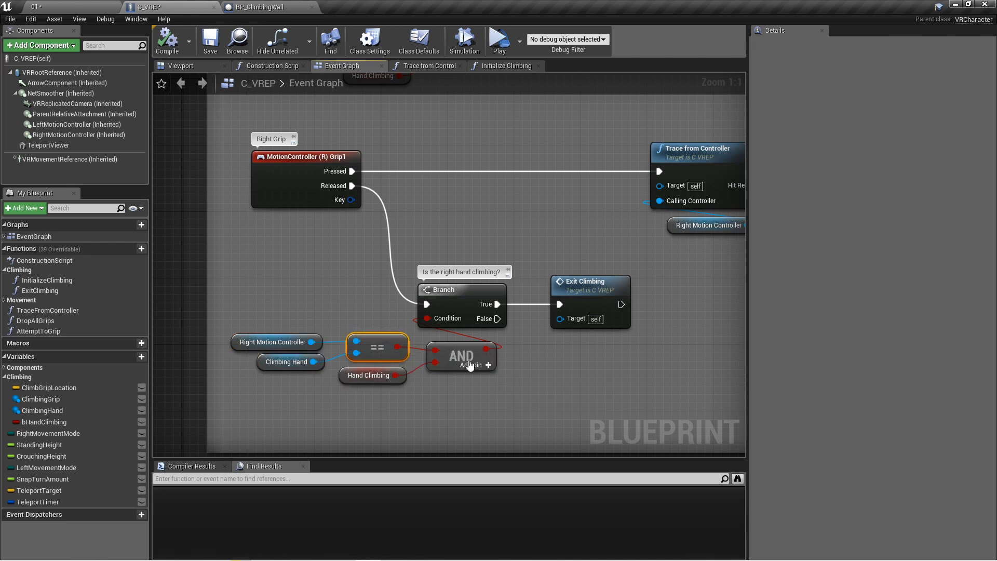
pyautogui.click(368, 375)
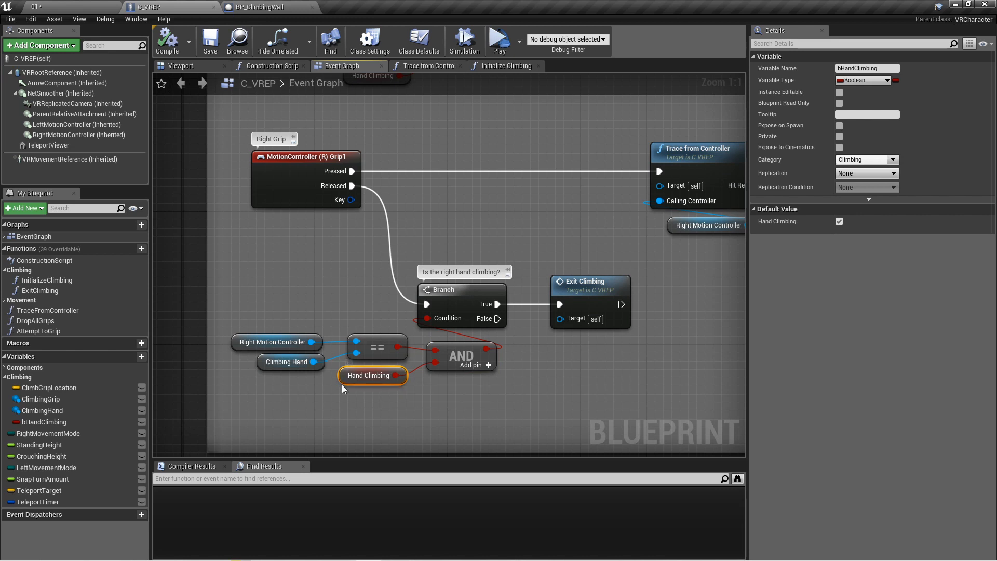
pyautogui.moveTo(76, 421)
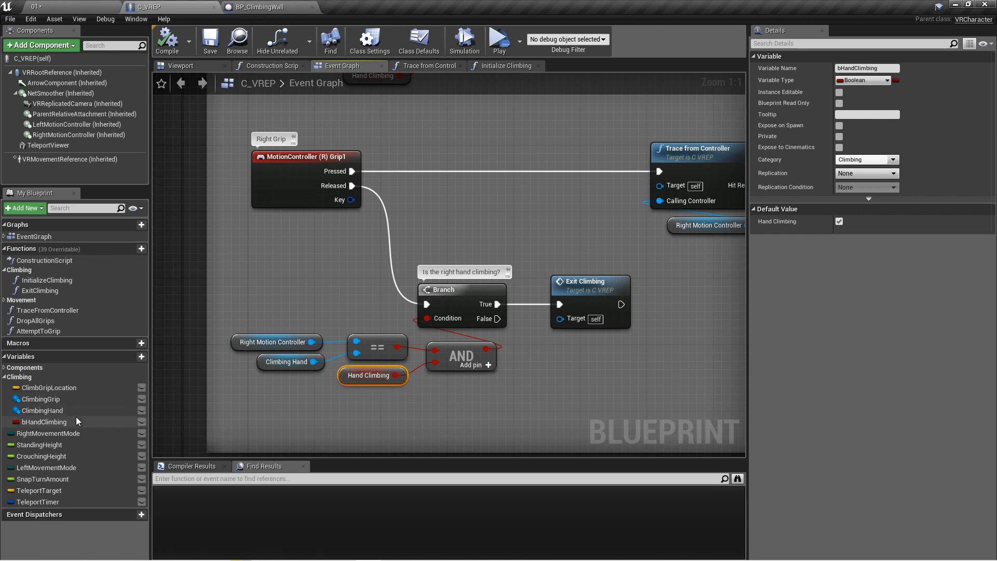
pyautogui.moveTo(365, 352)
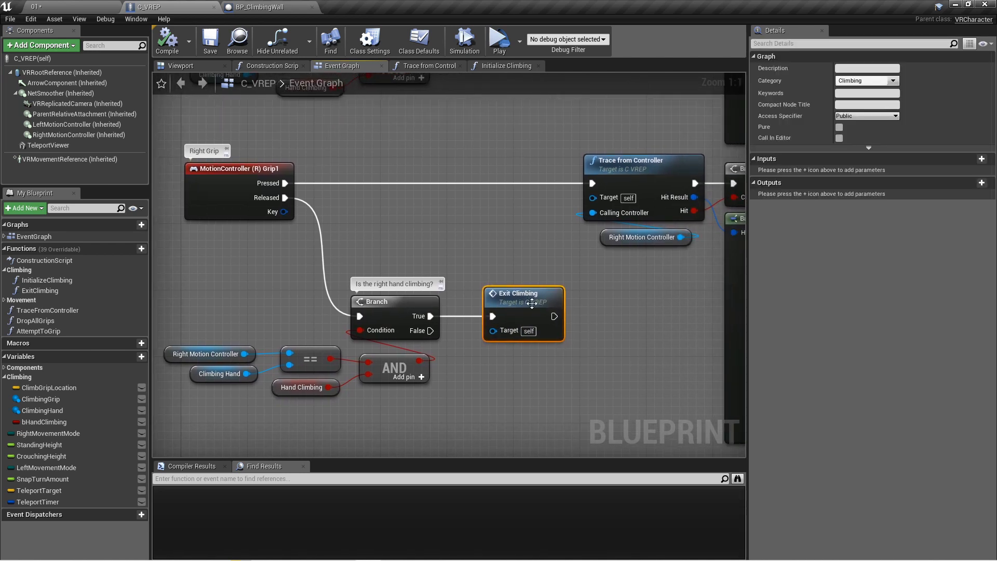
pyautogui.doubleClick(522, 293)
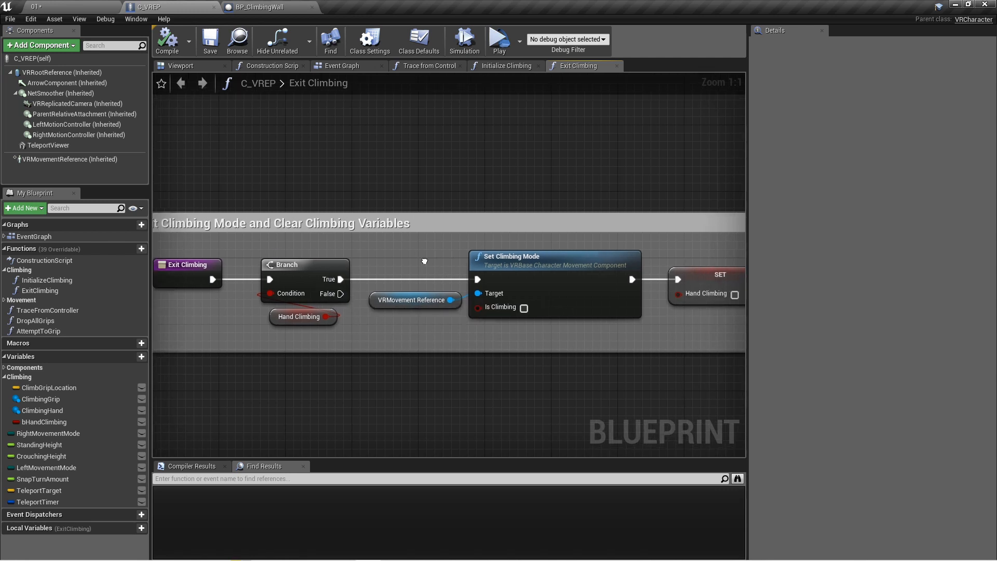
# Review Exit Climbing's node clearing Climbing Grip, then return to the Event Graph.
pyautogui.moveTo(424, 261); pyautogui.dragTo(471, 341)
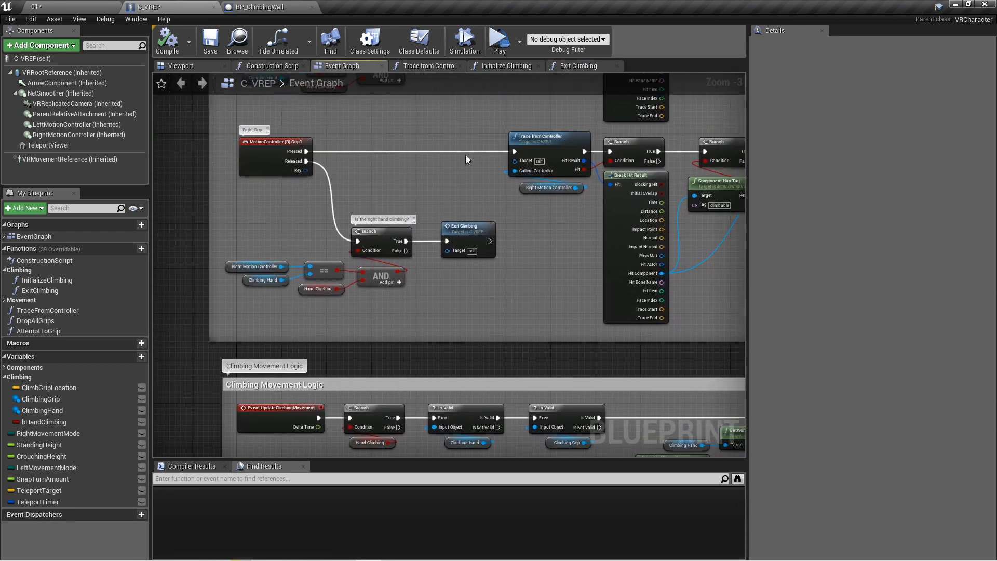
pyautogui.click(578, 66)
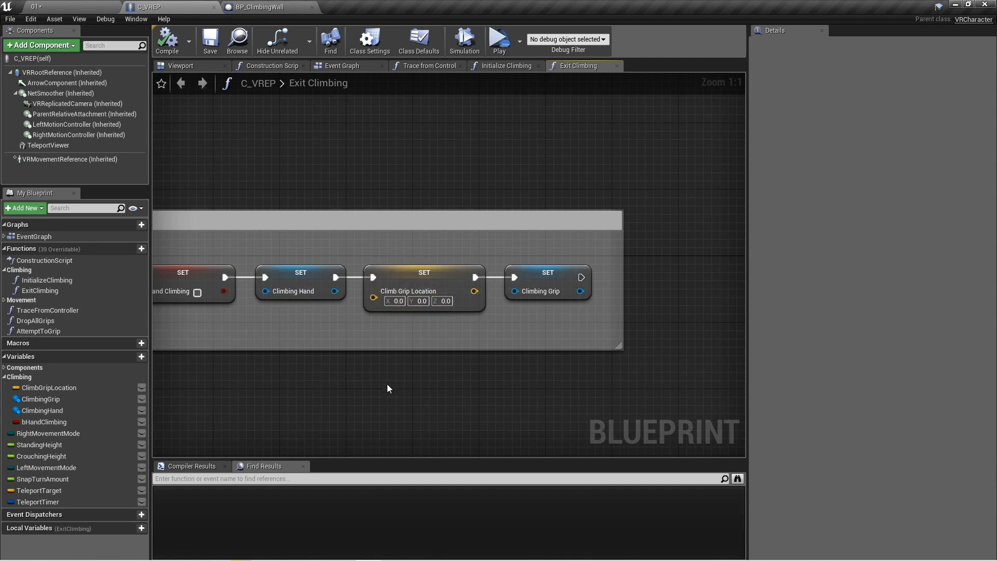
pyautogui.click(548, 273)
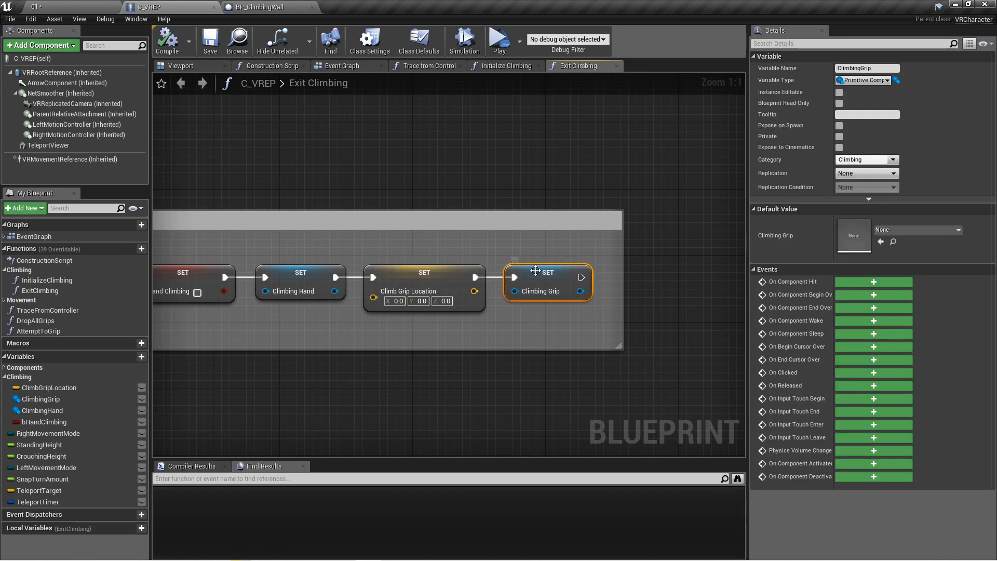
pyautogui.click(497, 333)
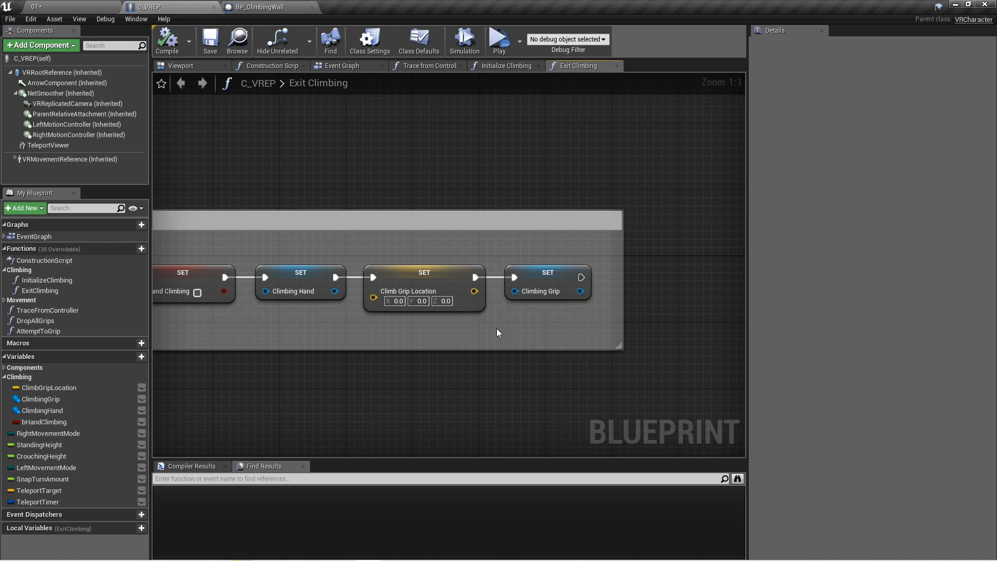
pyautogui.click(342, 65)
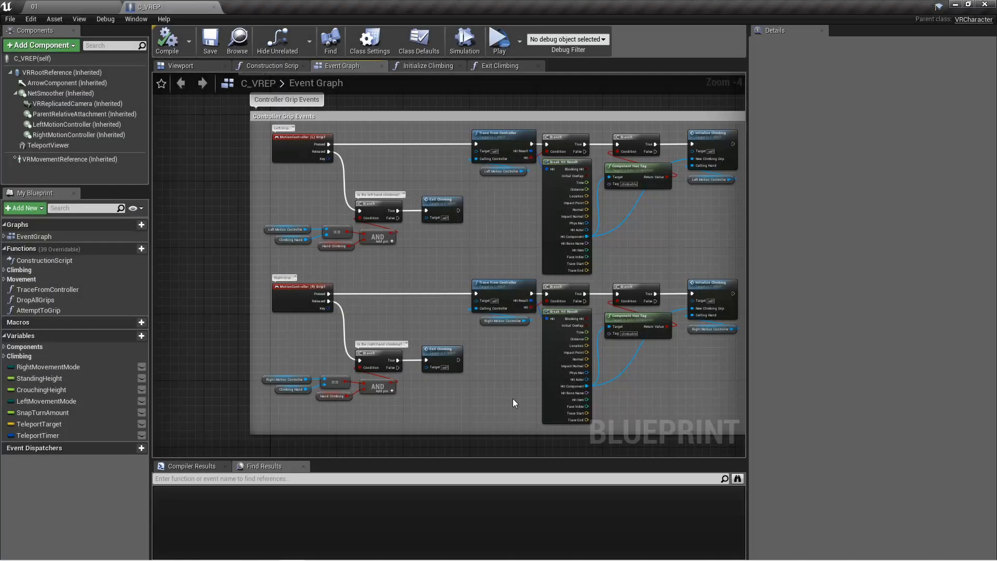
pyautogui.moveTo(504, 401)
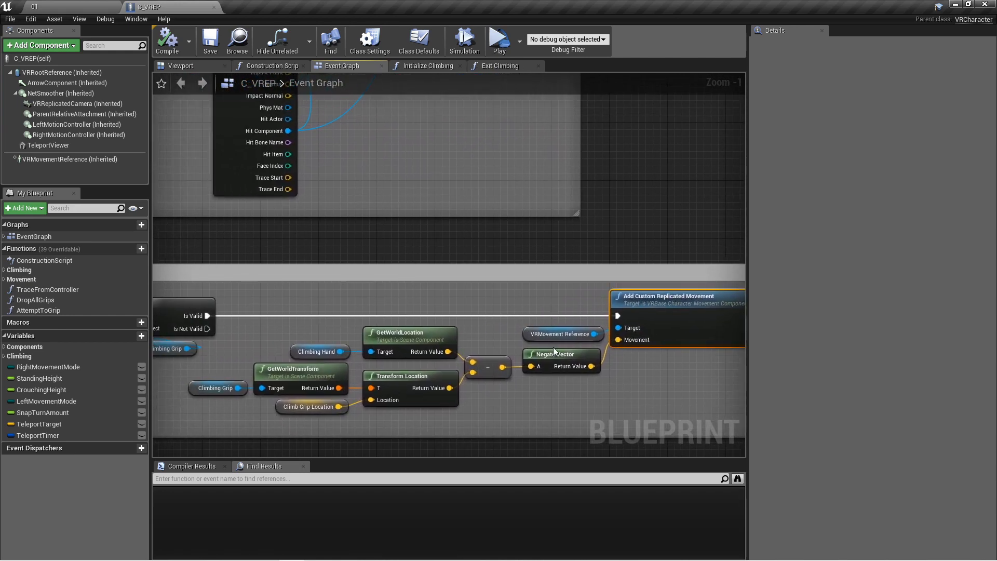
pyautogui.scroll(-3)
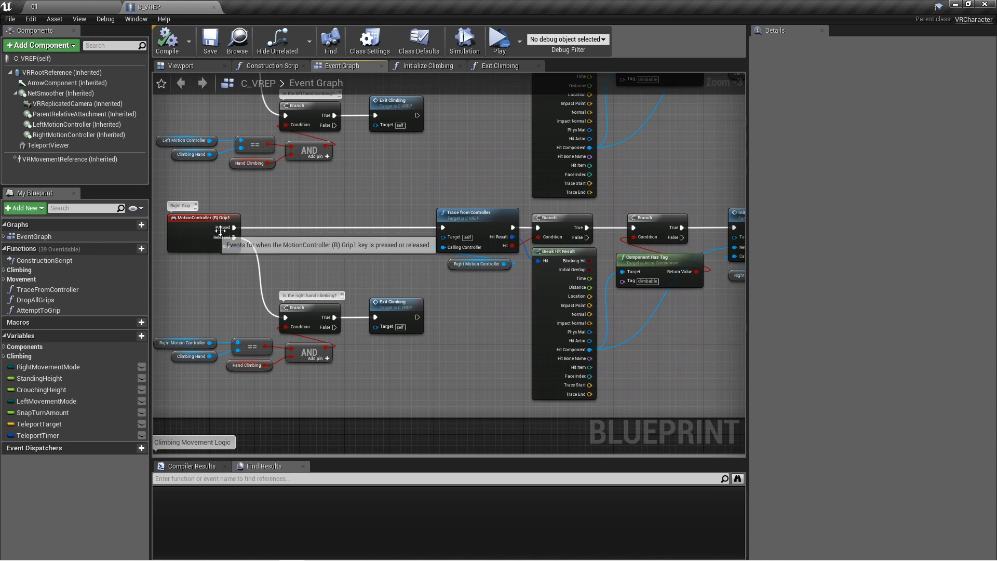
pyautogui.moveTo(380, 253)
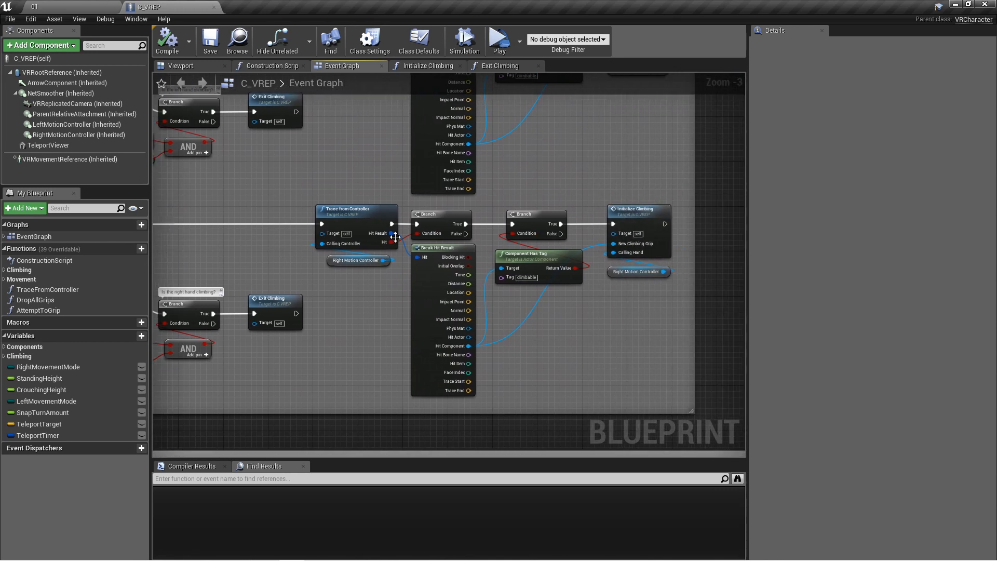
pyautogui.moveTo(506, 329)
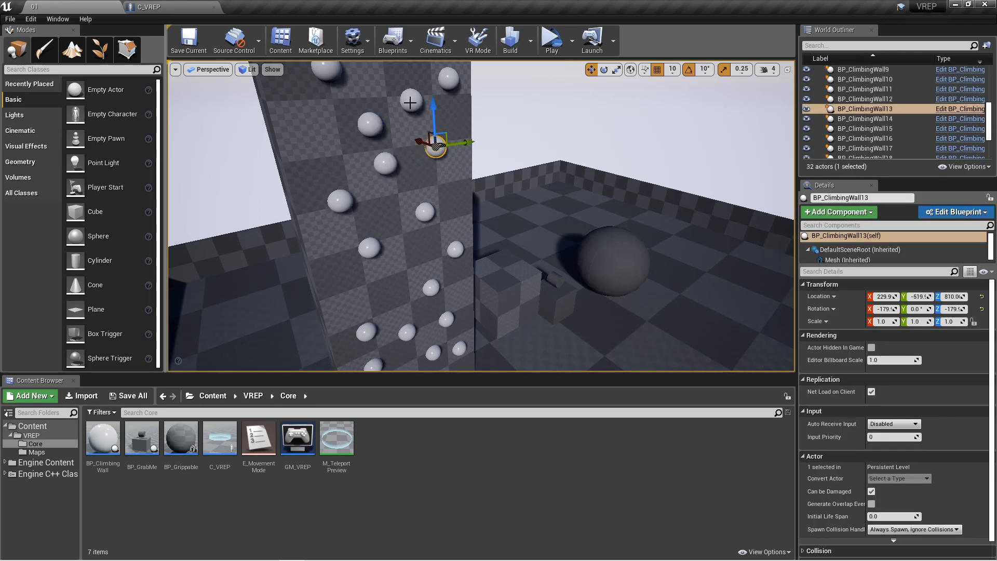
pyautogui.click(864, 89)
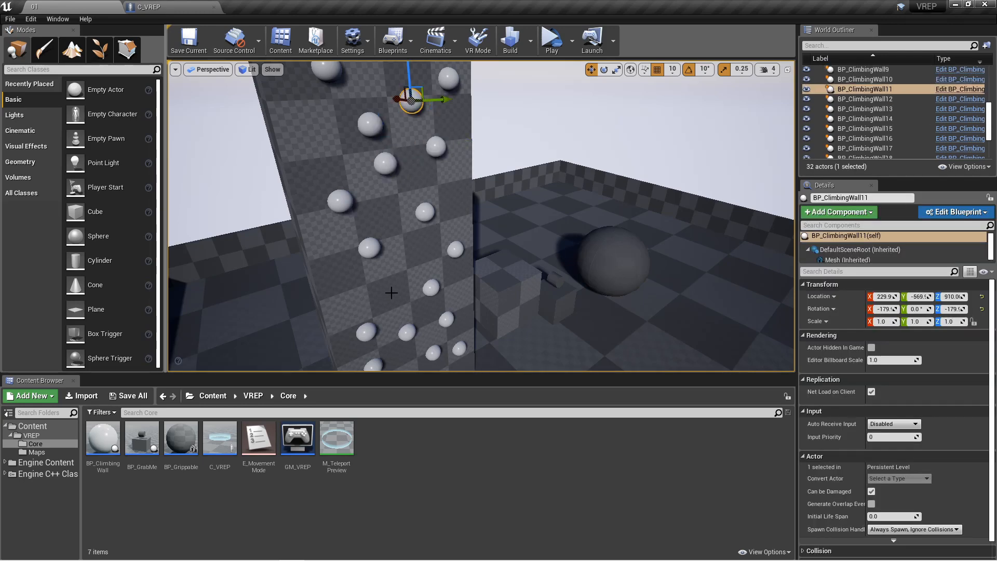
pyautogui.click(954, 211)
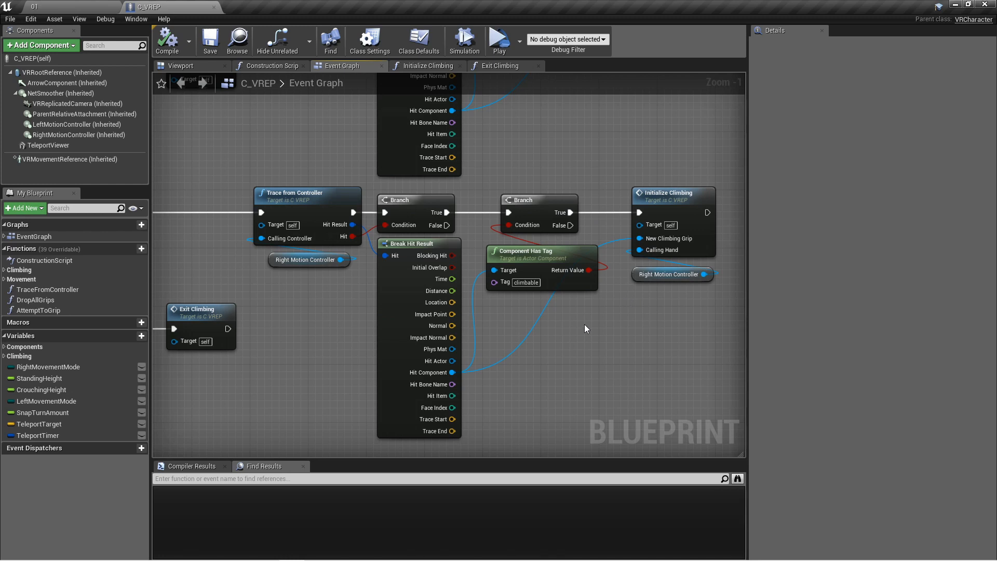
pyautogui.moveTo(236, 124)
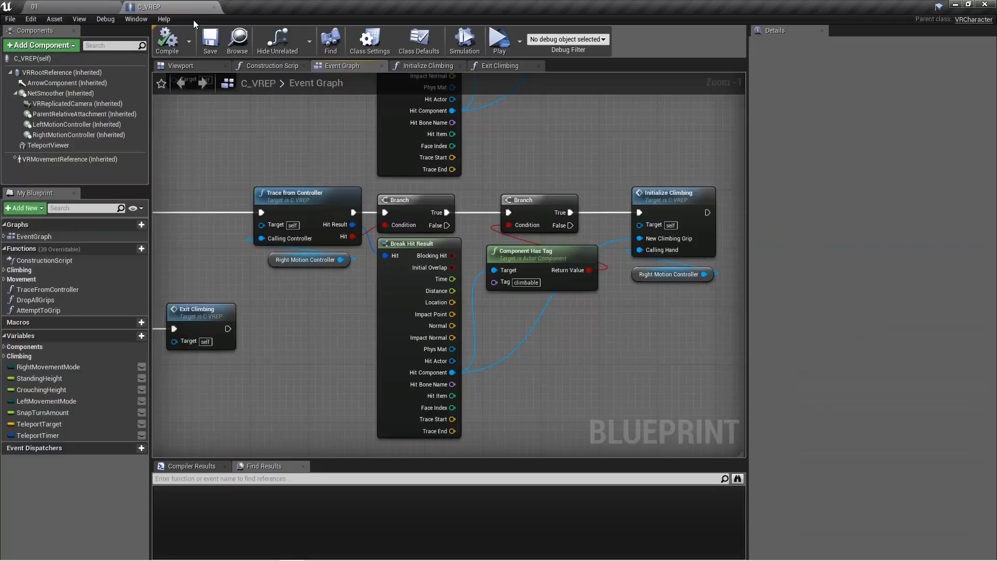
pyautogui.moveTo(293, 216)
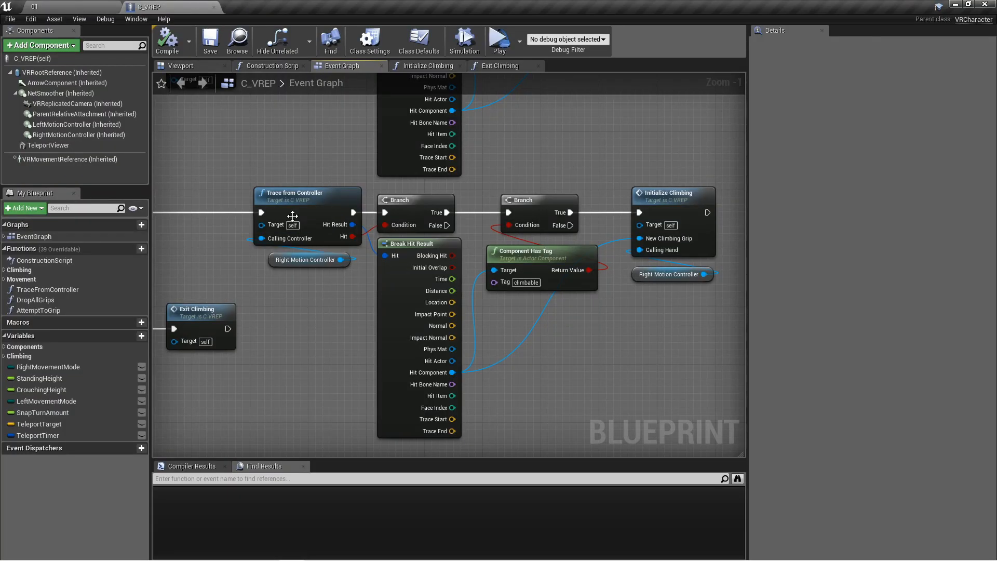
# Select and open the Trace from Controller function from the Event Graph.
pyautogui.click(293, 194)
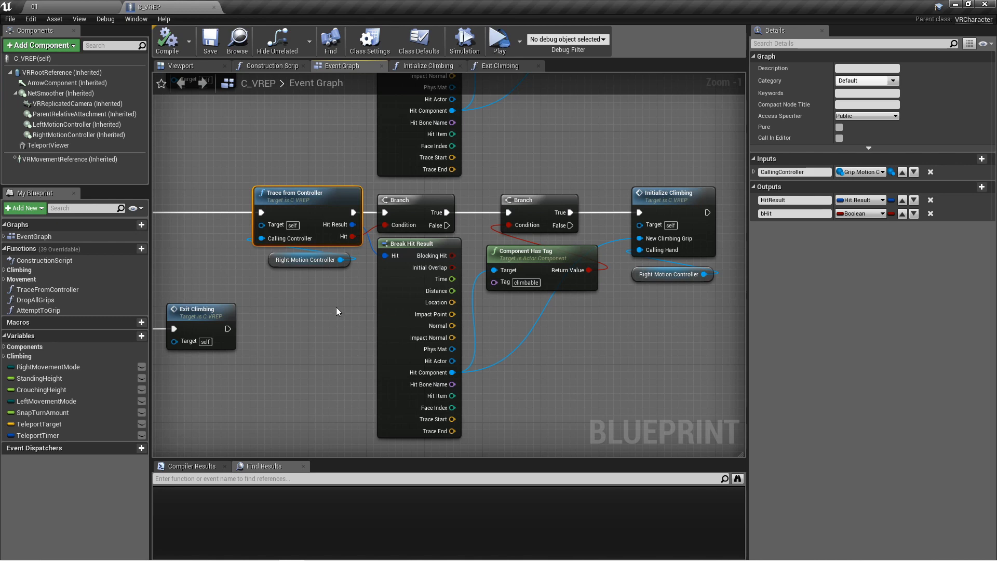
pyautogui.moveTo(353, 307)
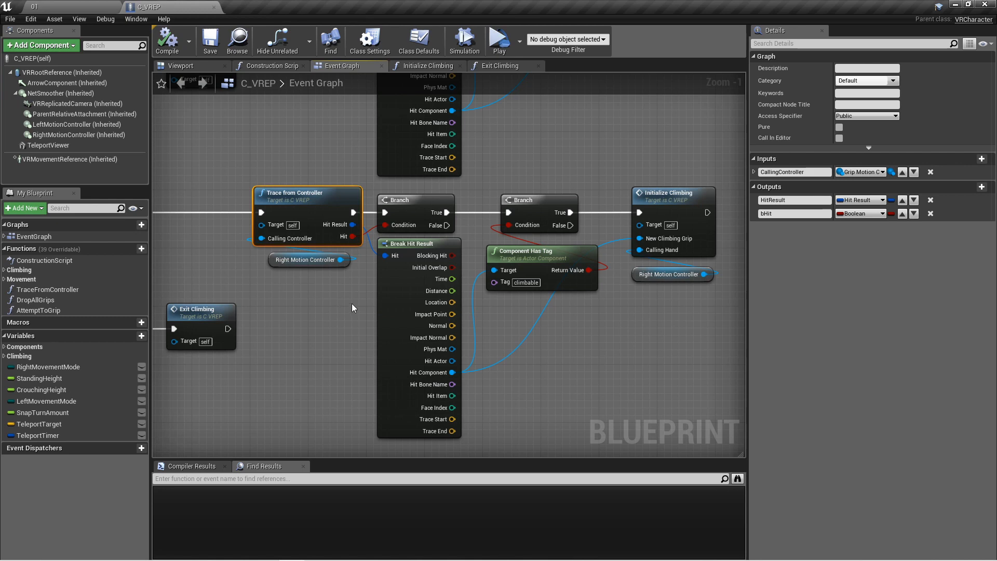
pyautogui.doubleClick(291, 196)
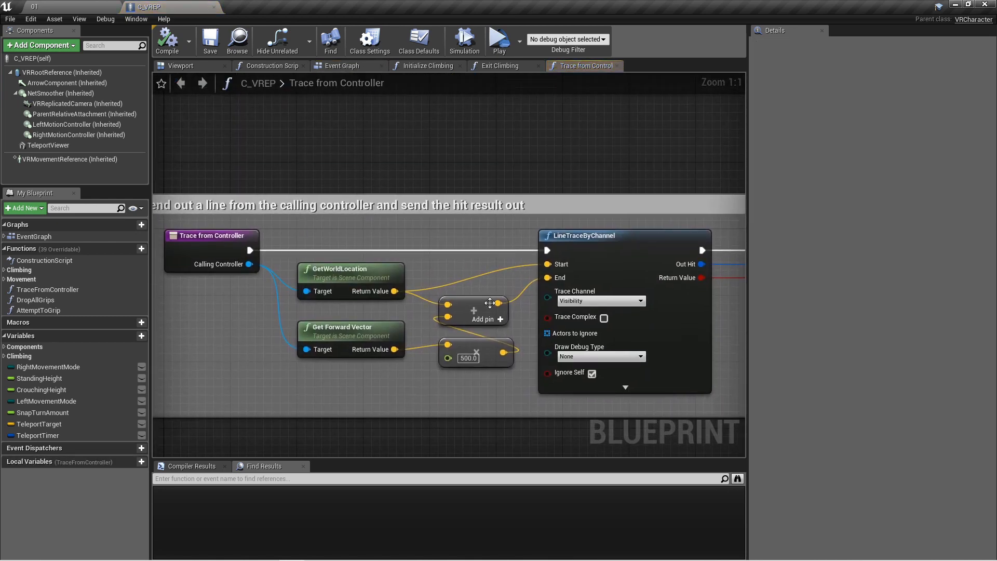
# Set LineTraceByChannel's Draw Debug Type to For Duration.
pyautogui.click(600, 355)
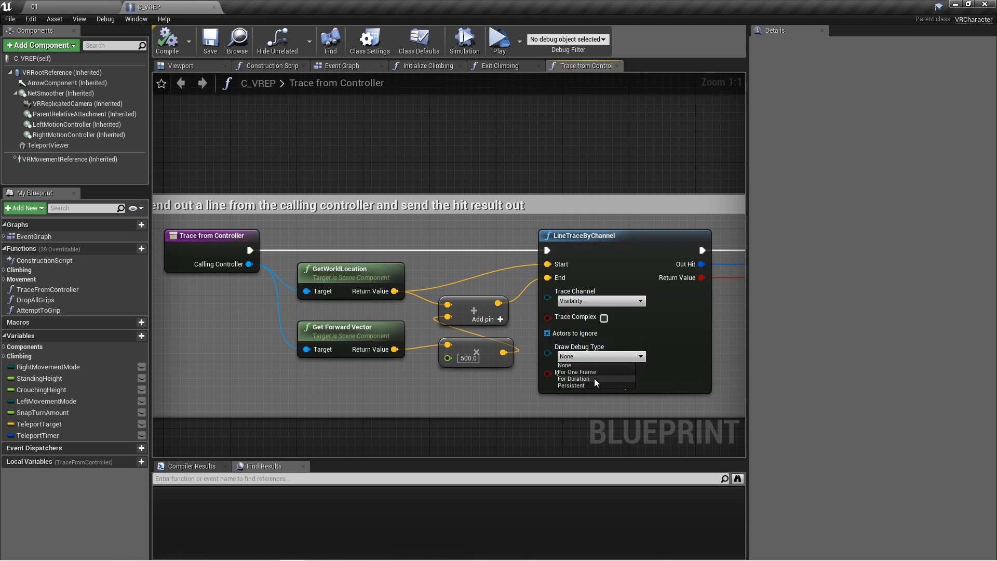
pyautogui.click(573, 379)
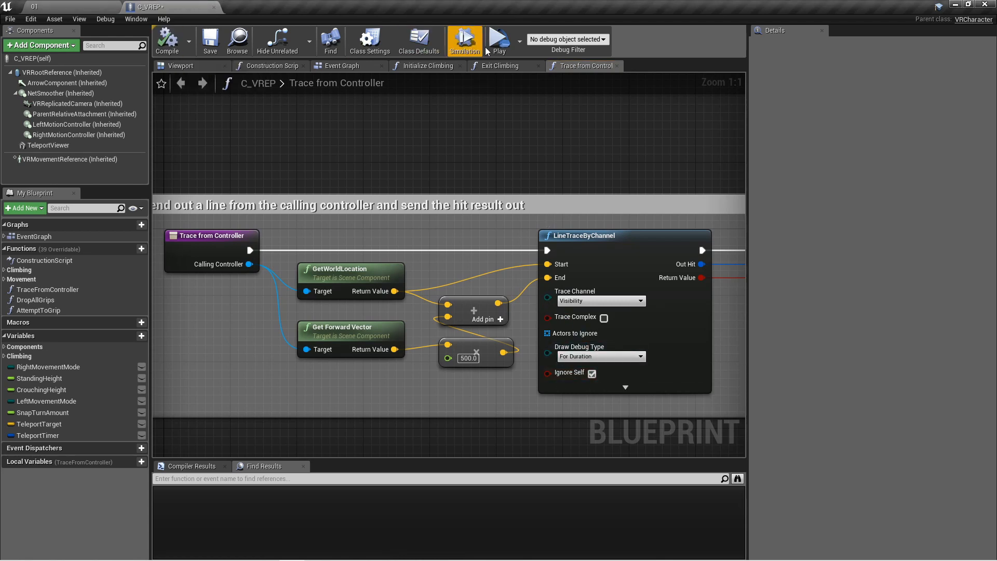
pyautogui.click(499, 40)
pyautogui.write('sphere')
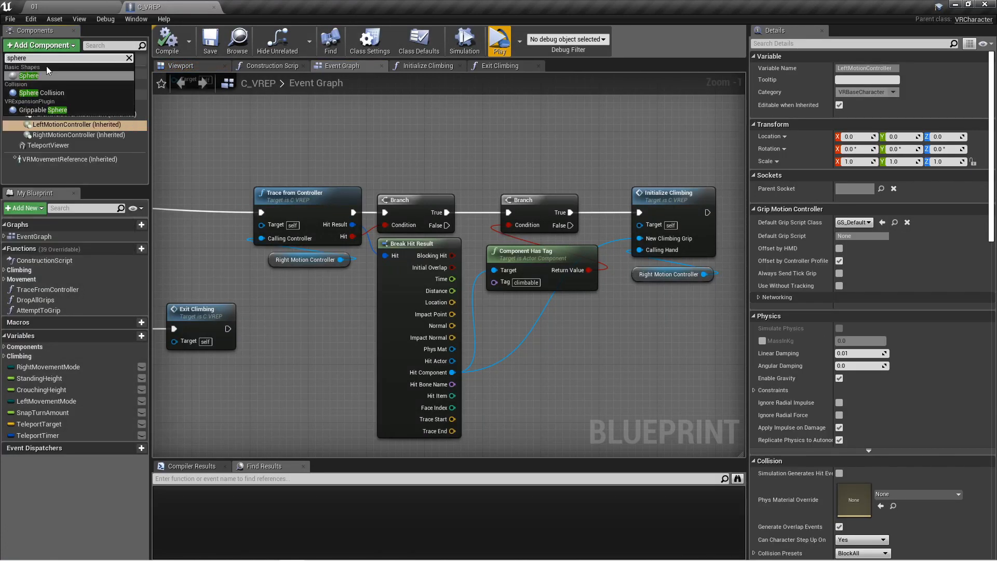
# Add a Sphere Collision under RightMotionController, radius 32, visible in game.
pyautogui.click(29, 75)
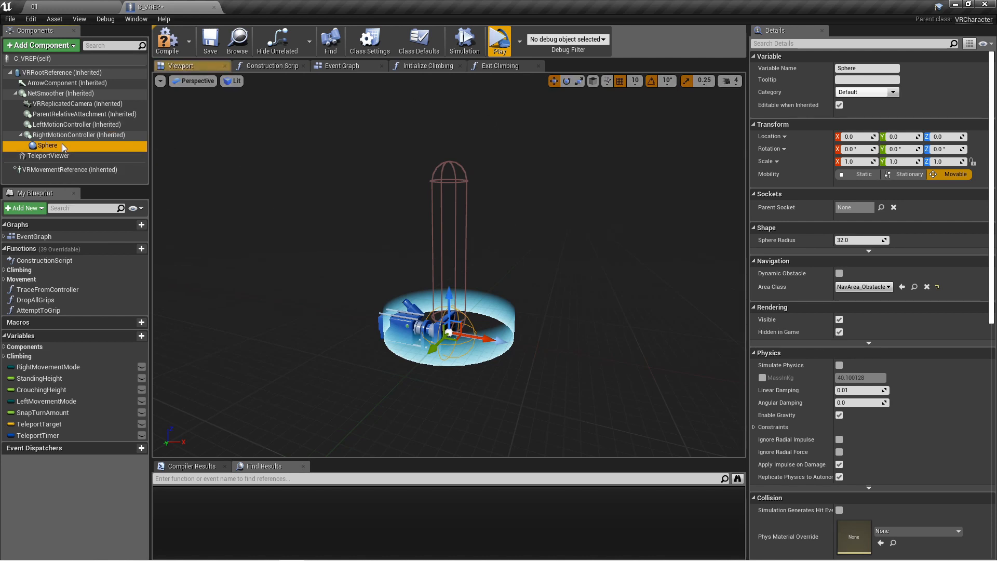
pyautogui.moveTo(46, 145)
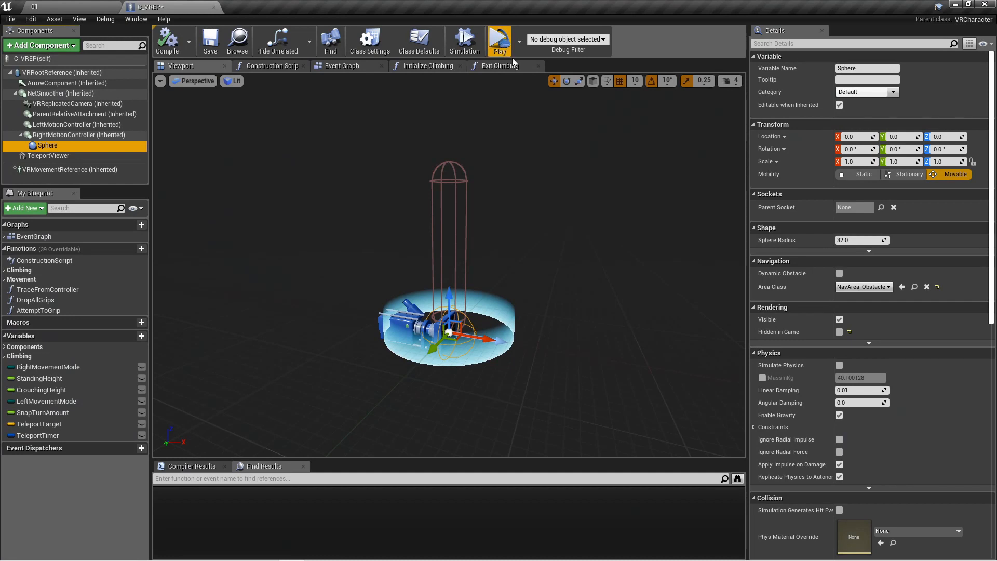
pyautogui.click(342, 66)
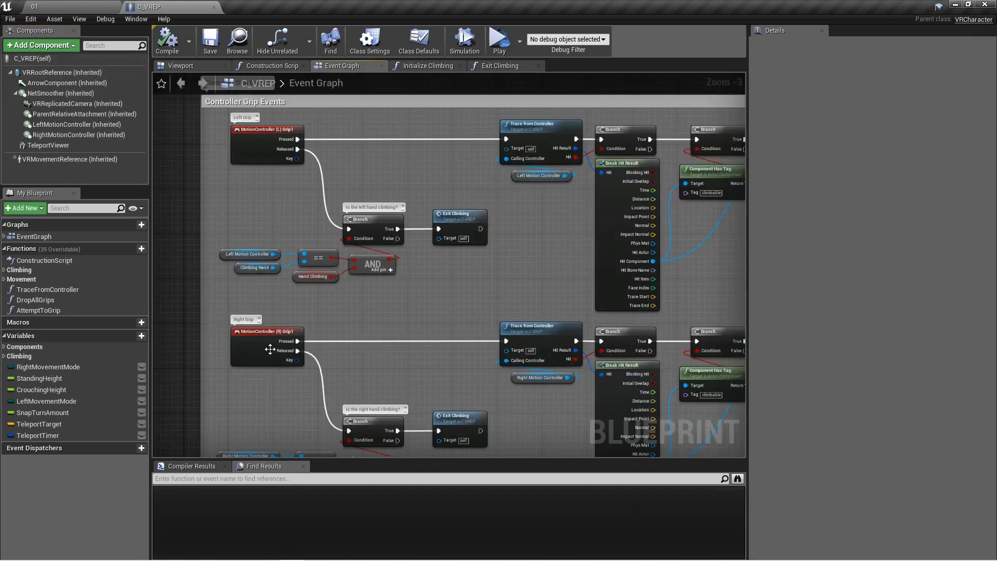
pyautogui.click(266, 330)
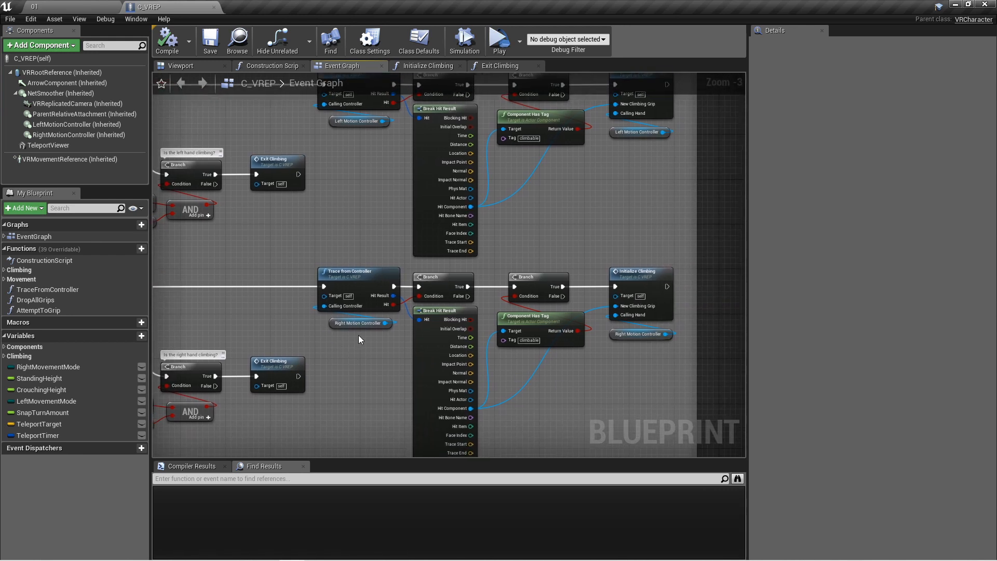
pyautogui.moveTo(459, 336)
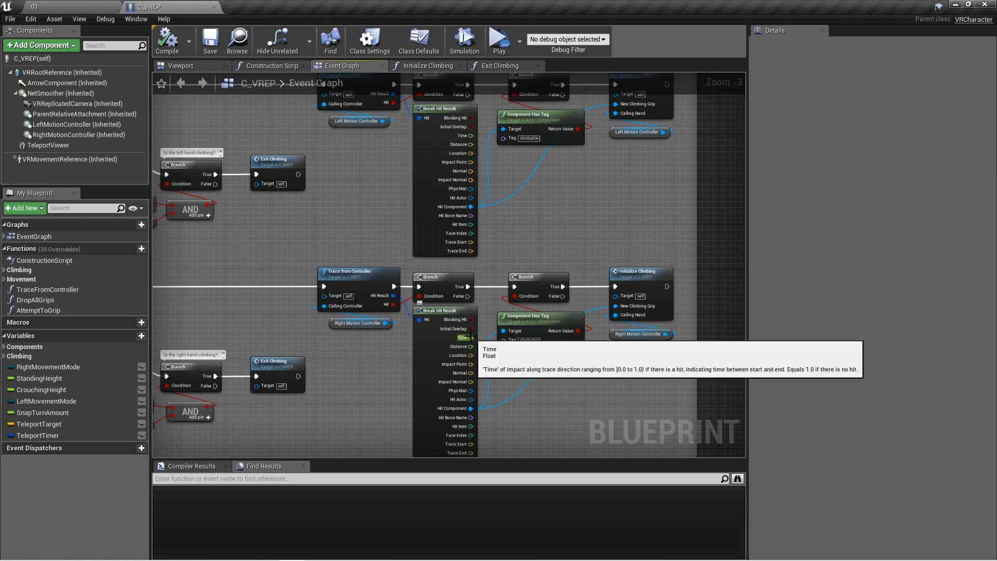